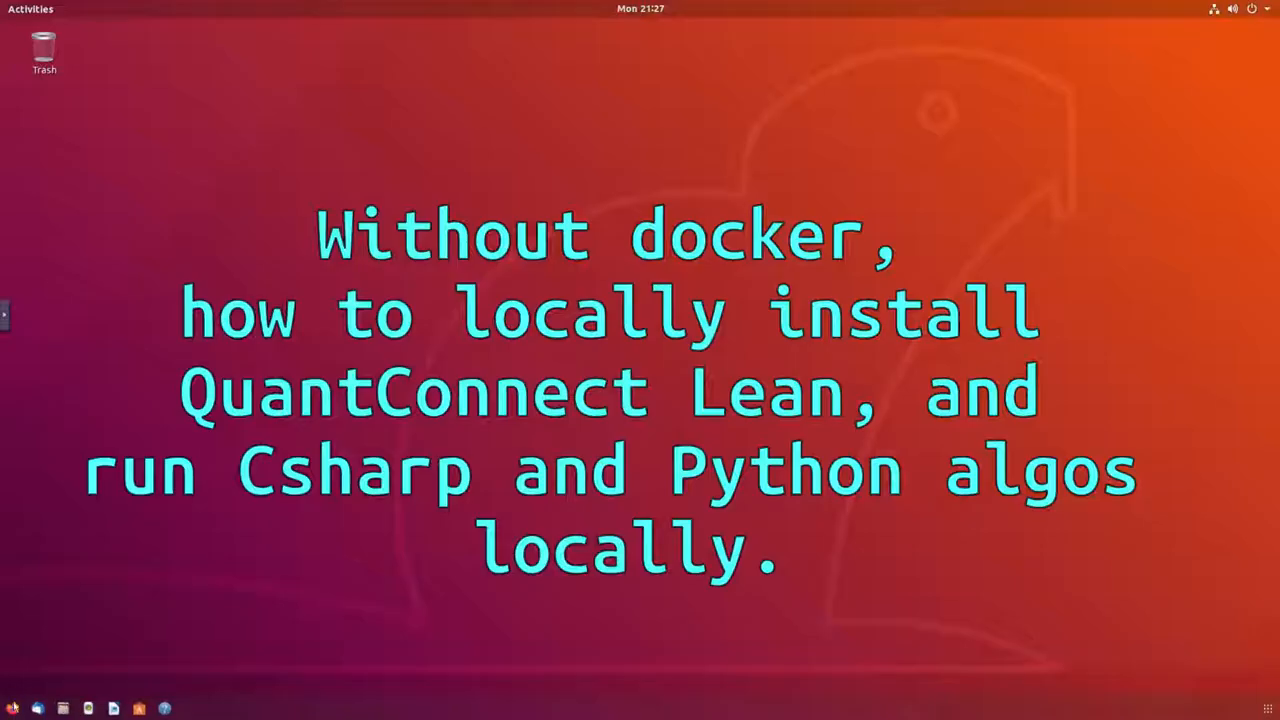
- Launch Firefox, search 'lean github' and open the QuantConnect/Lean repository README
left_click(38, 708)
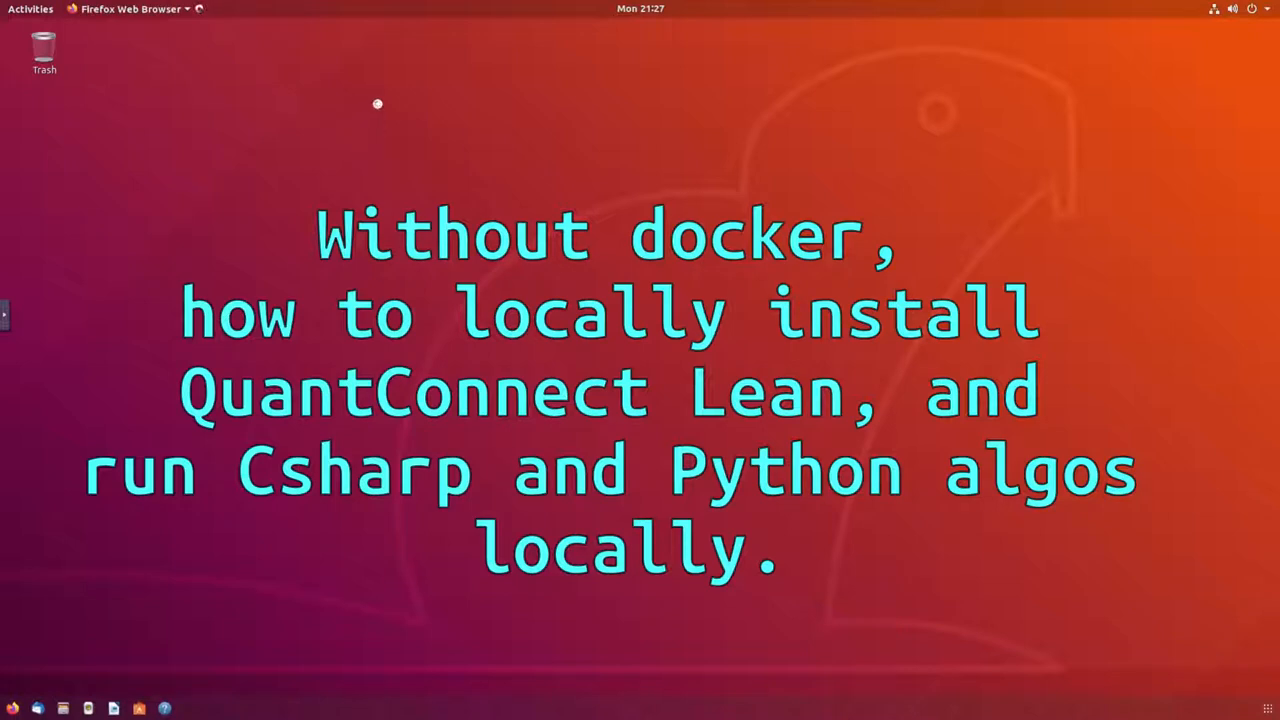
mouse_move(308, 80)
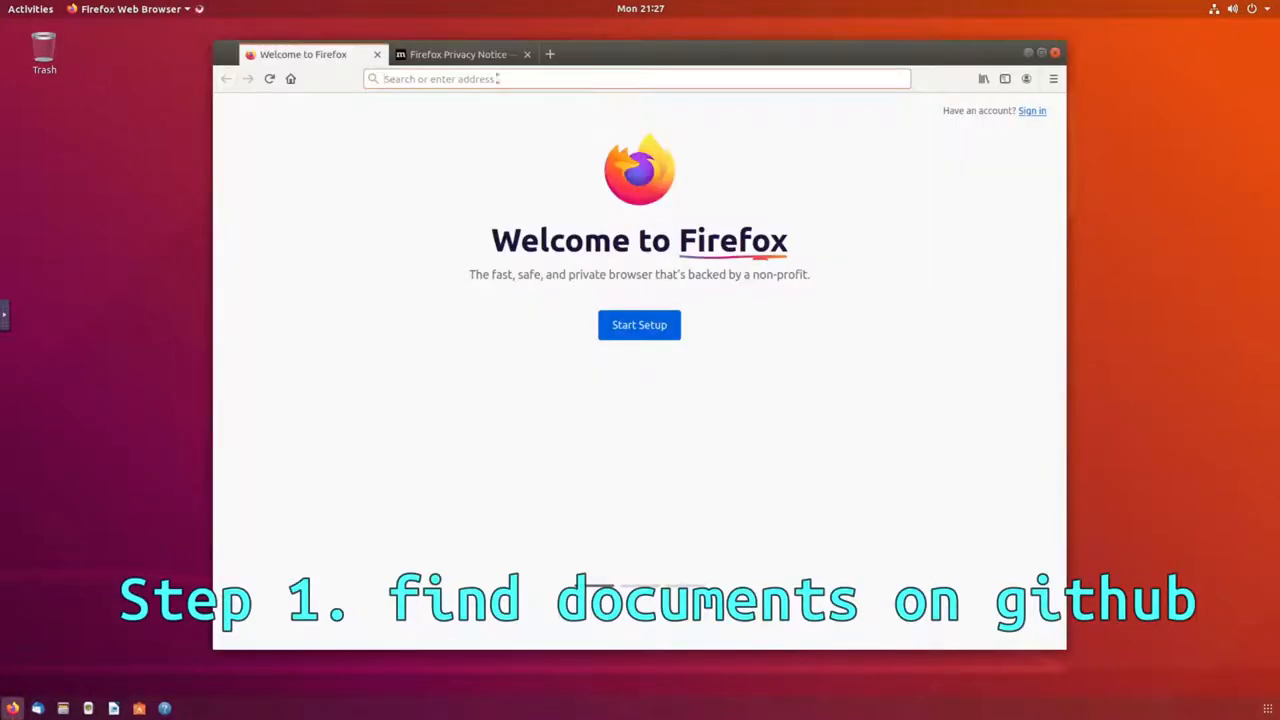
type("le")
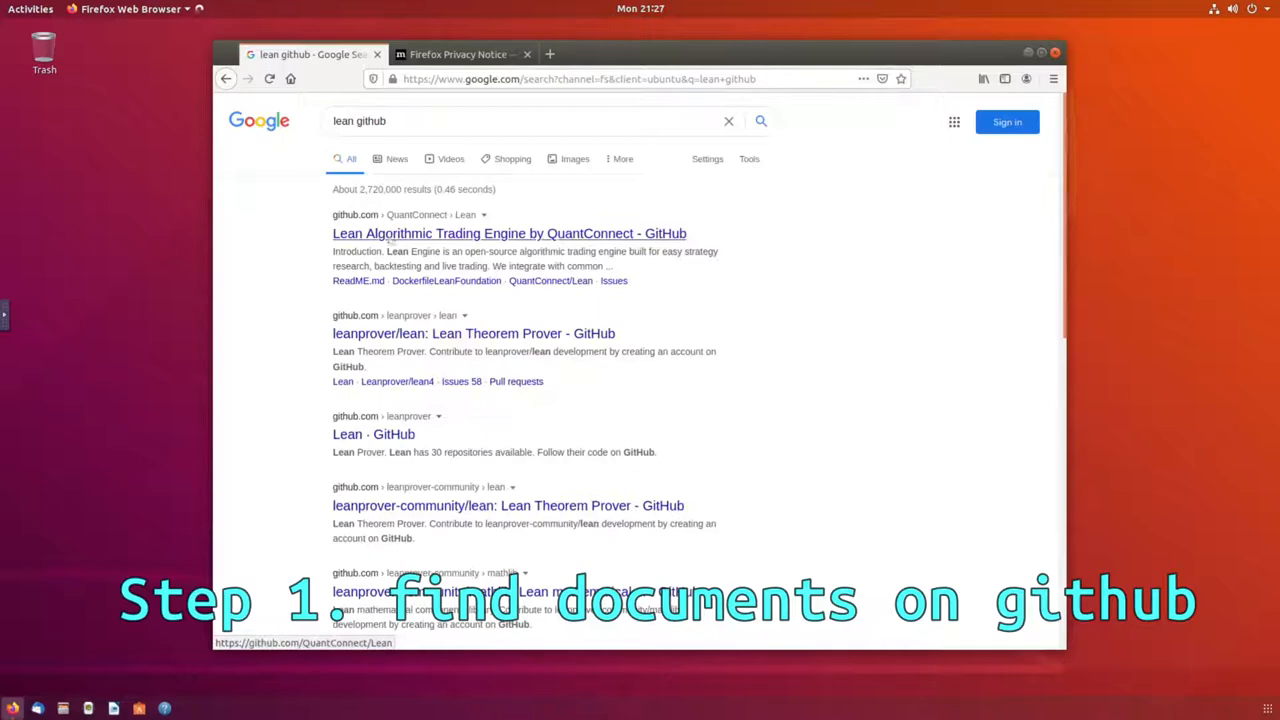
left_click(508, 232)
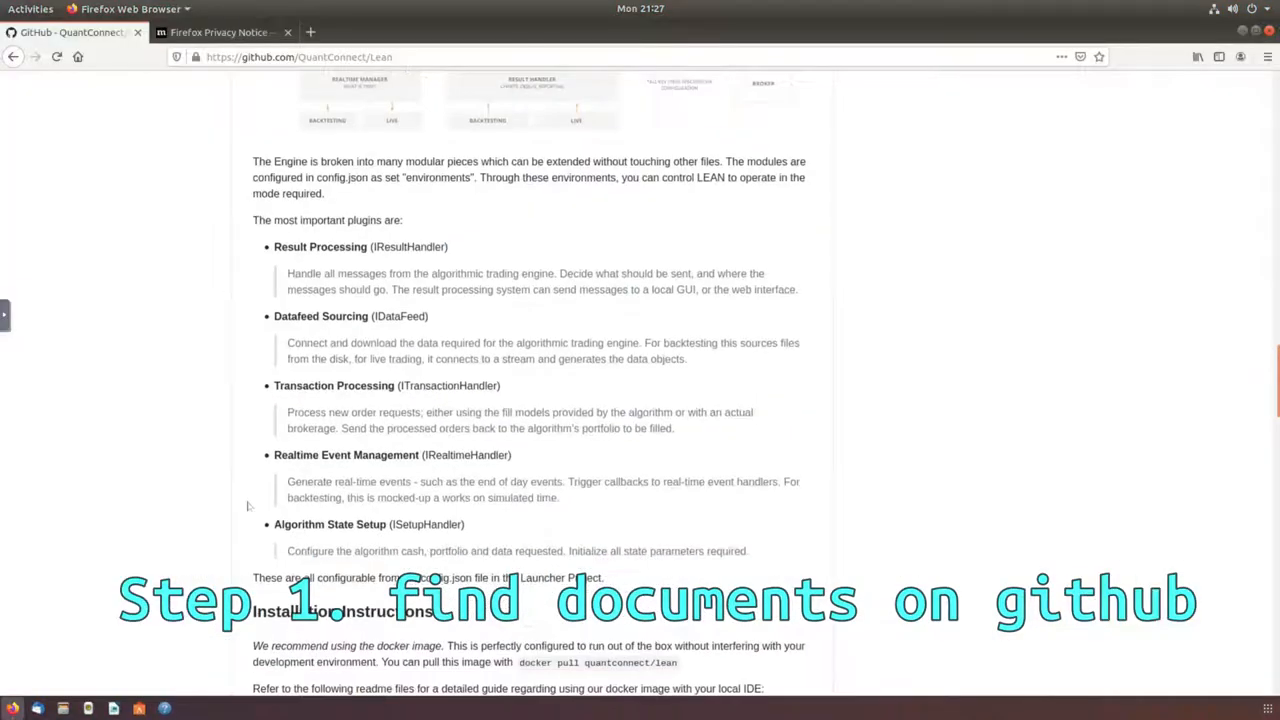
scroll("down", 3)
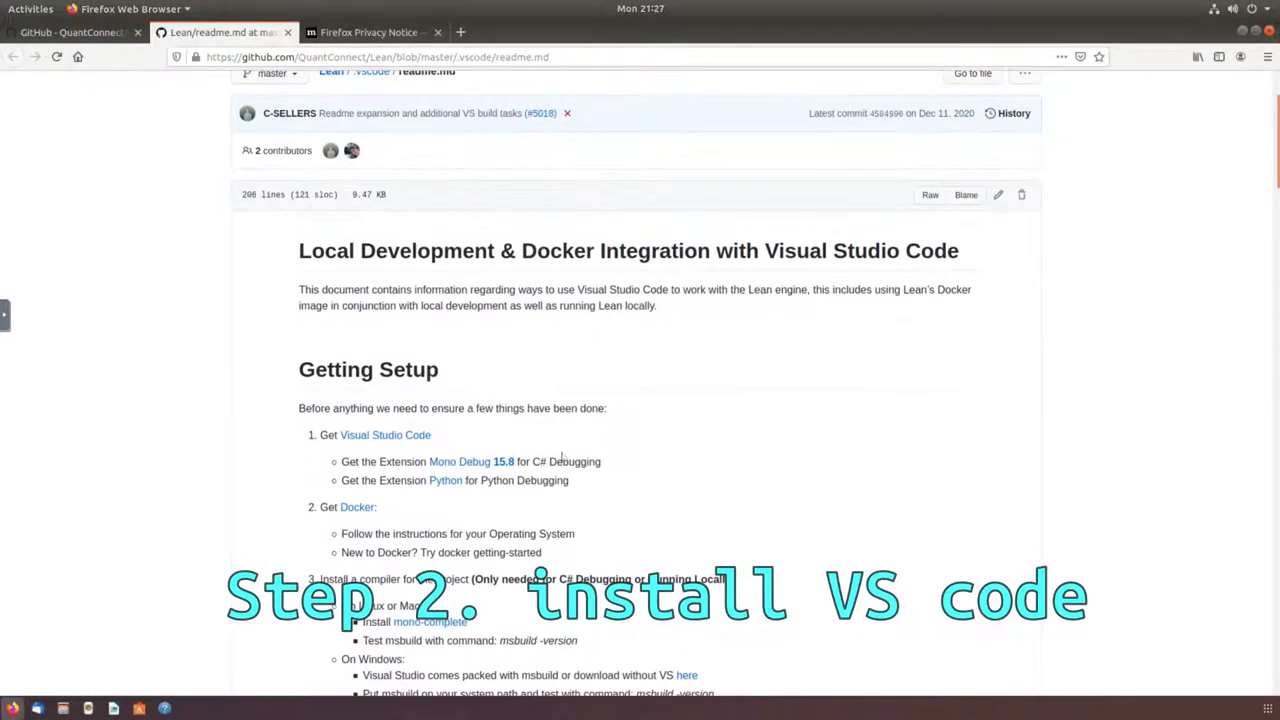
mouse_move(384, 434)
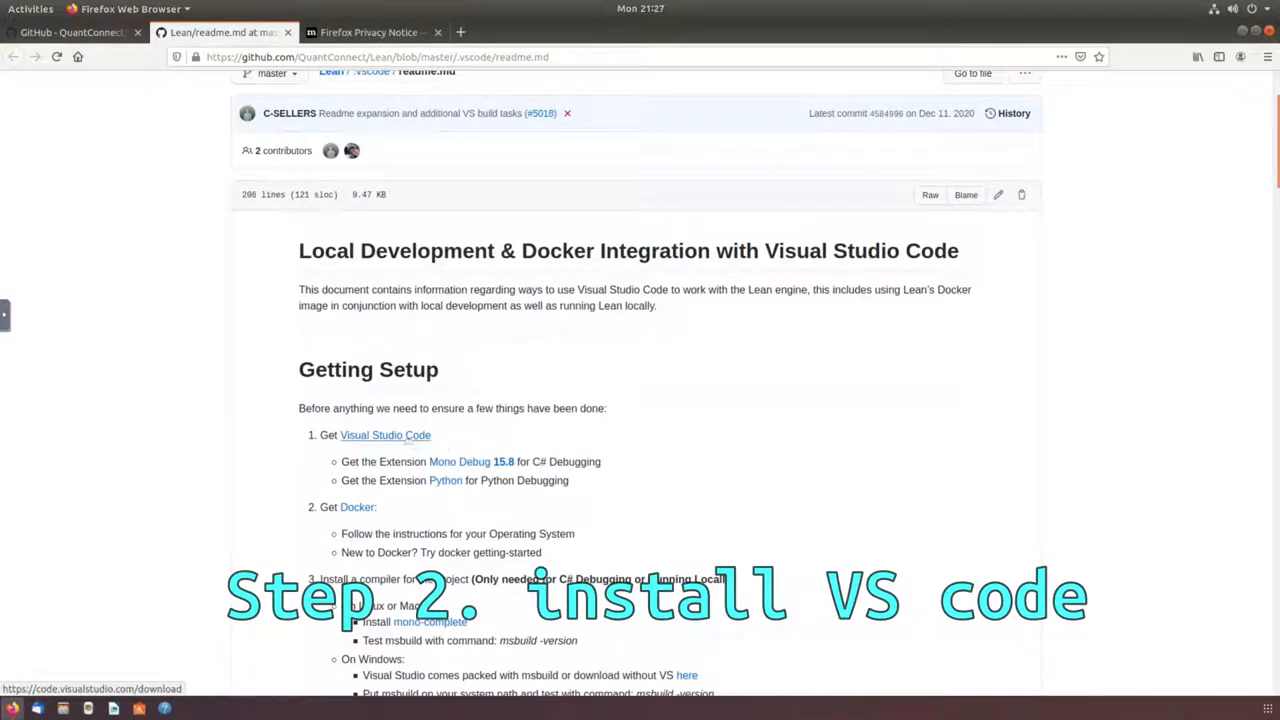
- Follow the VS Code link and downgrade the Mono Debug extension to version 0.15.8
left_click(384, 434)
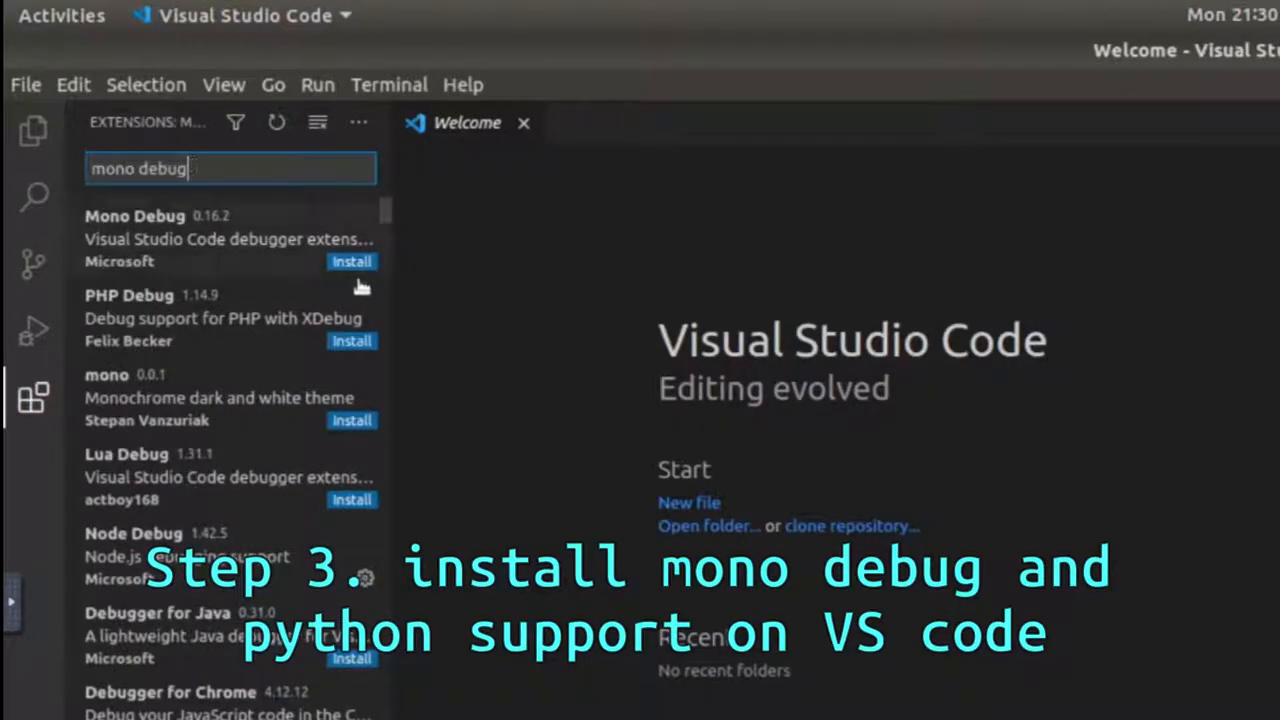
left_click(352, 260)
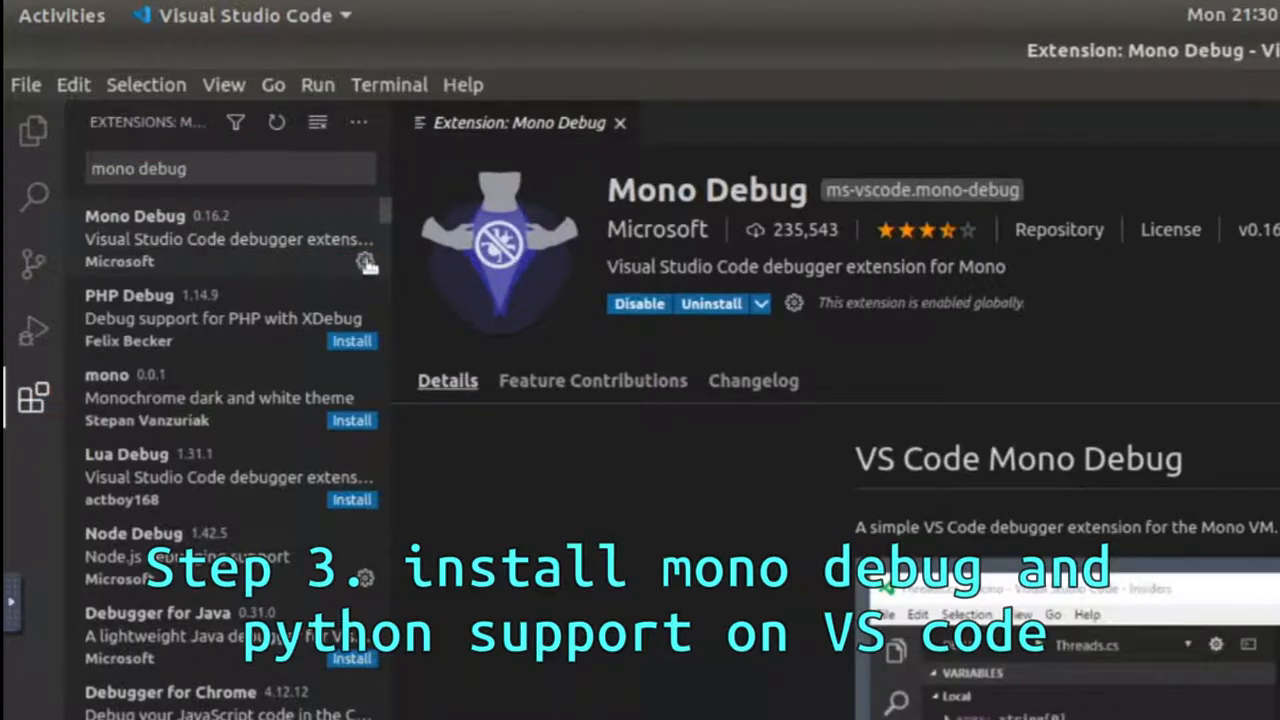
left_click(366, 262)
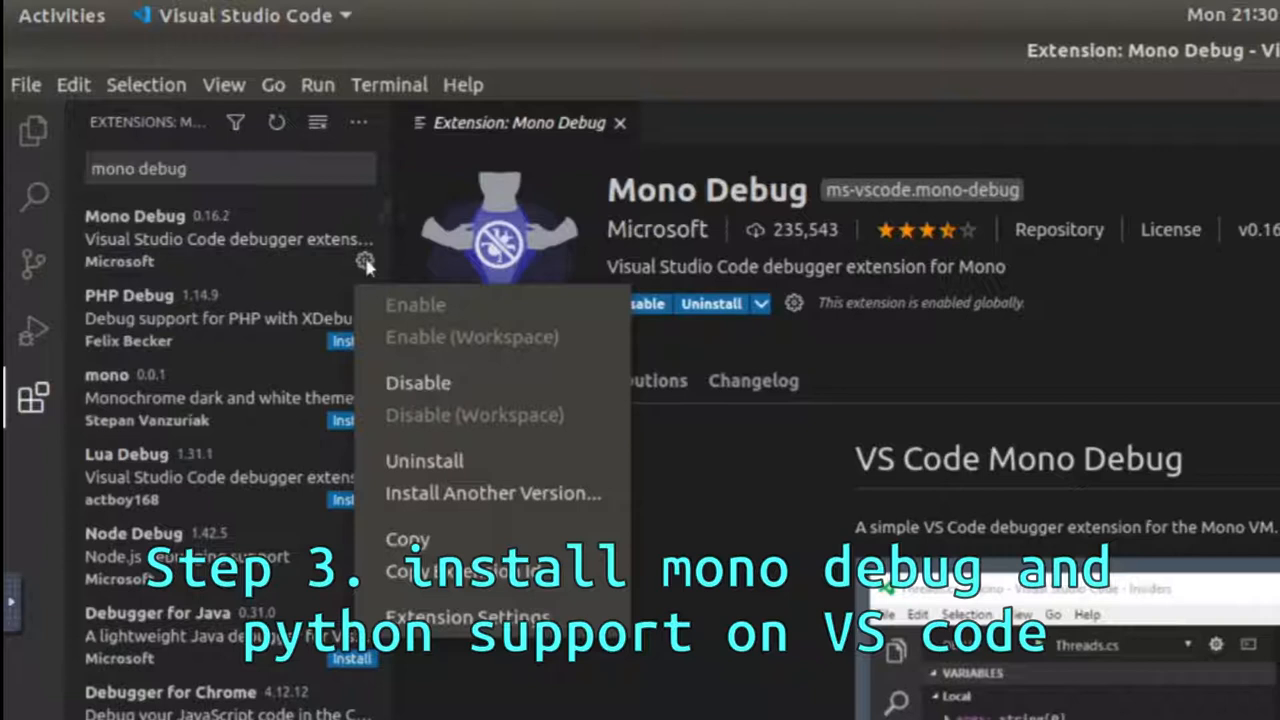
mouse_move(490, 492)
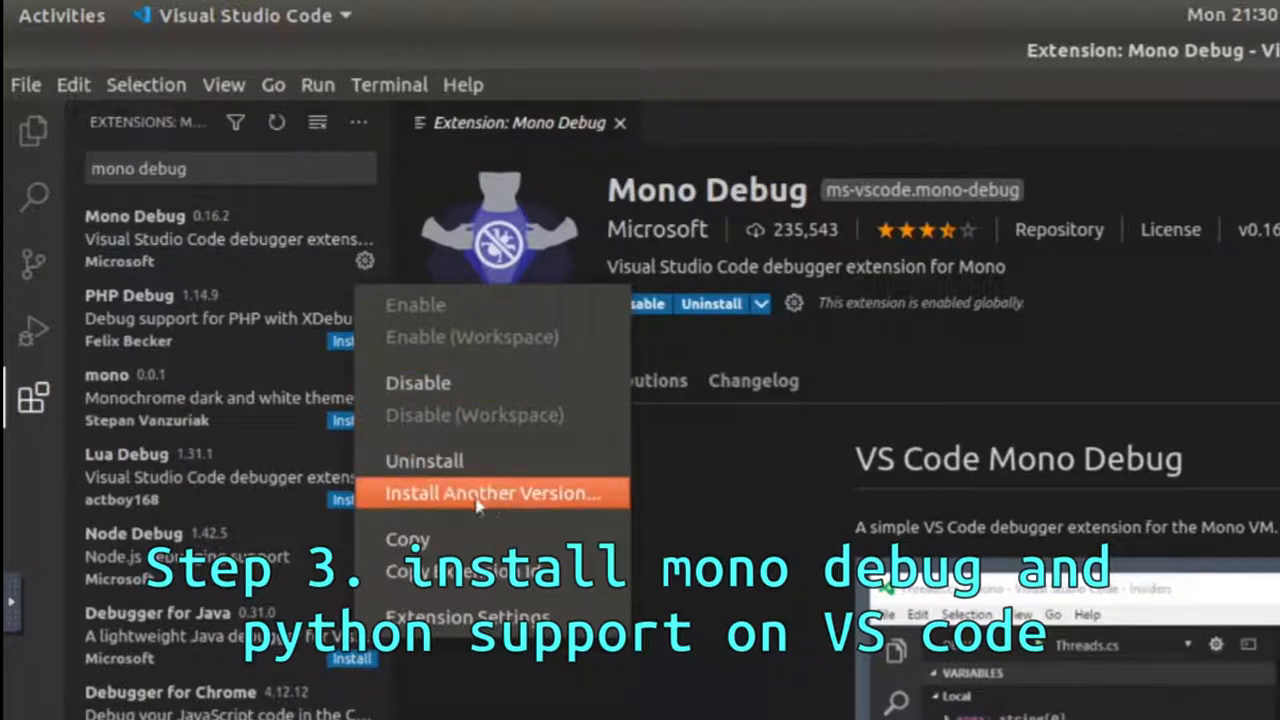
left_click(492, 492)
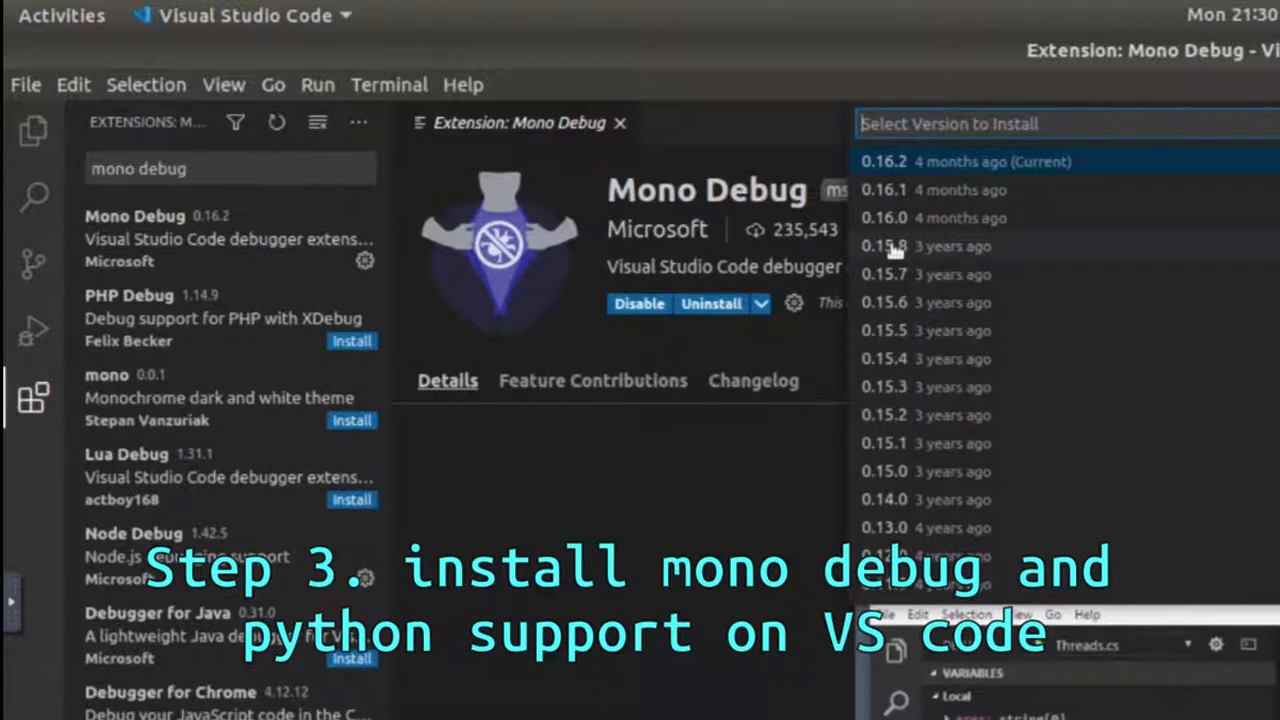
left_click(884, 160)
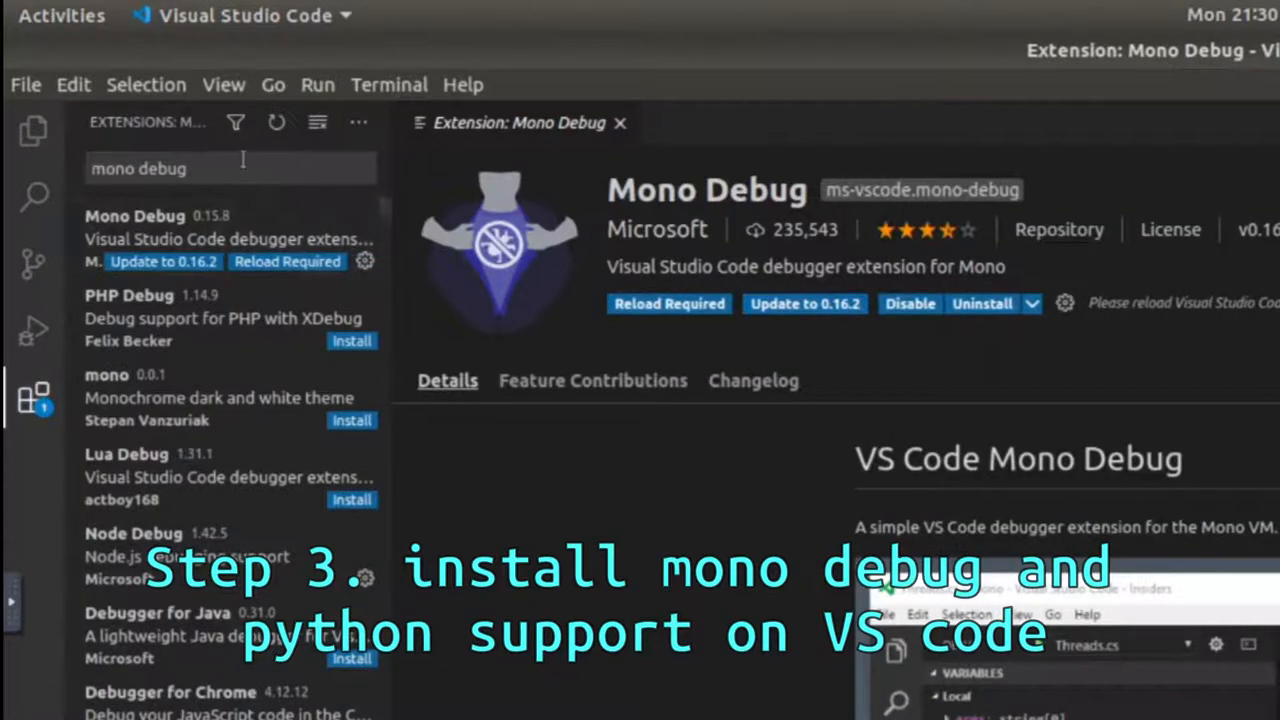
- Search the Extensions for 'python' and install Microsoft's Python extension
left_click(230, 168)
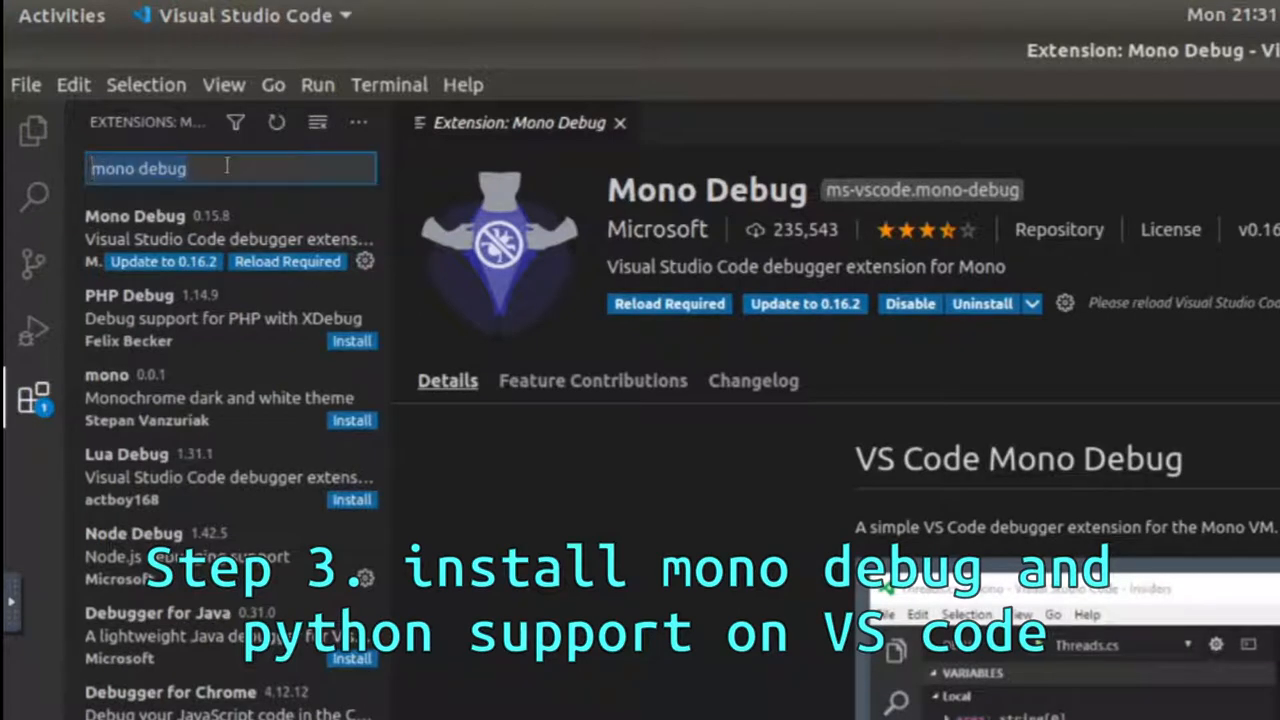
type("python")
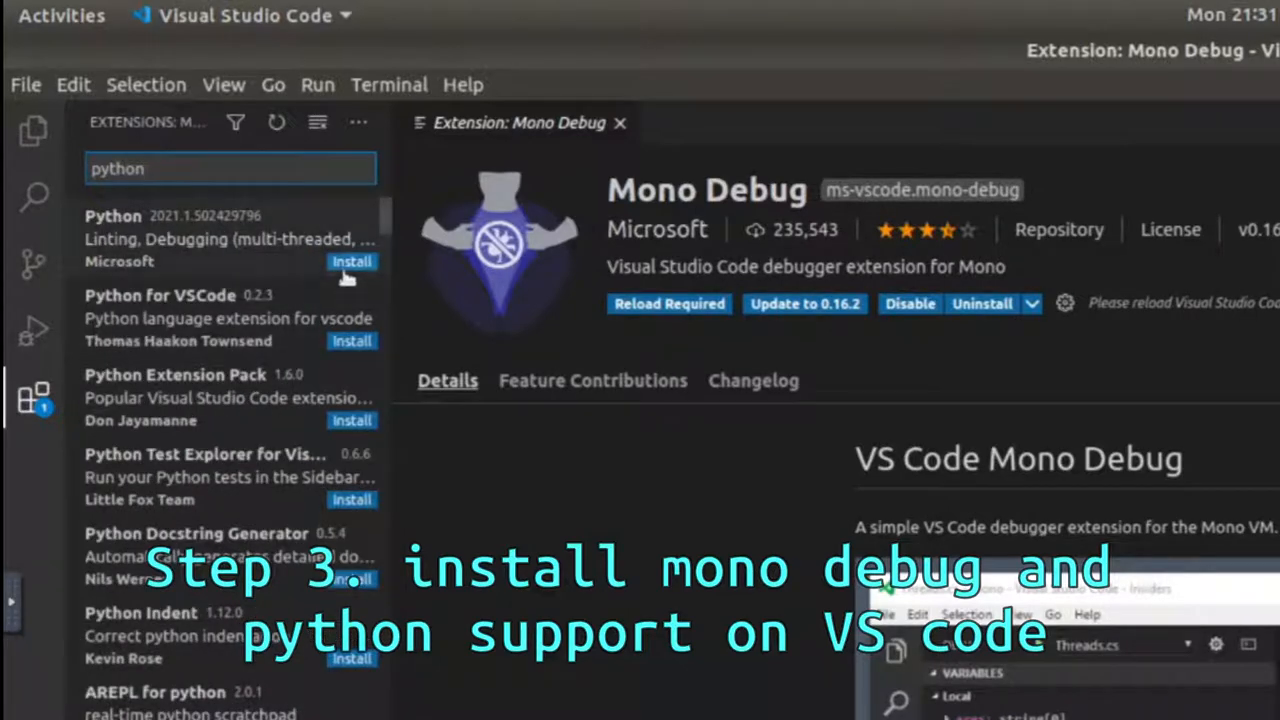
left_click(342, 260)
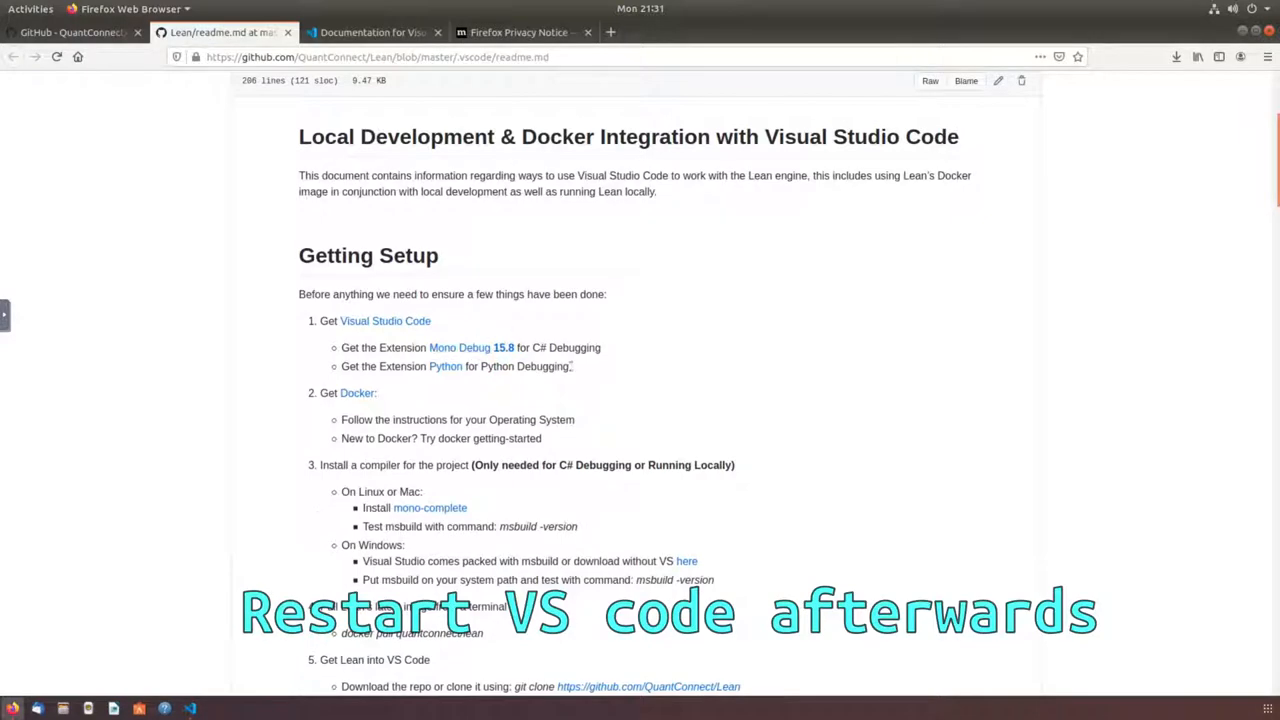
- Open the mono-complete page and run the Ubuntu 18.04 repository setup commands in the terminal
scroll("down", 3)
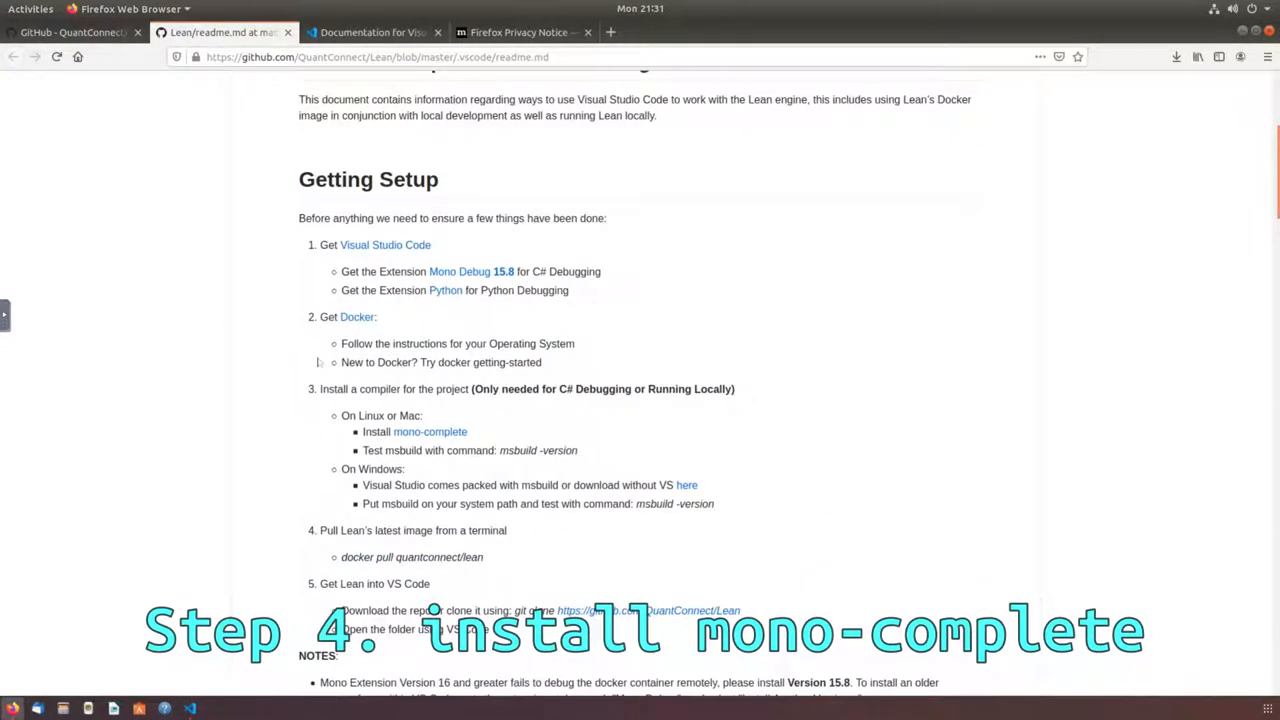
scroll("down", 3)
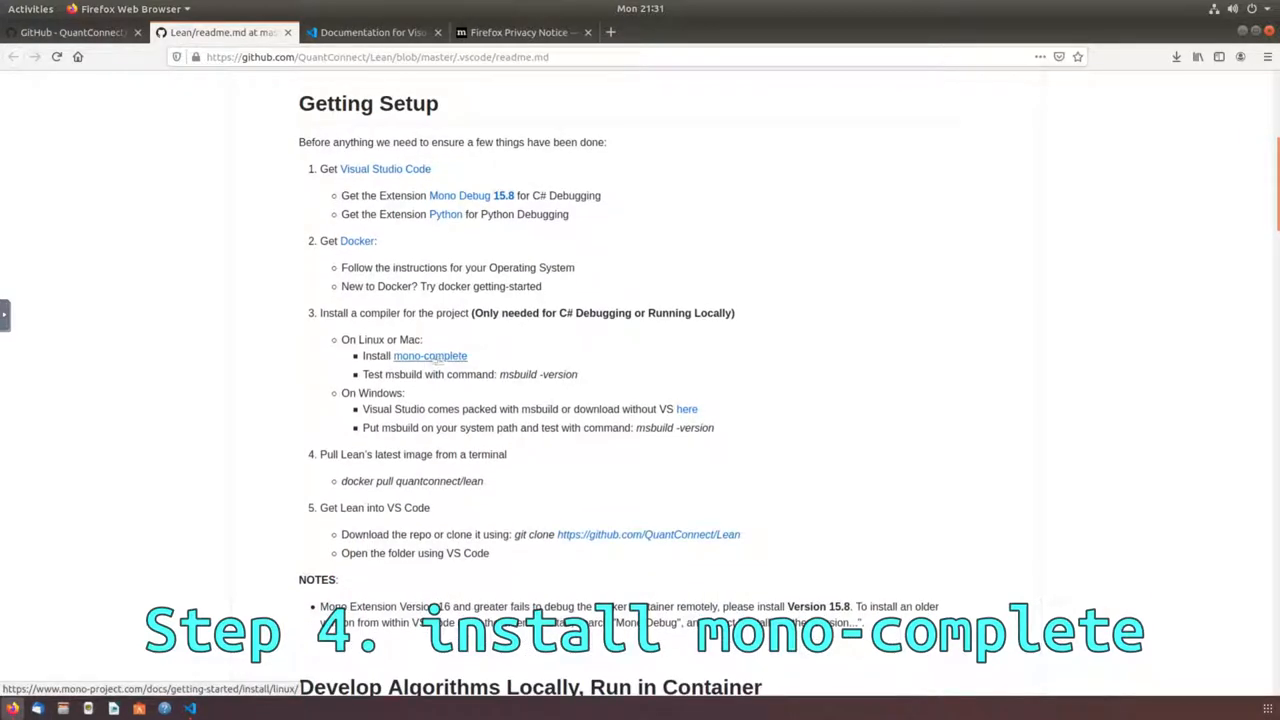
left_click(430, 356)
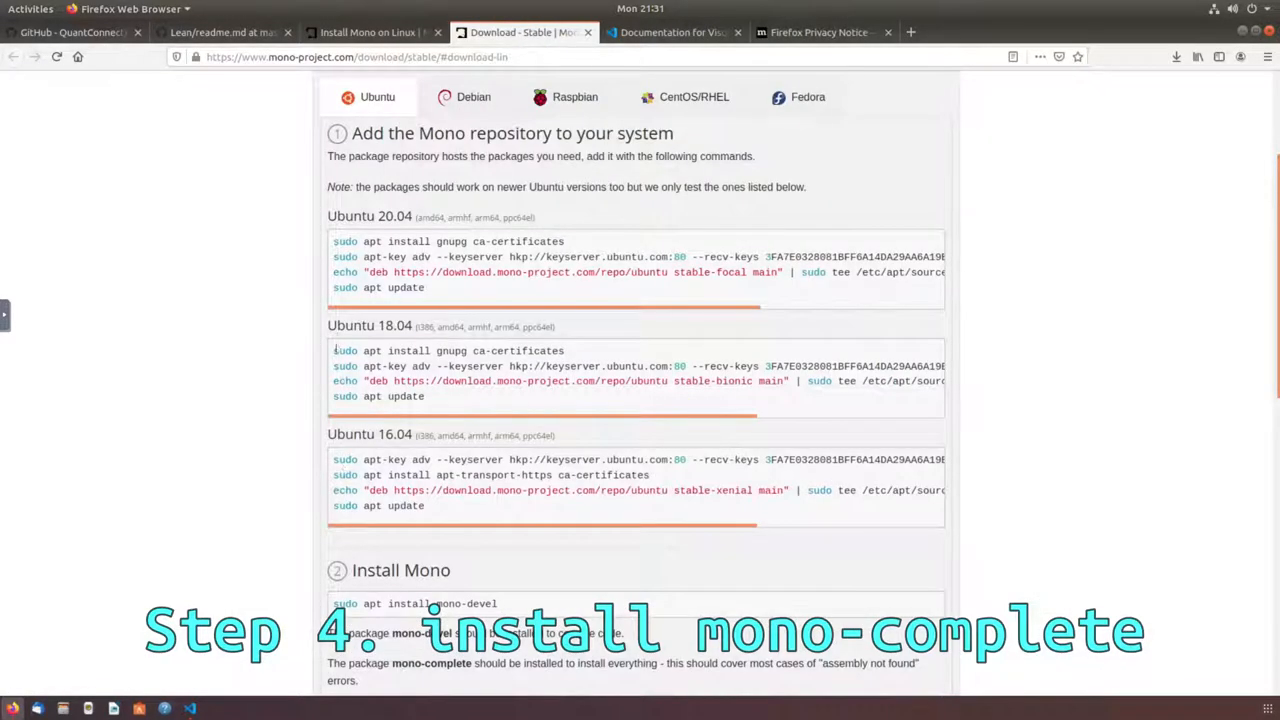
left_click_drag(332, 350, 430, 396)
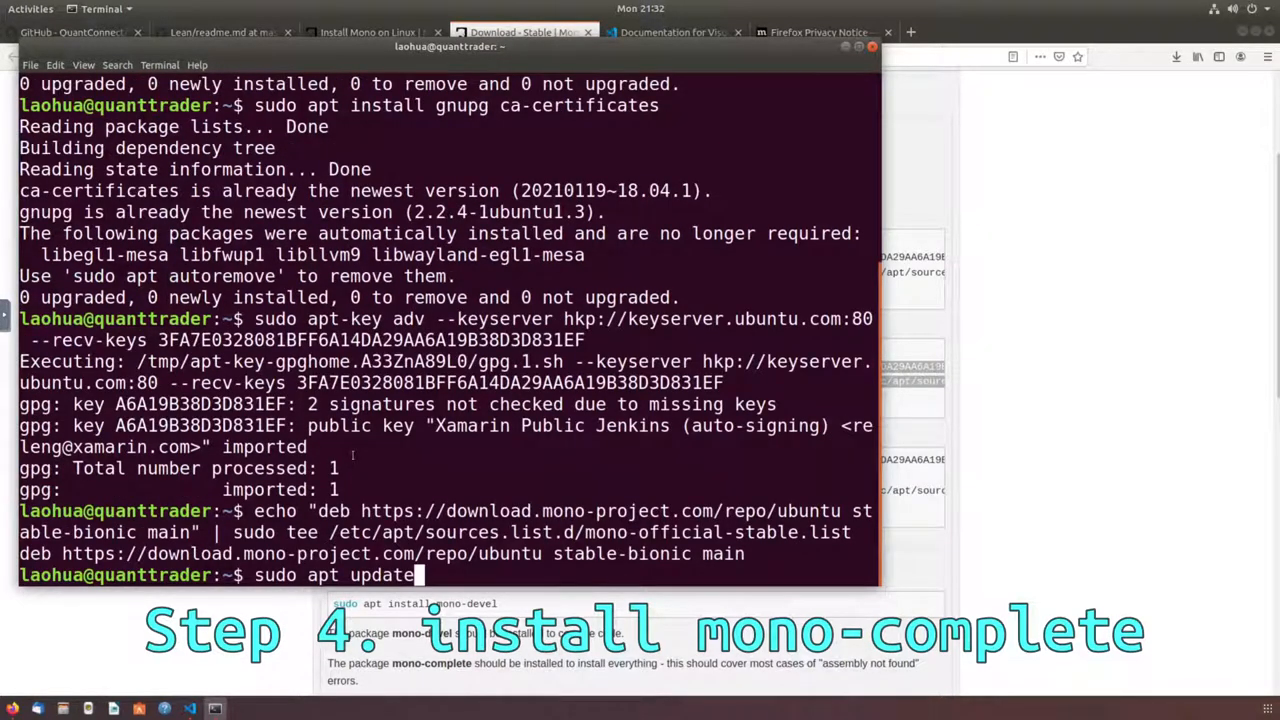
key("Return")
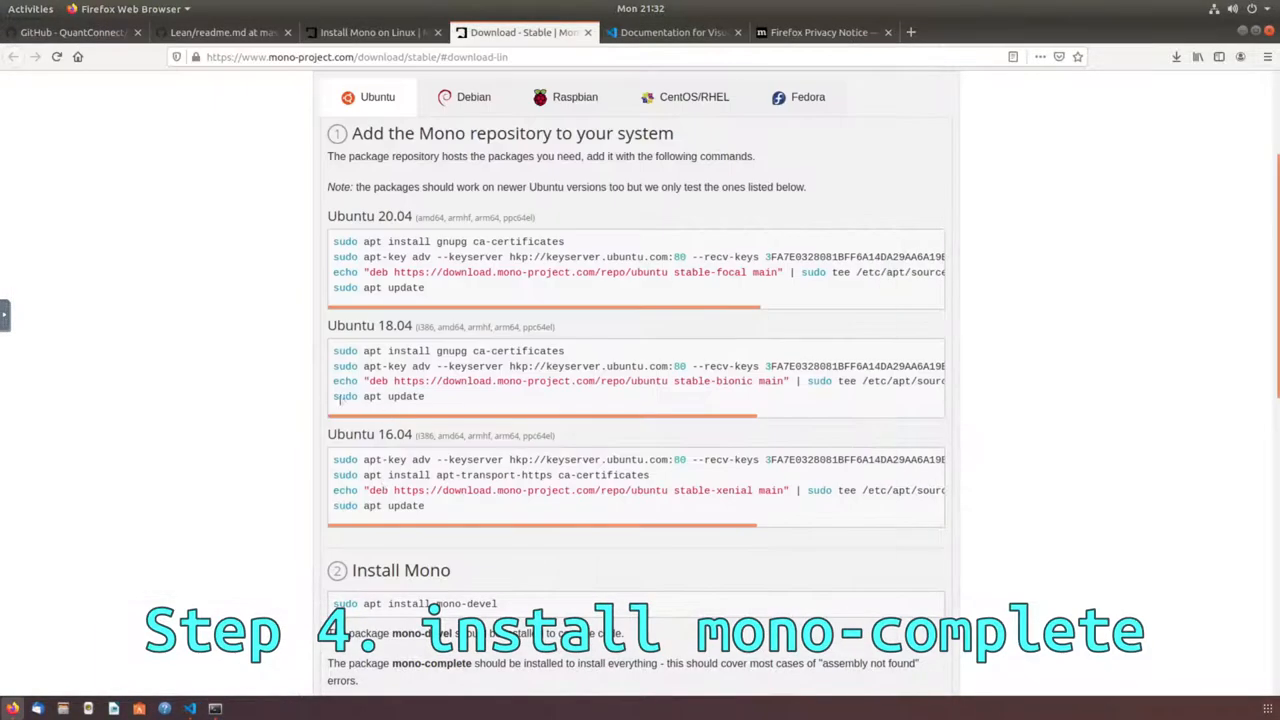
- Copy the apt install mono-devel command from the Mono page
scroll("down", 3)
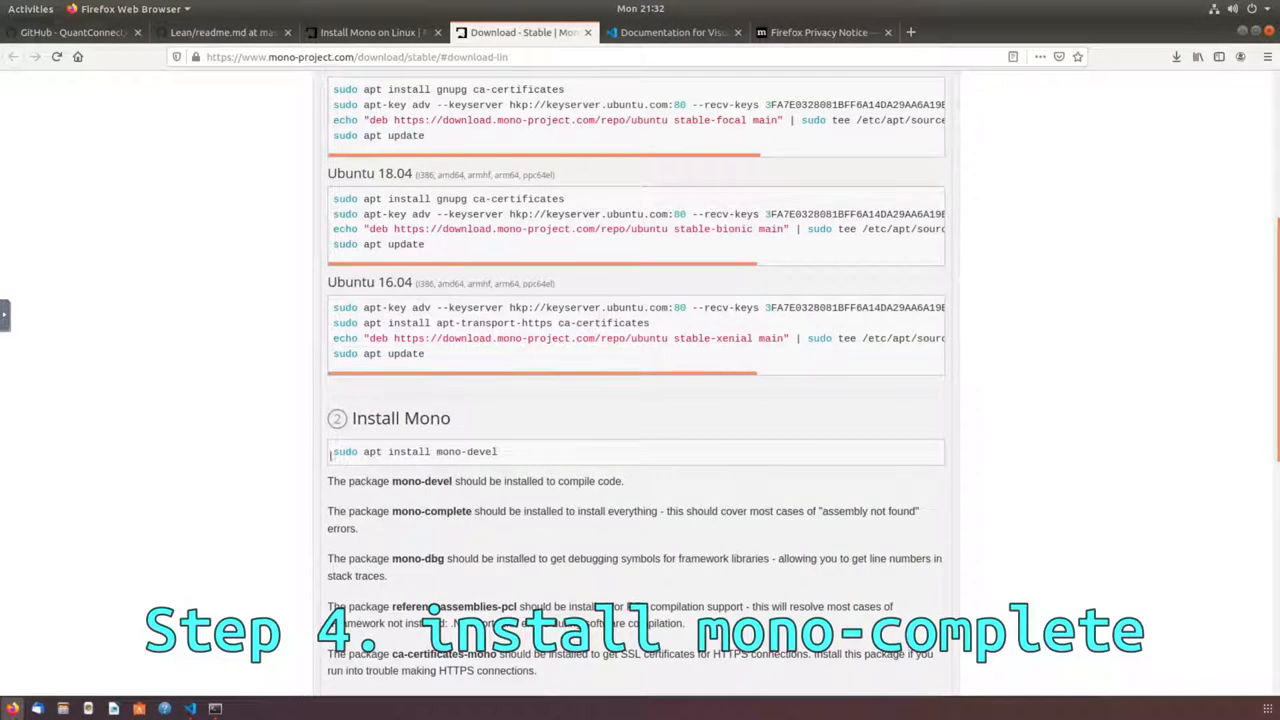
right_click(416, 452)
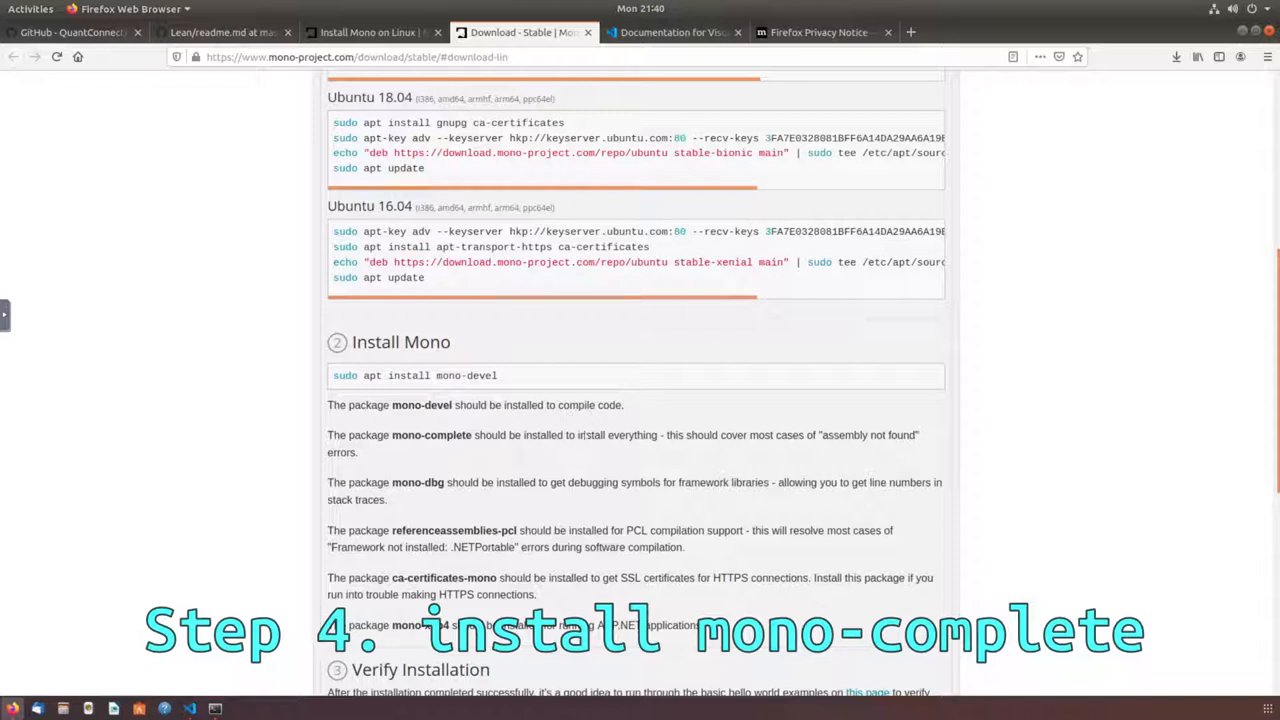
scroll("down", 3)
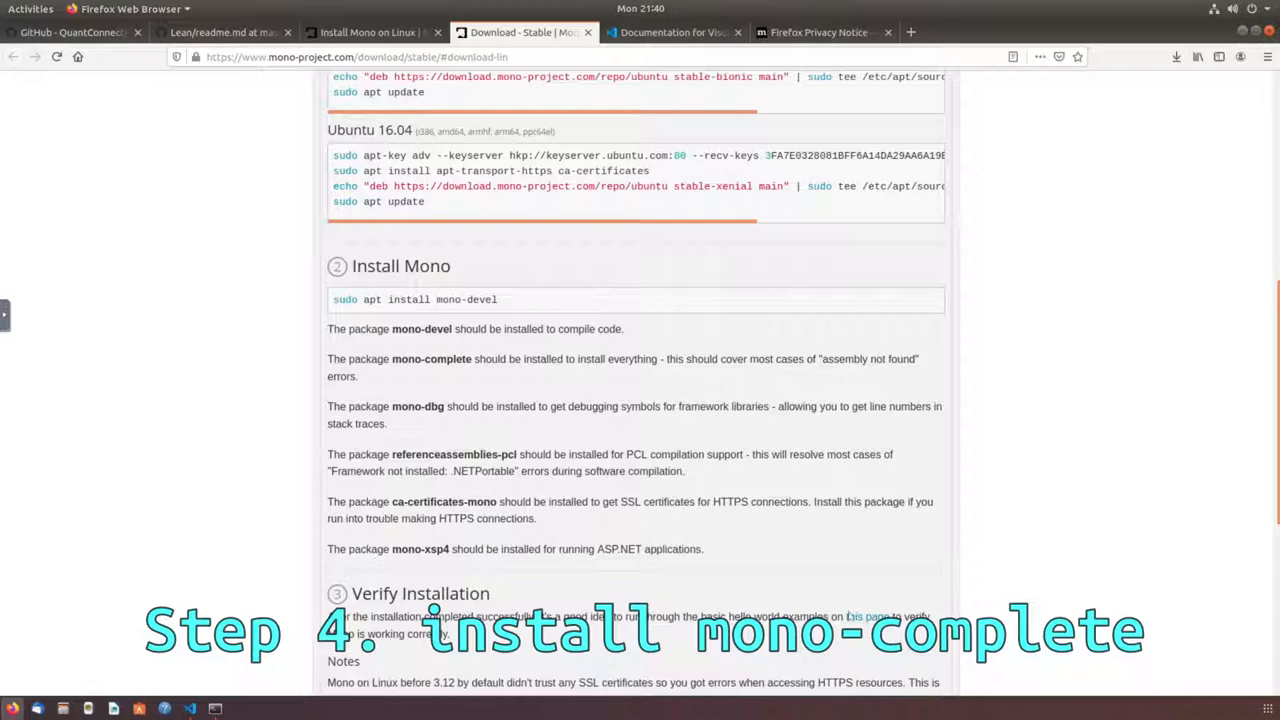
- Copy the Mono Basics hello-world code into test.cs, compile it with csc and list the files
left_click(856, 616)
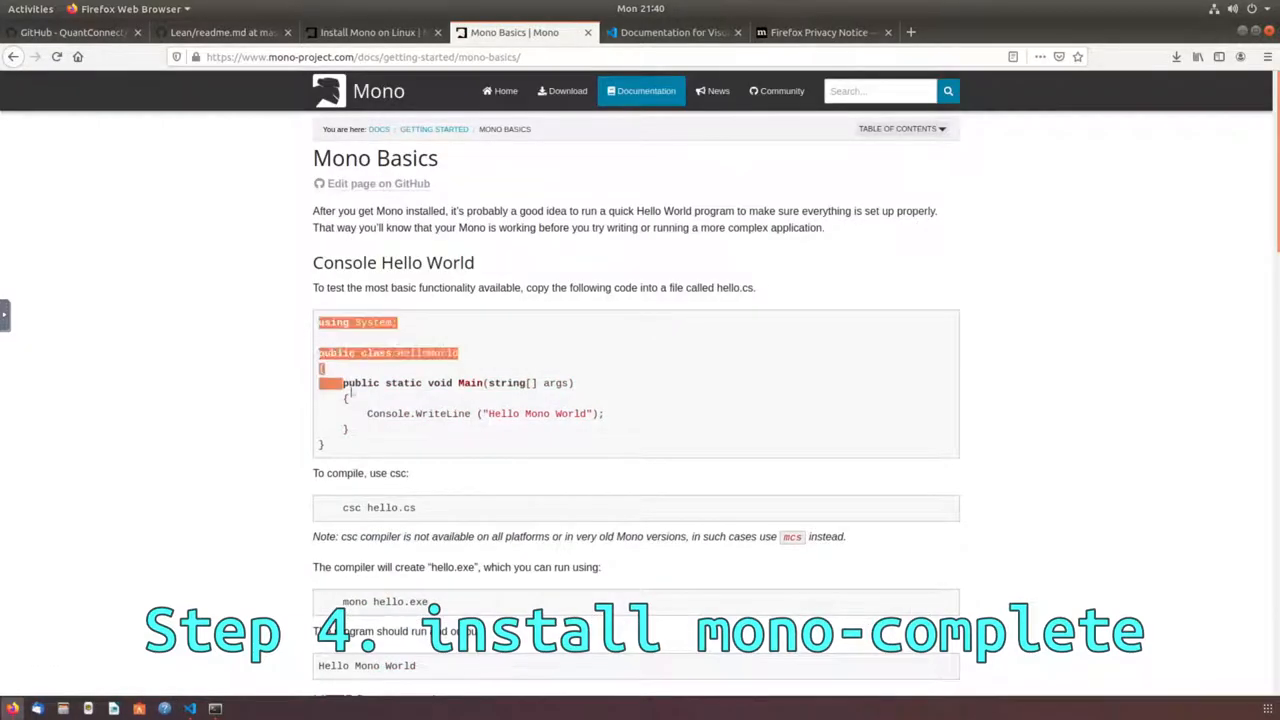
right_click(450, 412)
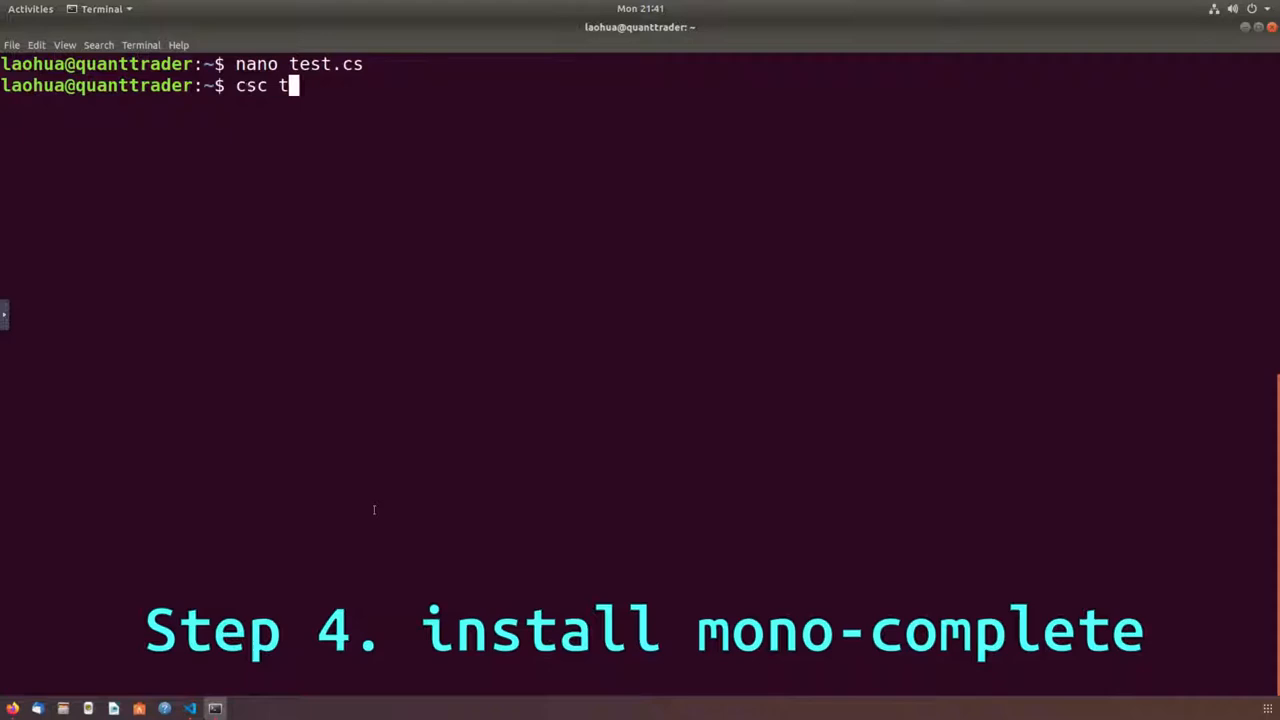
type("est.cs")
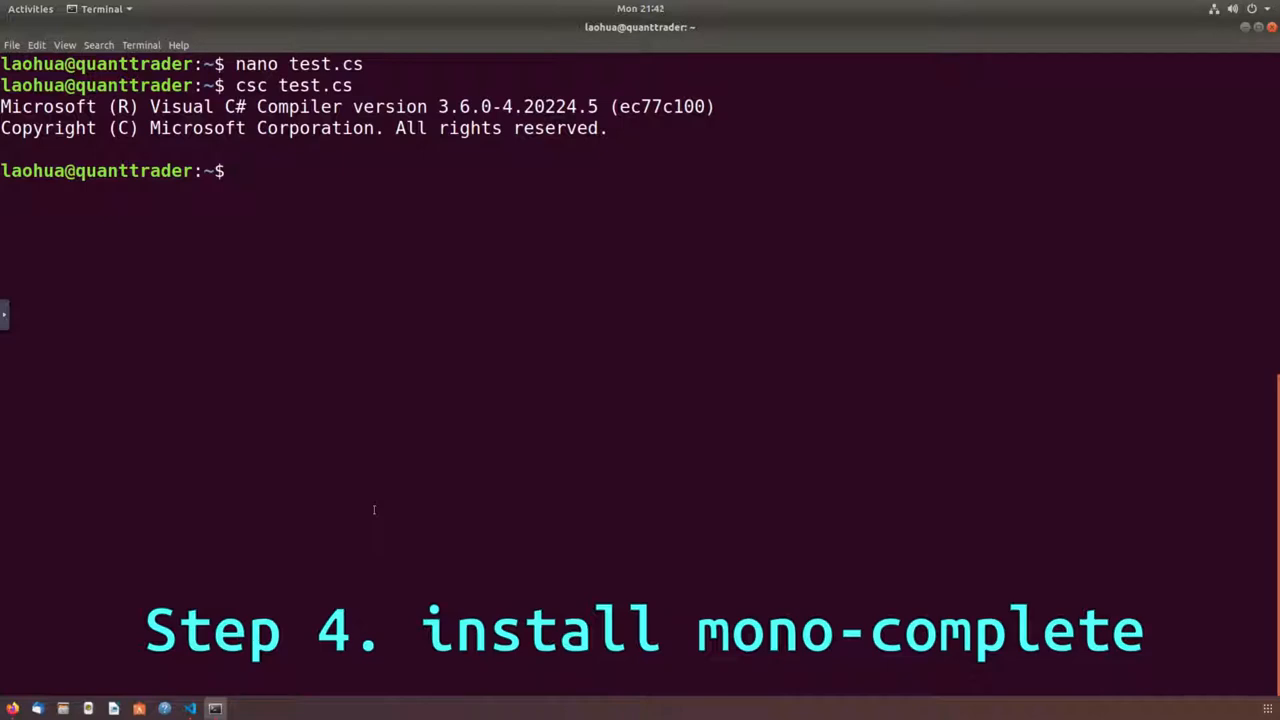
type("ls")
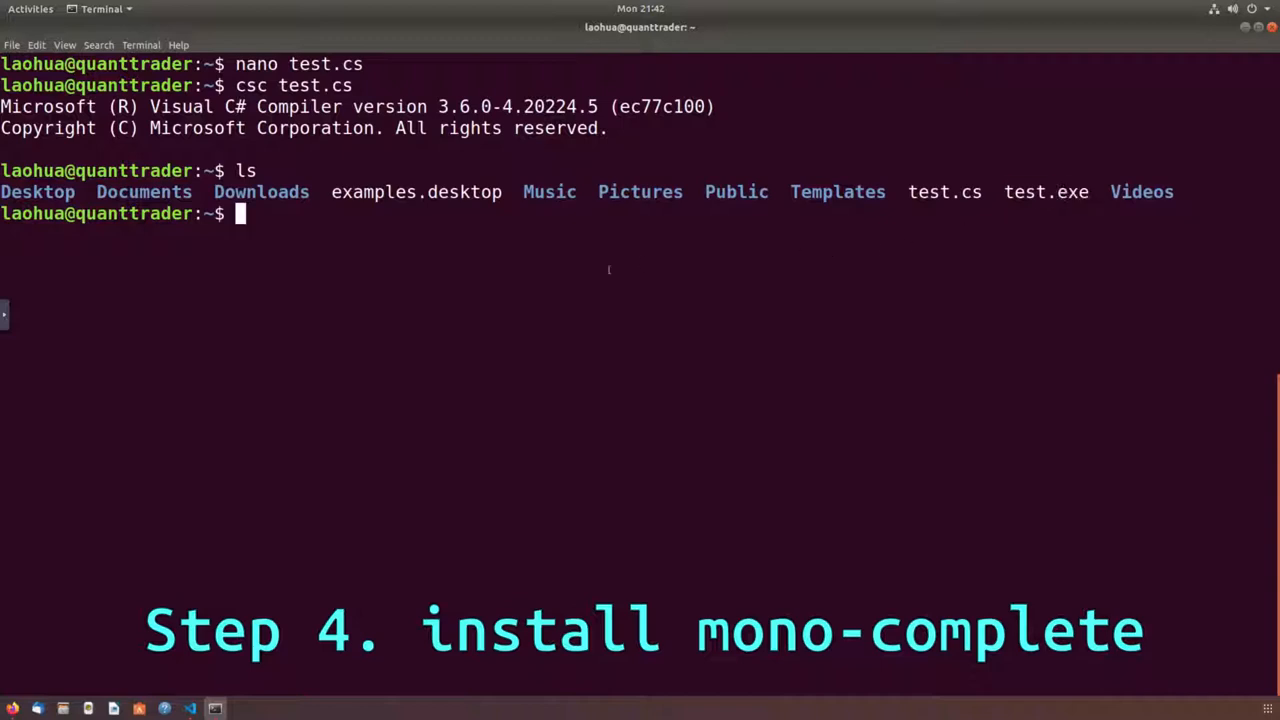
- Run mono test.exe to print Hello Mono World, then check msbuild -version
type("mono test.")
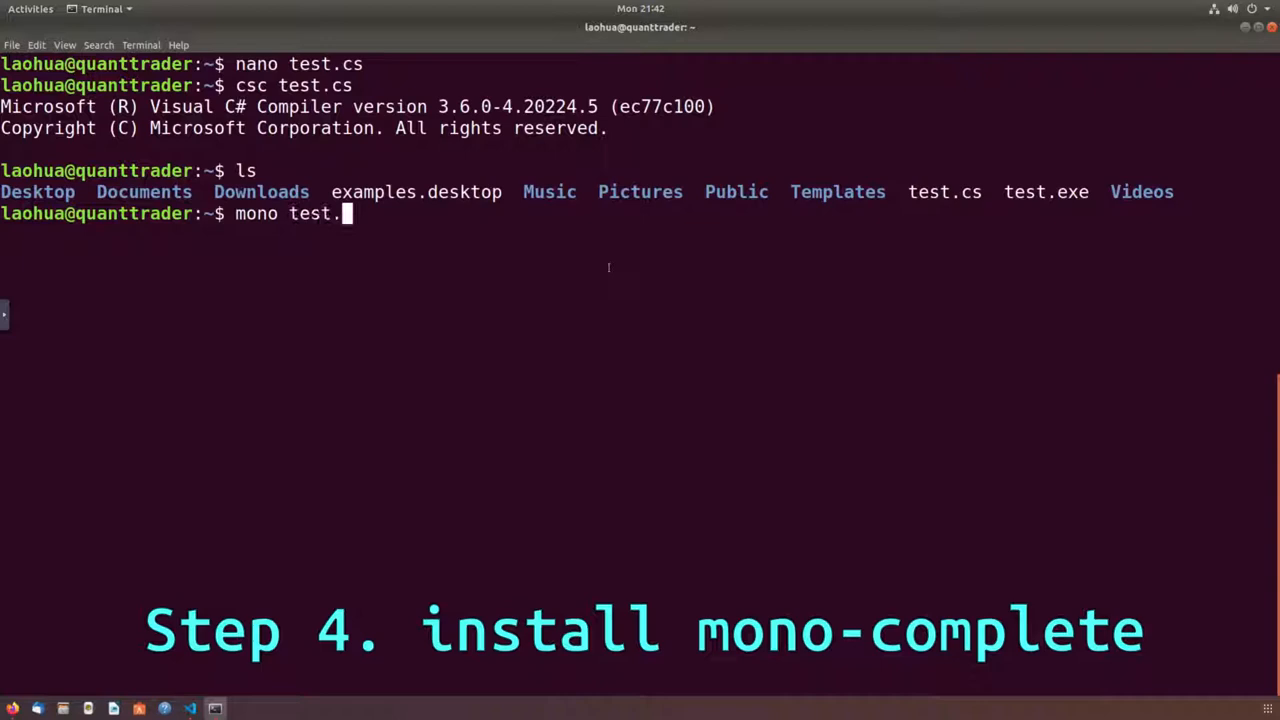
key("Return")
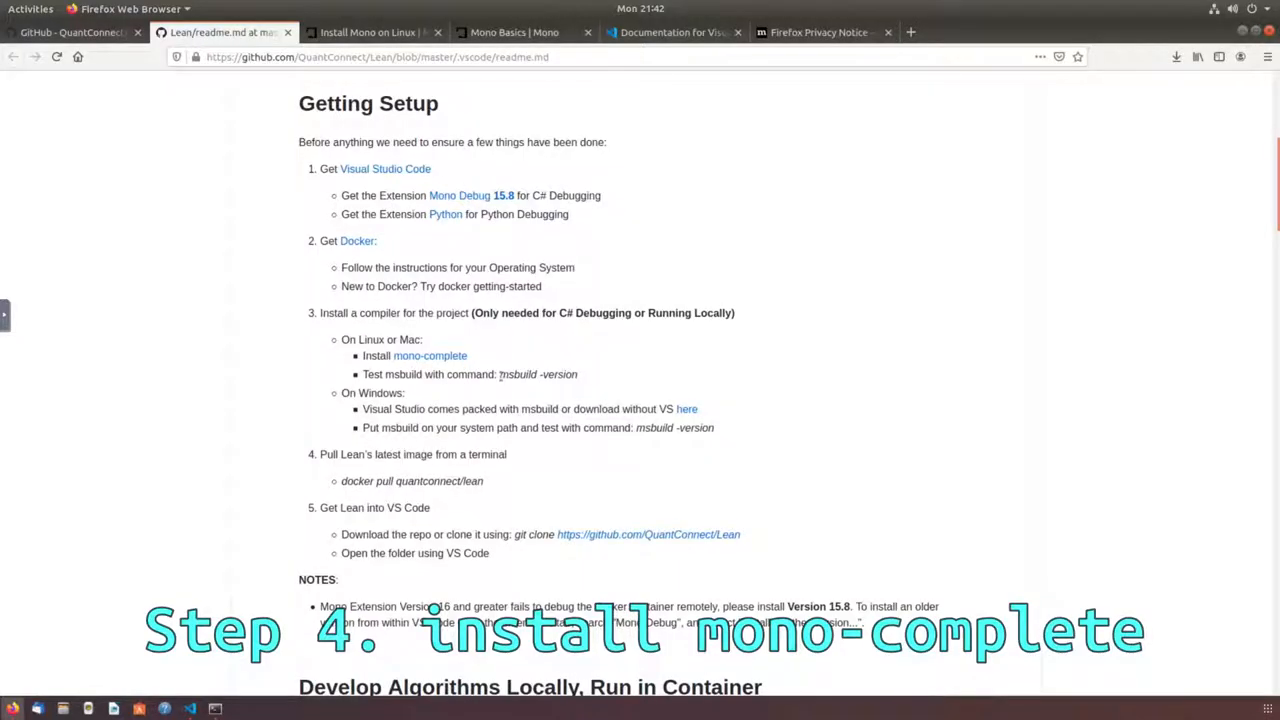
right_click(538, 374)
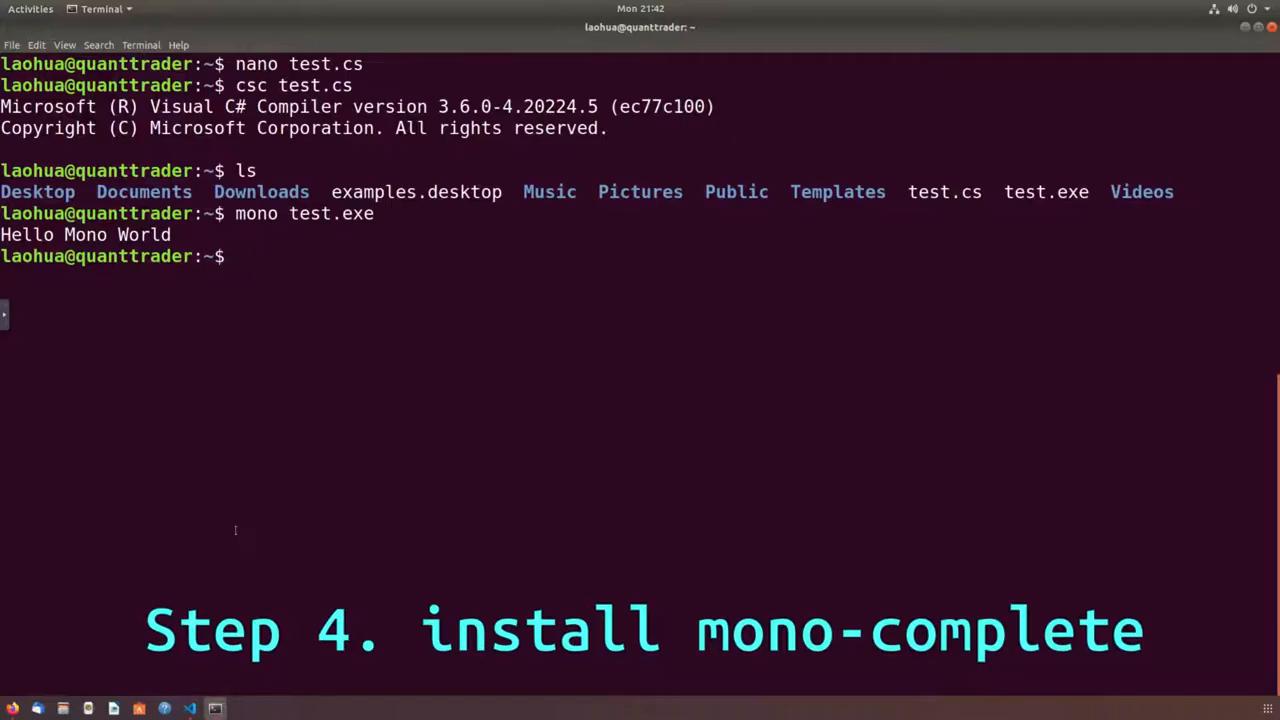
type("msbuild -version")
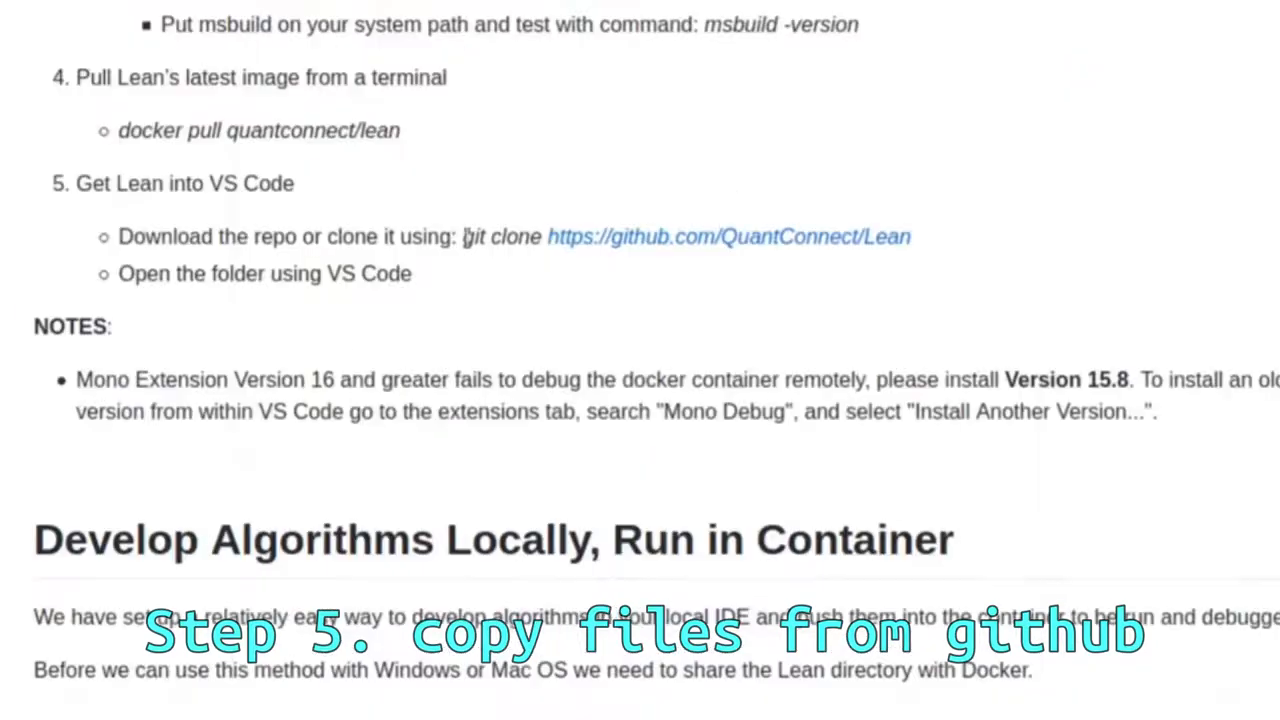
- Clone the Lean repository with git and change into the Lean/ folder
left_click_drag(464, 236, 910, 236)
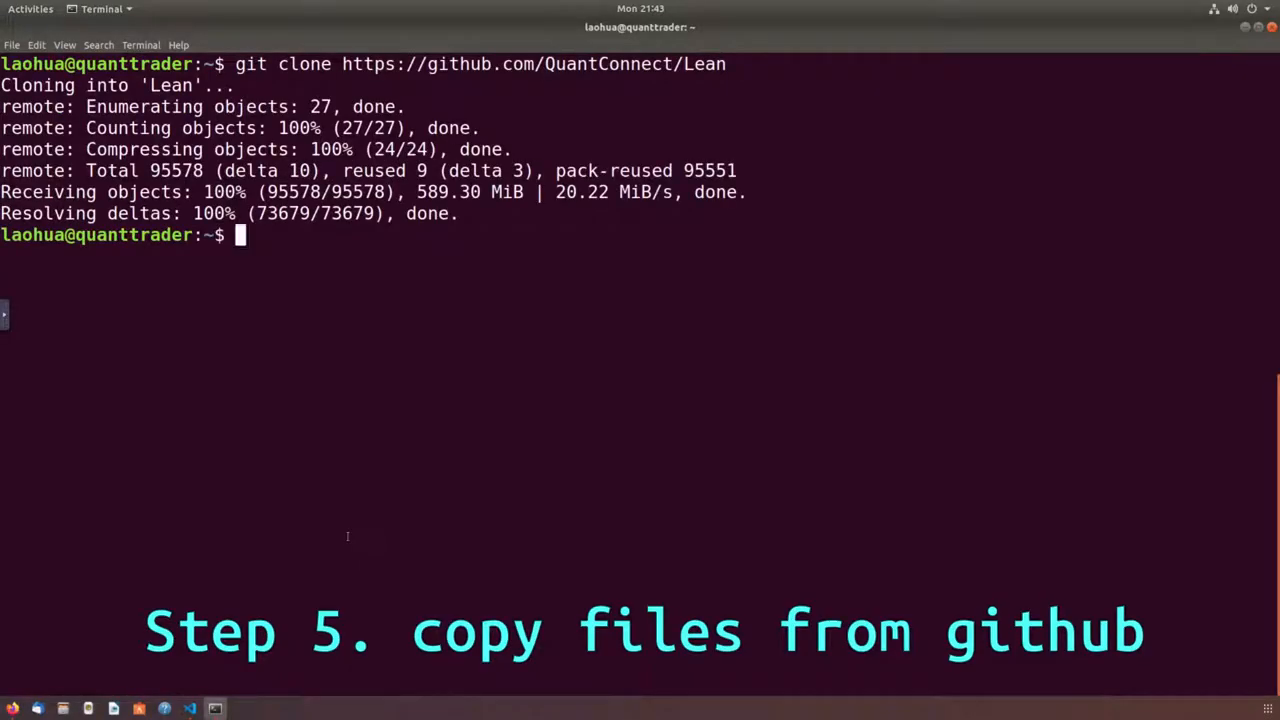
type("cd Lean/")
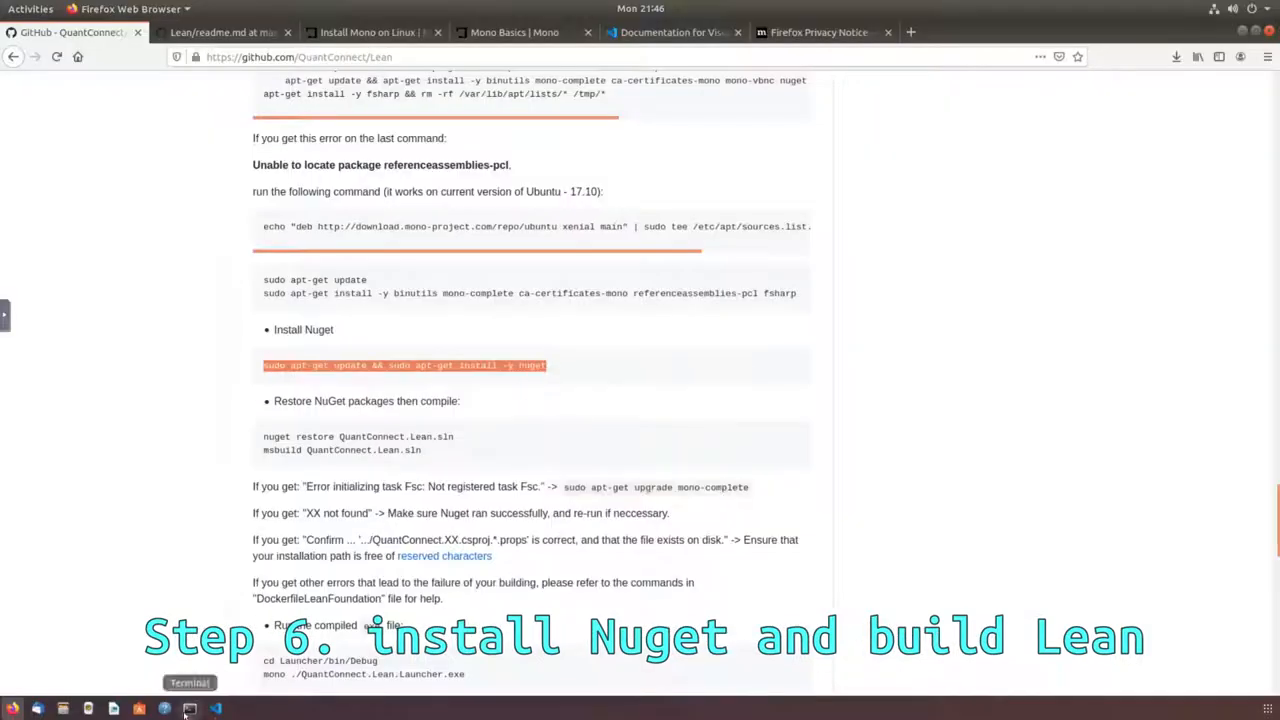
- Install nuget via apt-get and run 'nuget restore QuantConnect.Lean.sln' in the Lean folder
left_click(188, 708)
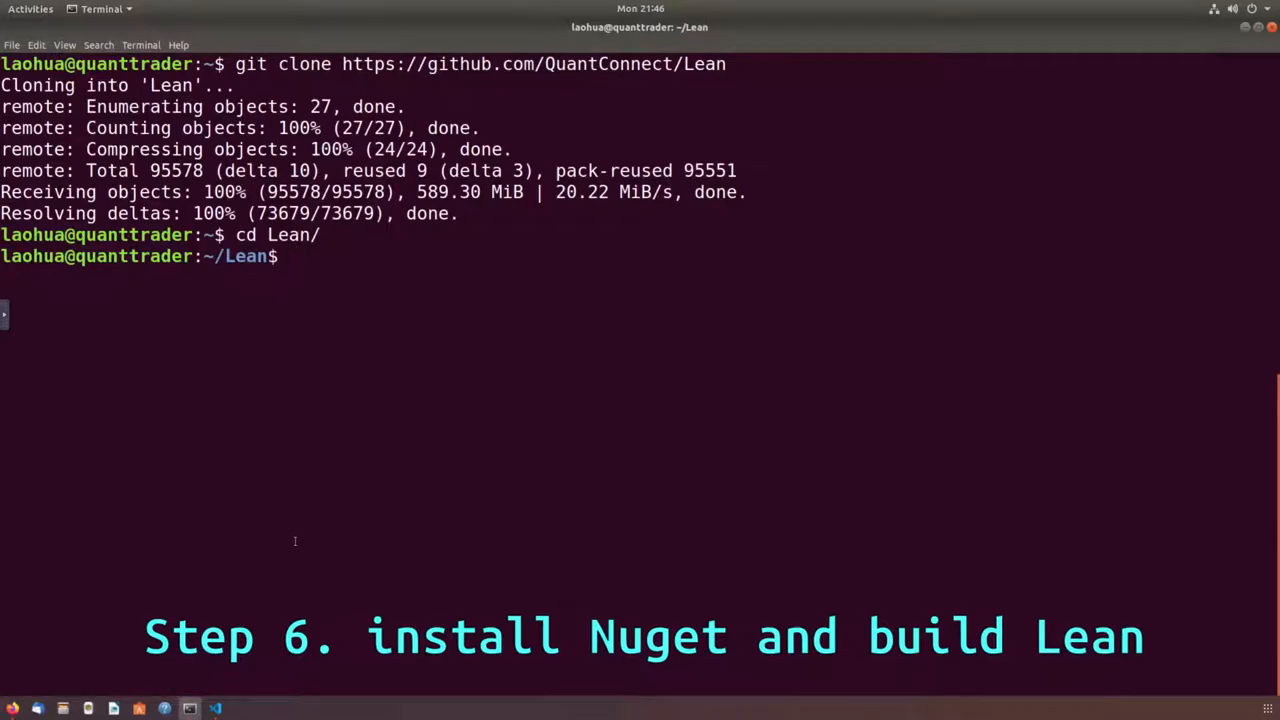
type("sudo apt-get update && sudo apt-get install -y nuget")
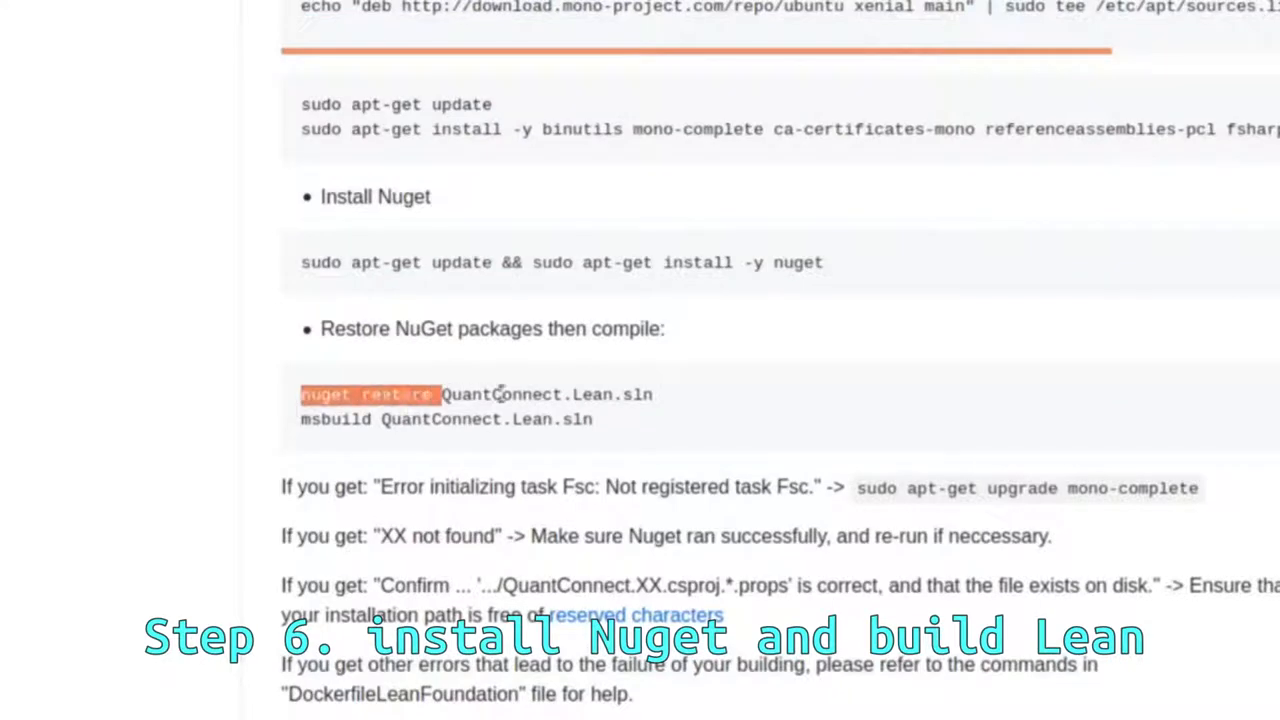
right_click(476, 396)
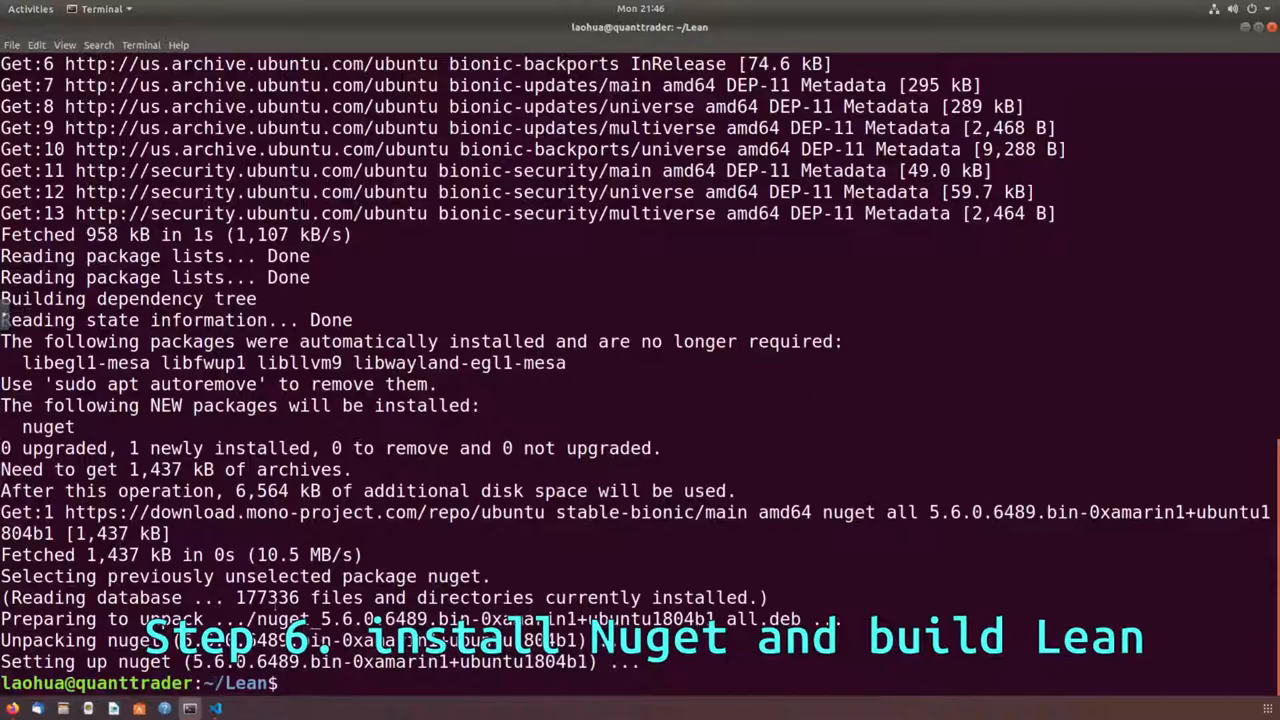
type("nuget restore QuantConnect.Lean.sln")
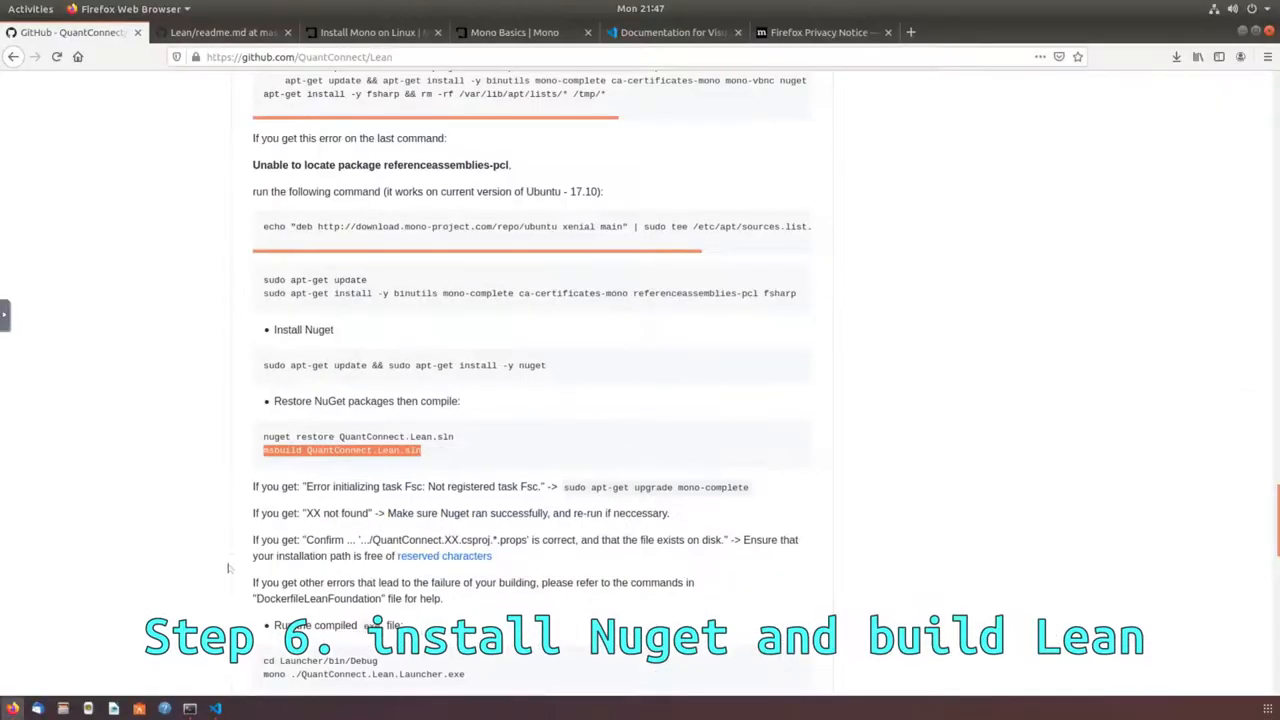
mouse_move(188, 708)
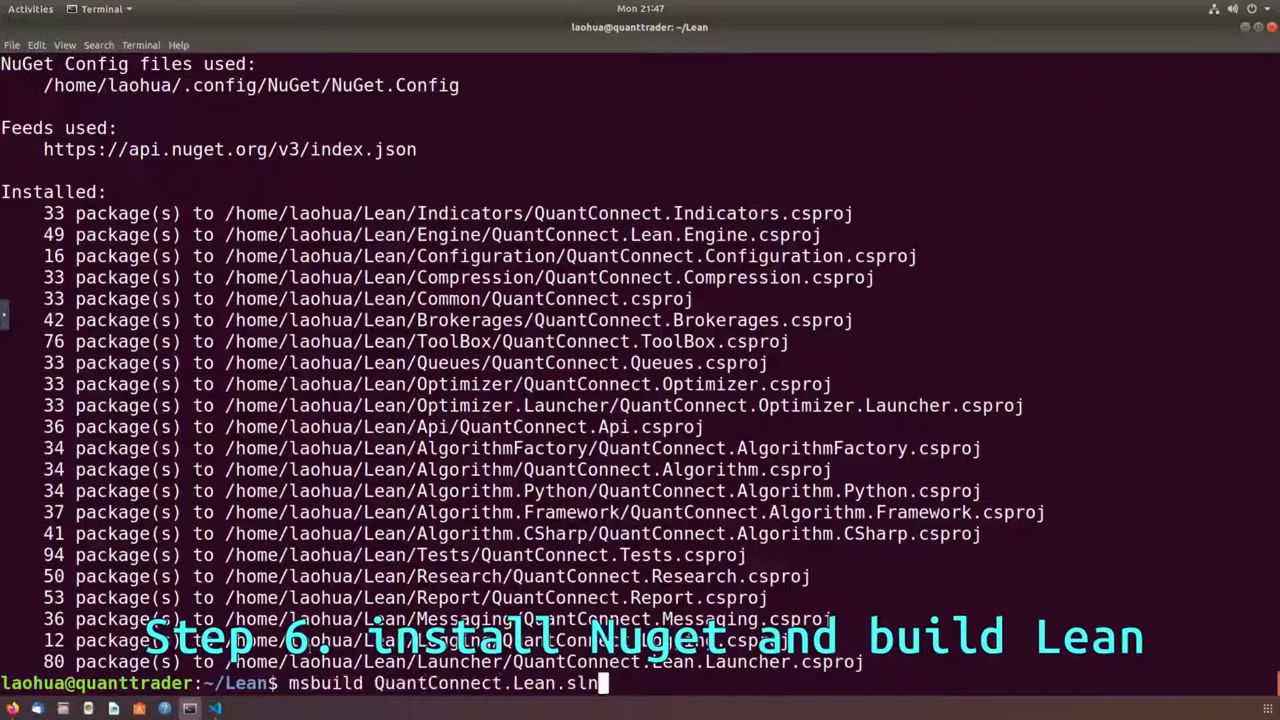
- Run msbuild on QuantConnect.Lean.sln and the BasicTemplateFrameworkAlgorithm C# backtest
key("Return")
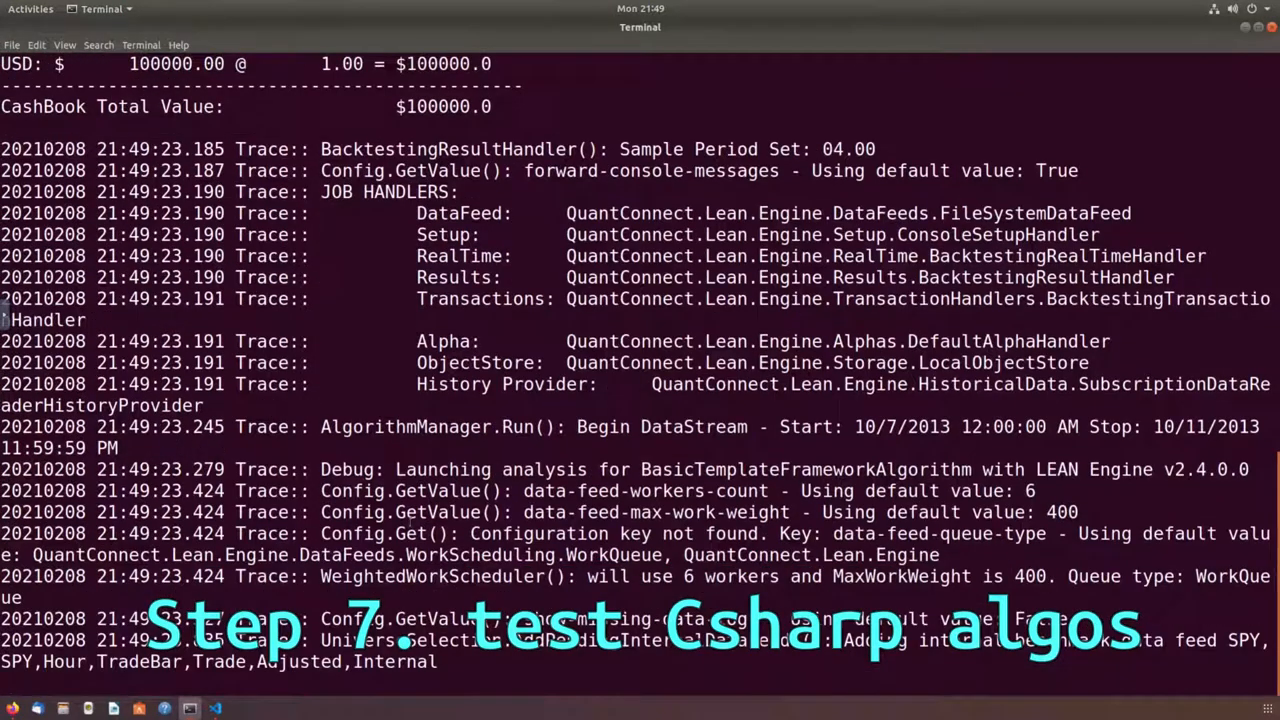
scroll("down", 3)
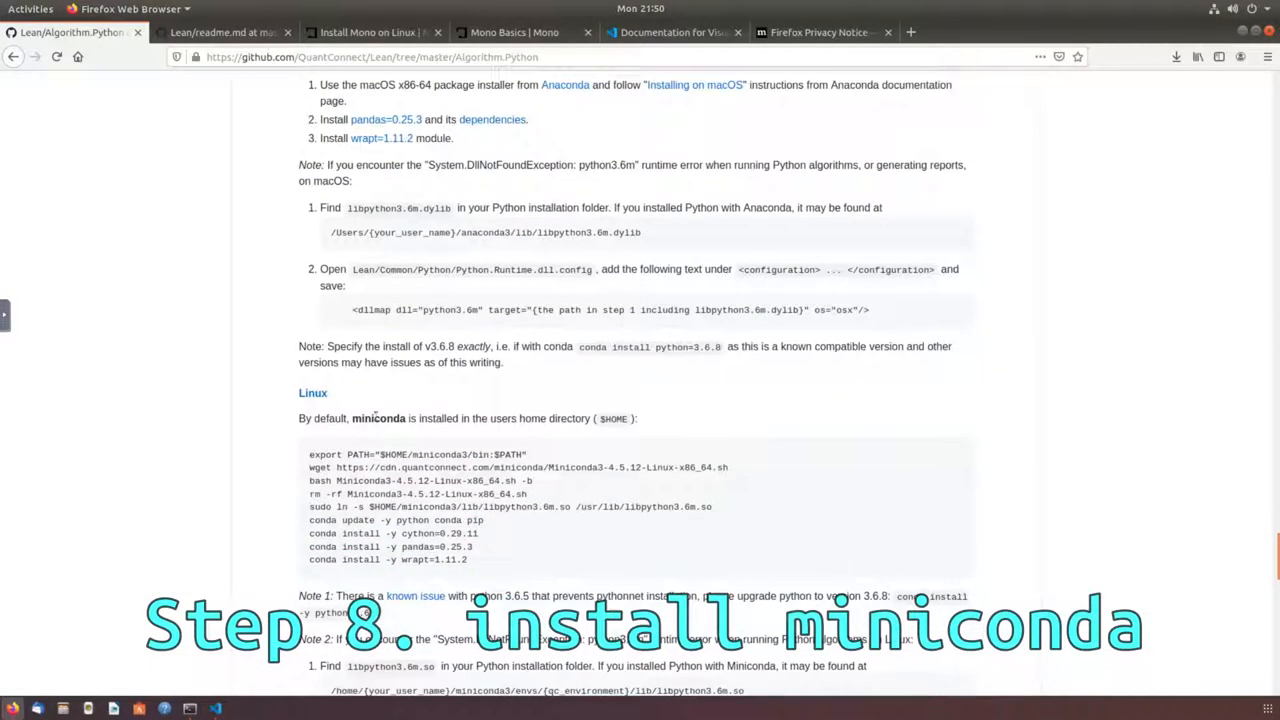
- Search Google for miniconda, download the Linux installer and list it in ~/Downloads
right_click(378, 418)
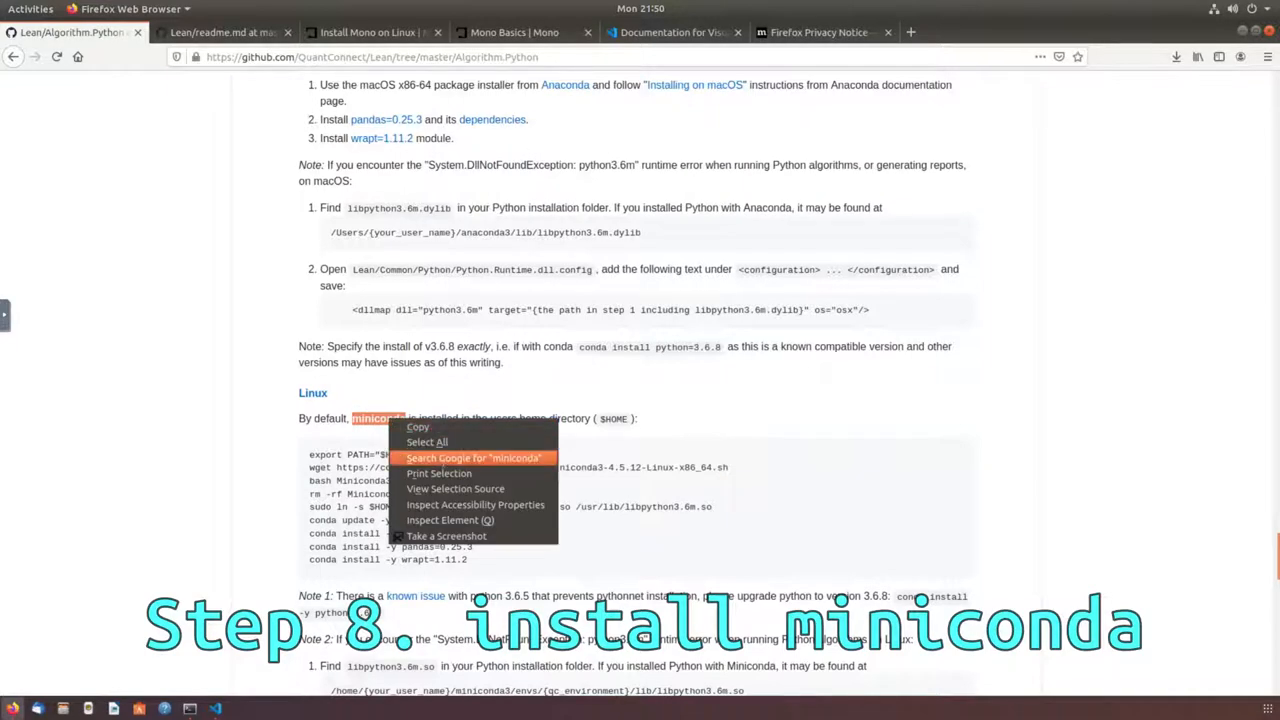
left_click(472, 456)
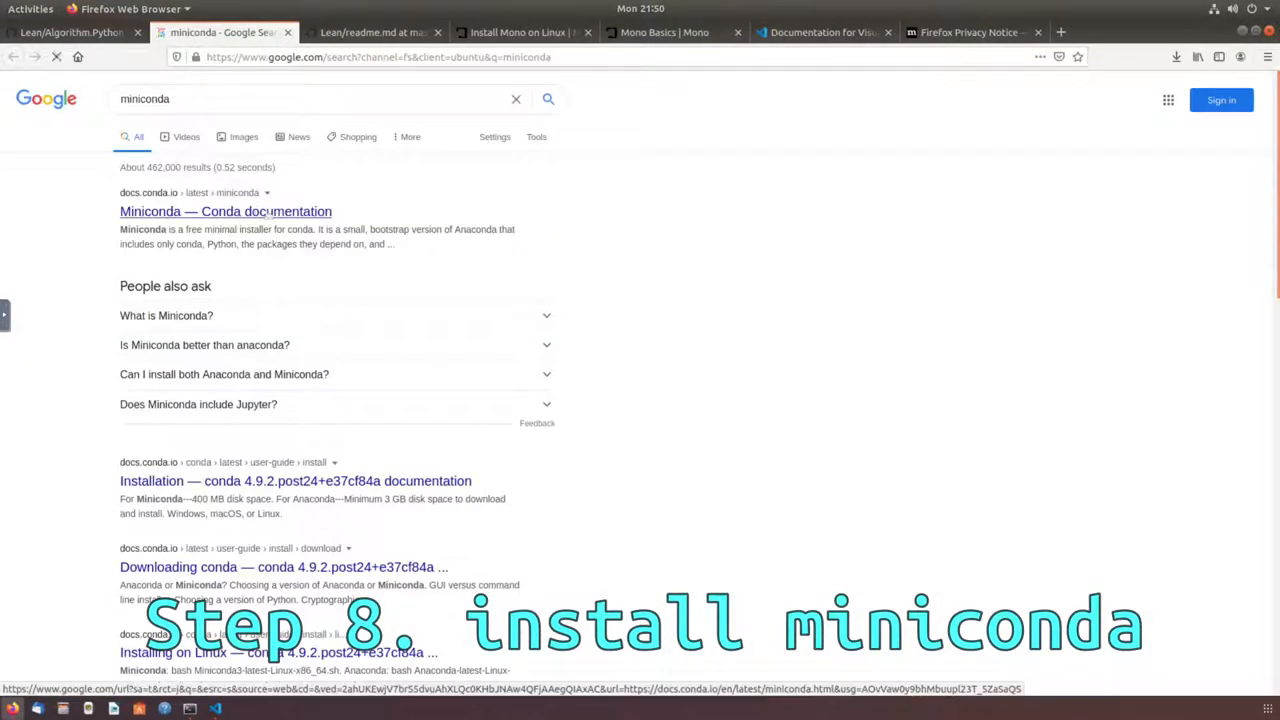
left_click(224, 212)
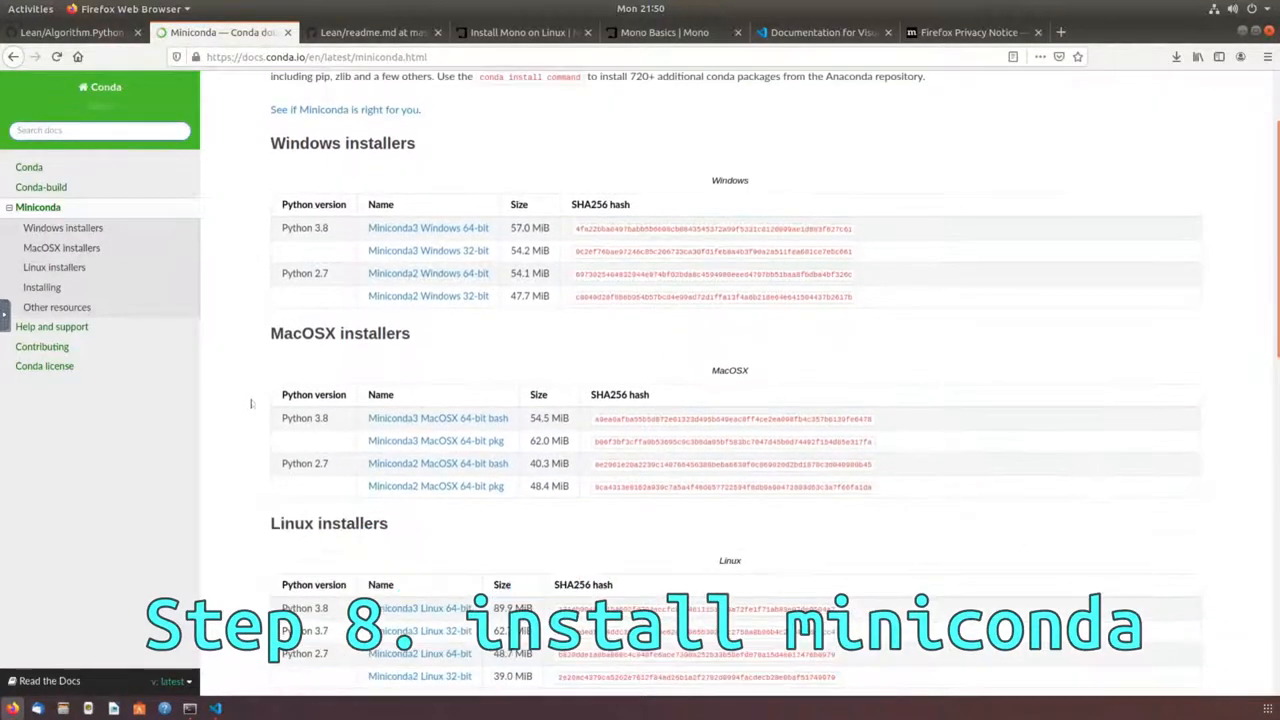
scroll("down", 3)
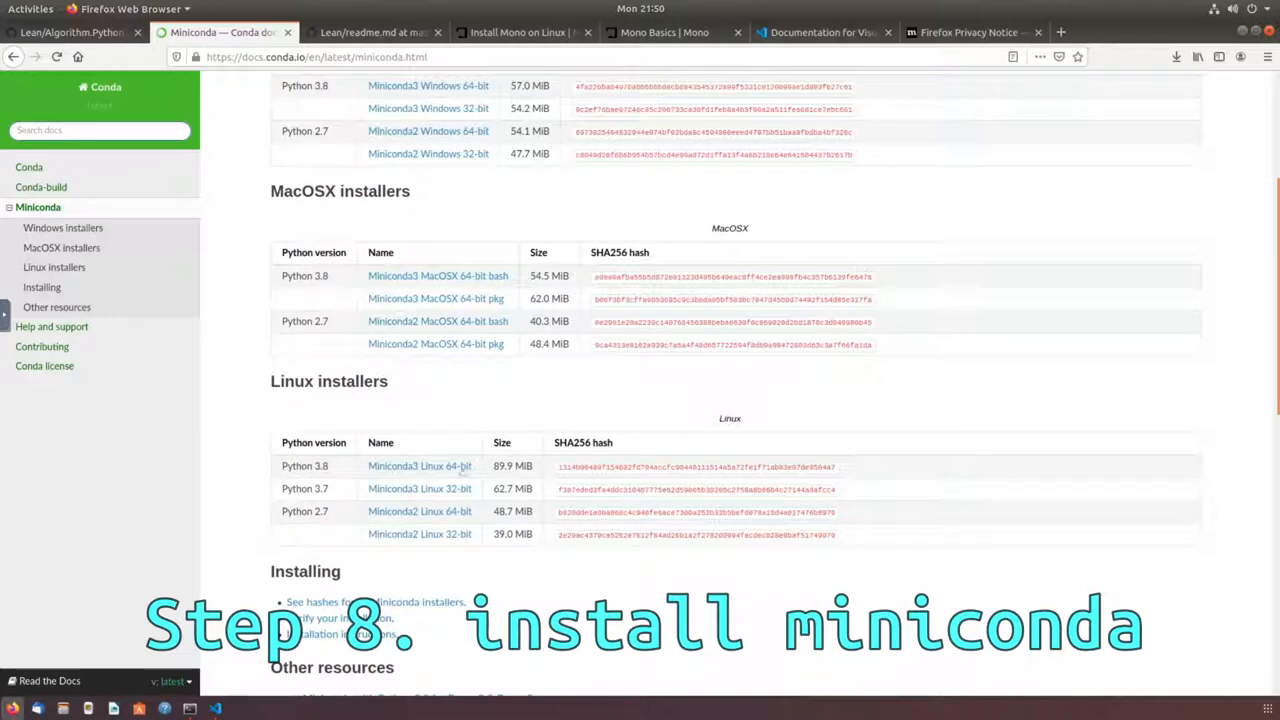
mouse_move(420, 466)
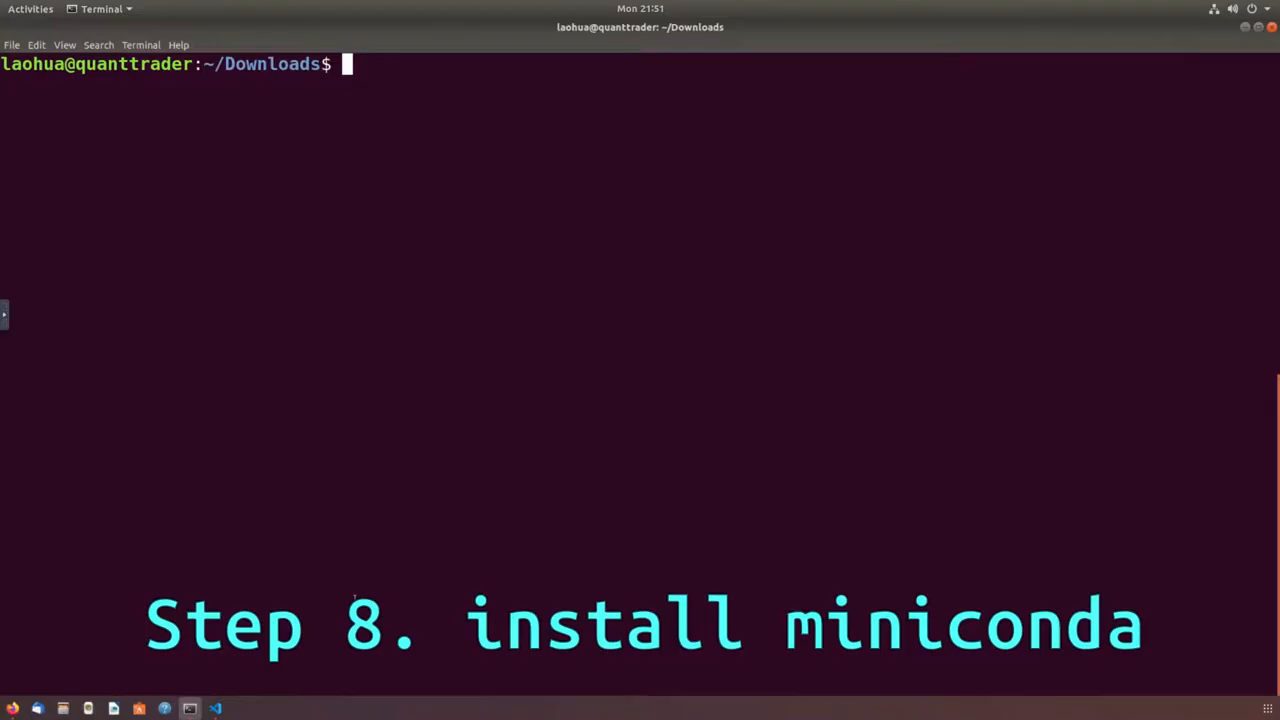
type("ls")
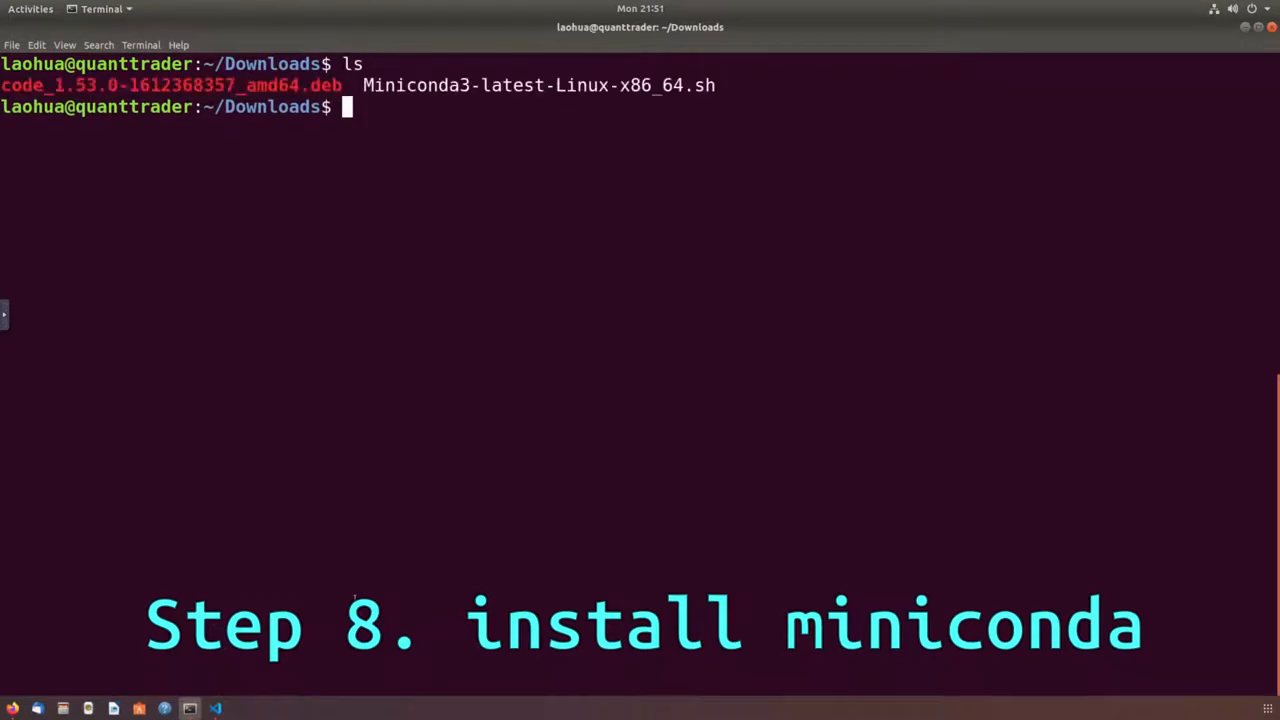
type("ch")
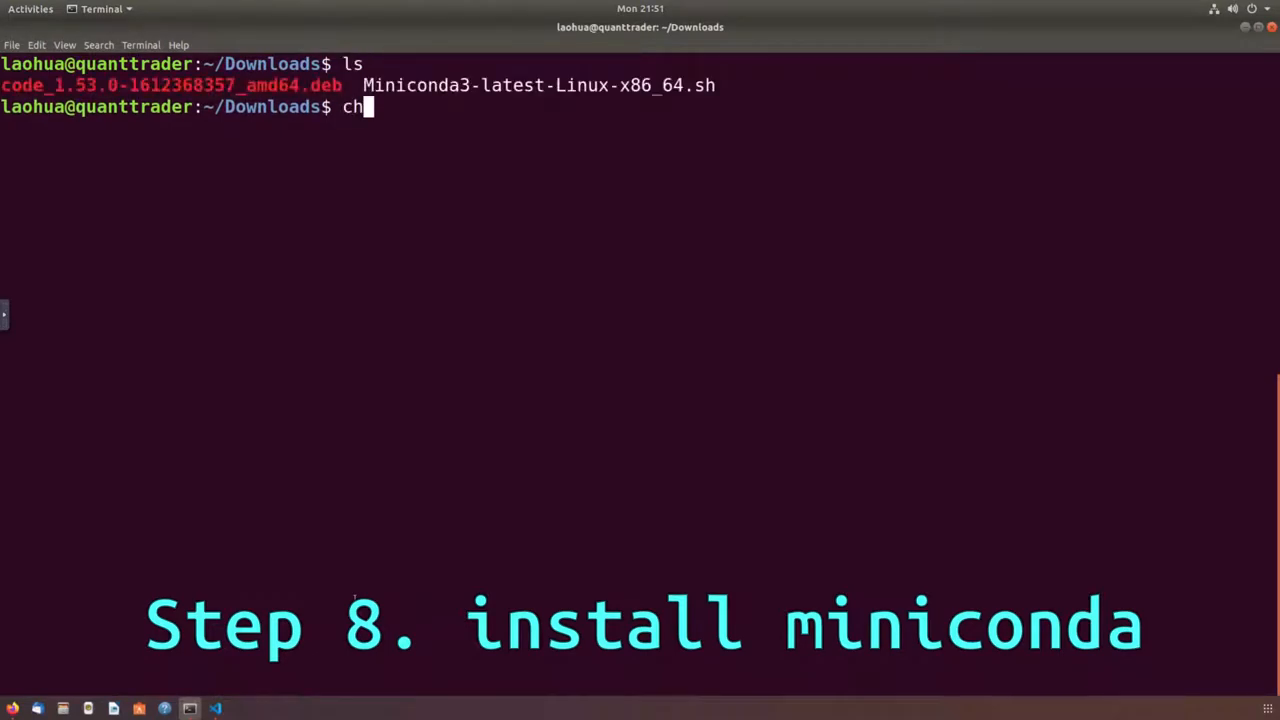
- Make Miniconda3-latest-Linux-x86_64.sh executable with chmod u+x and launch it
type("mod")
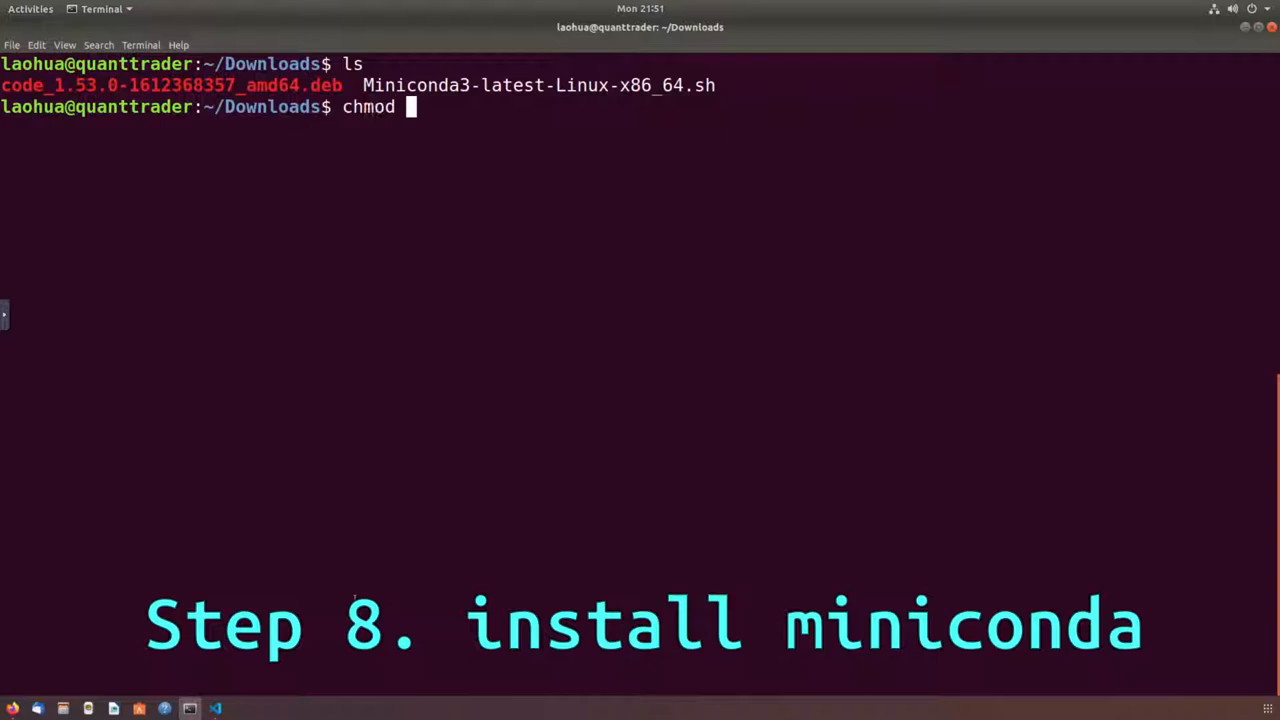
type("u+x")
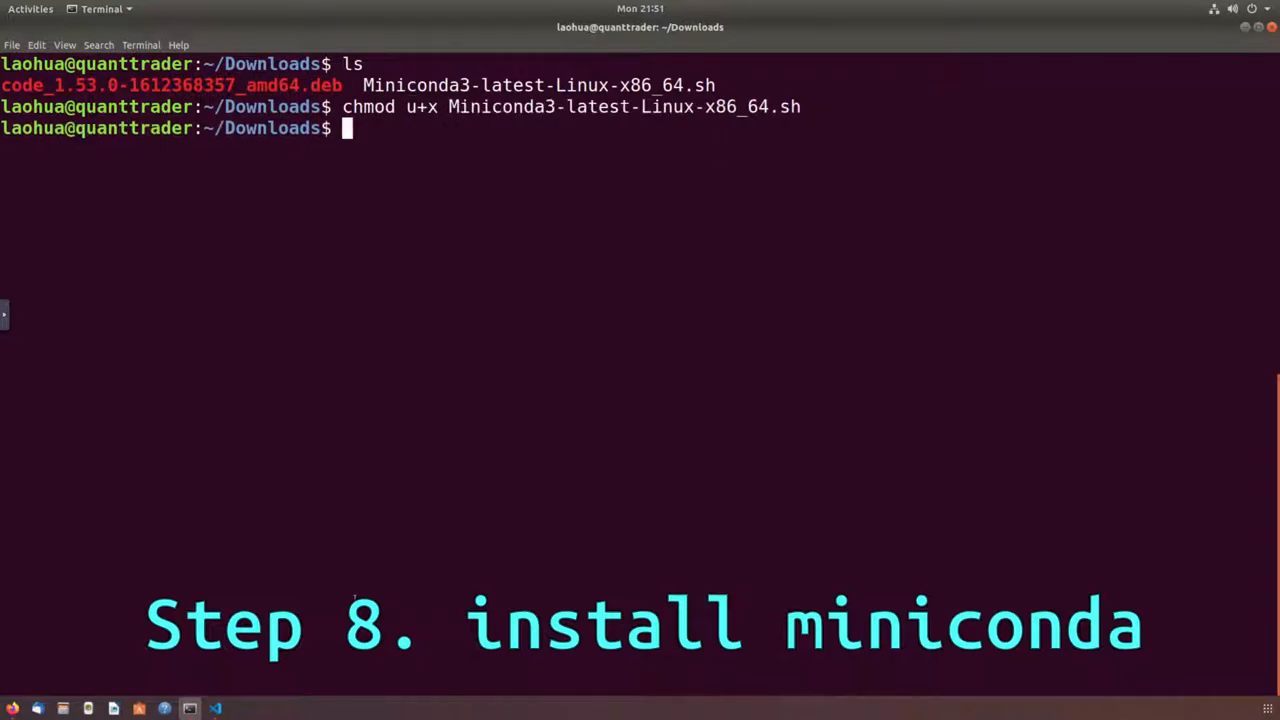
type("ls")
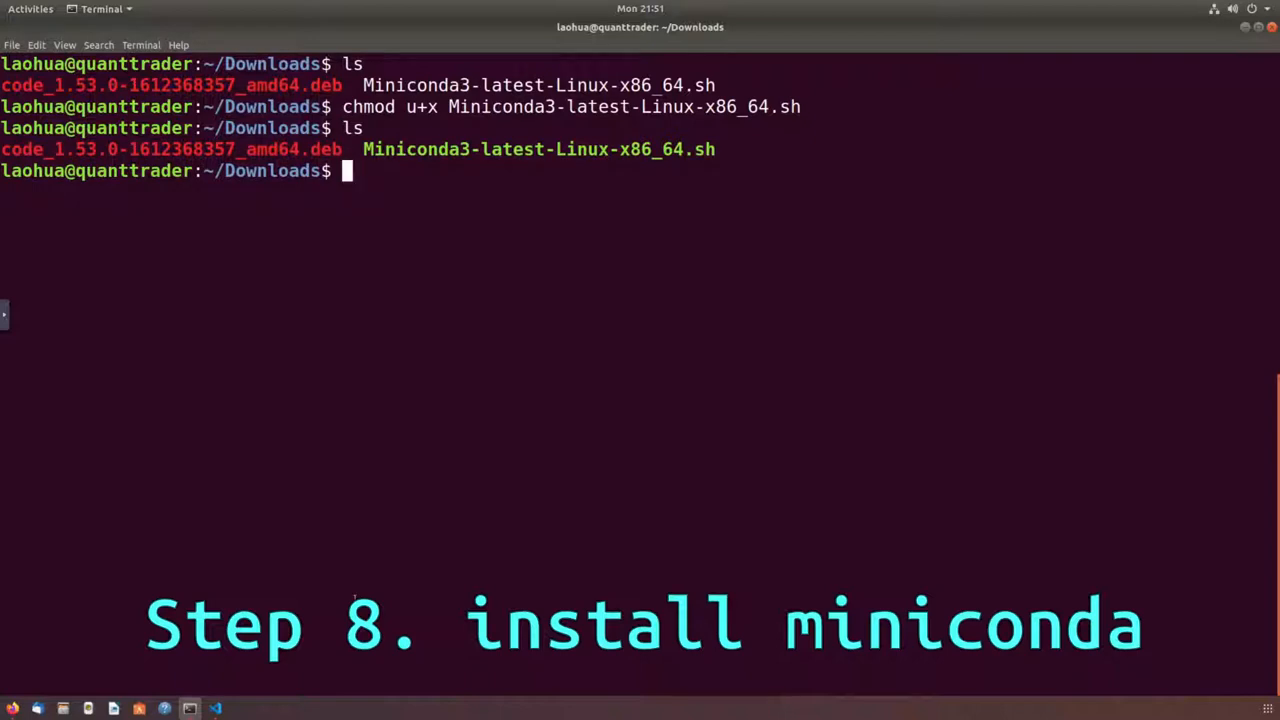
type("./Miniconda3-latest-Linux-x86_64.sh")
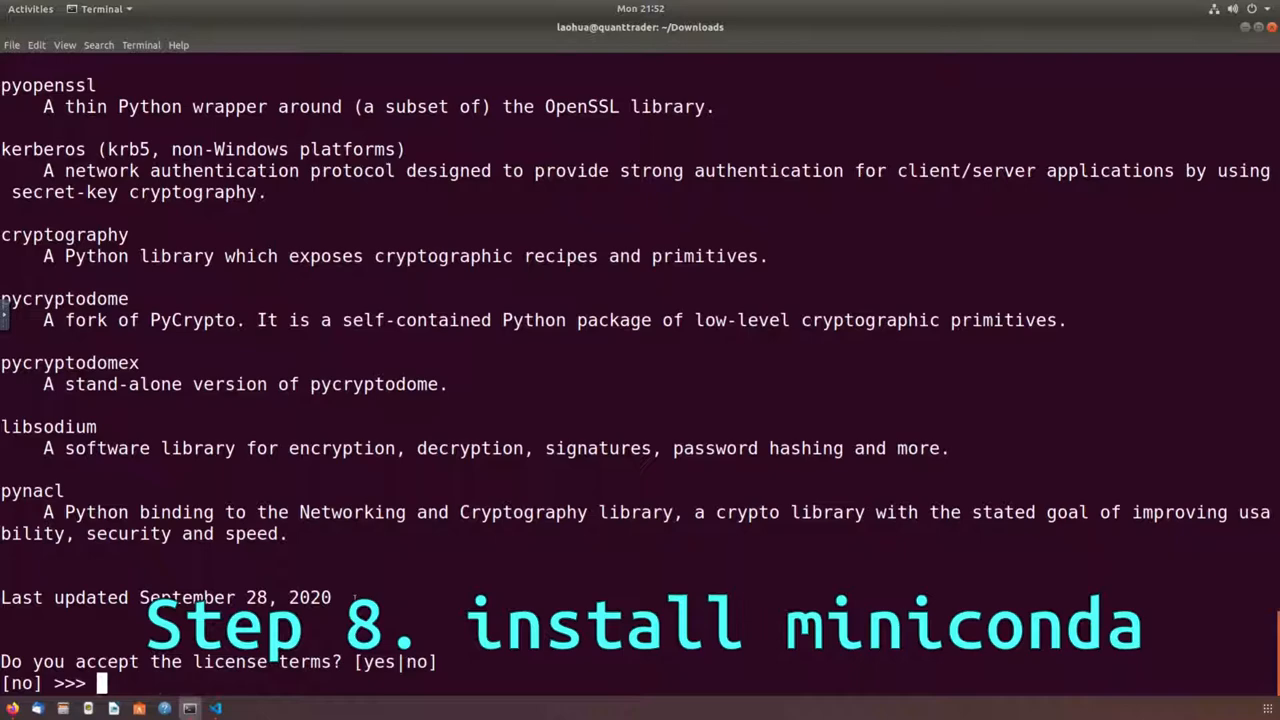
- Accept the license, the default install location and conda init to finish installing Miniconda3
type("yes")
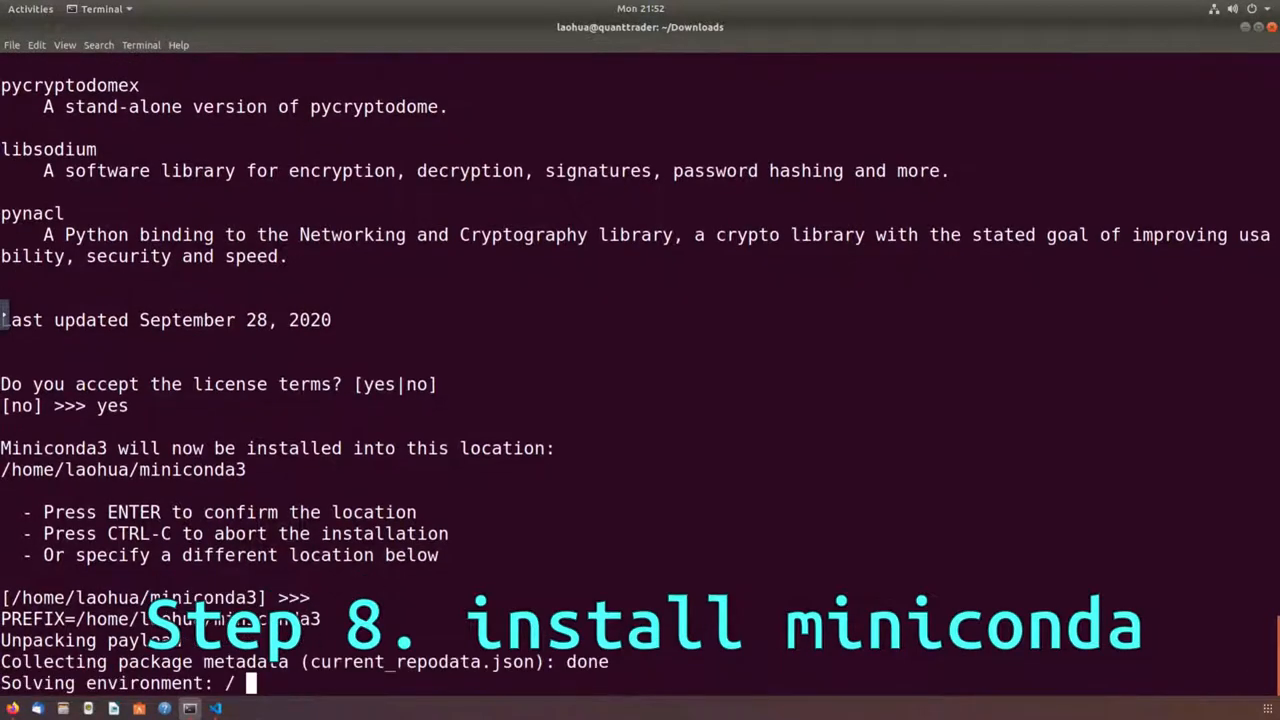
key("Return")
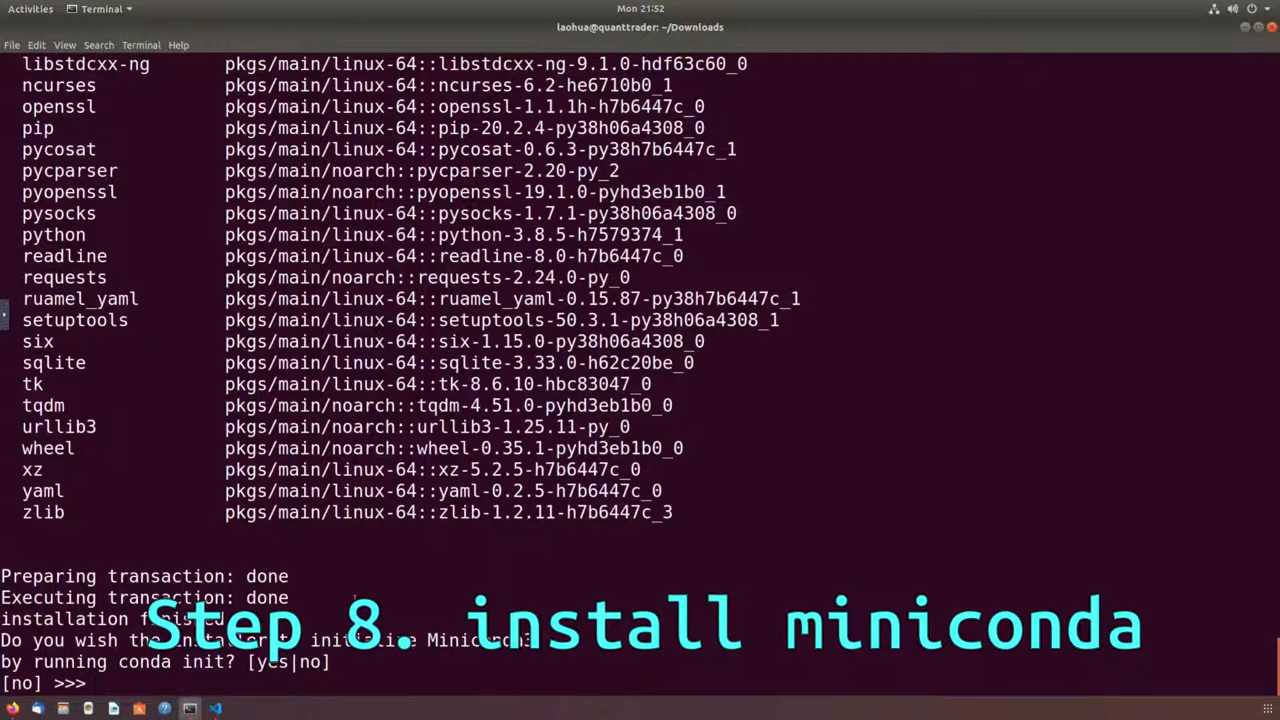
type("yes")
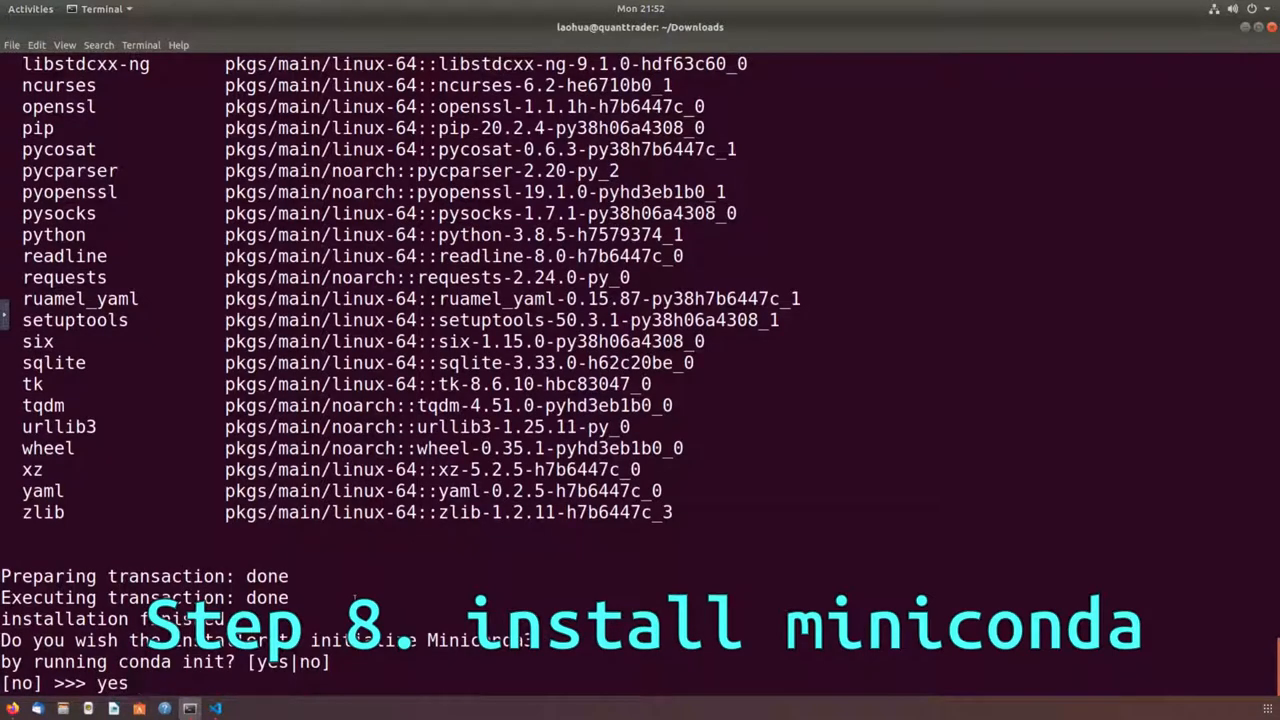
key("Return")
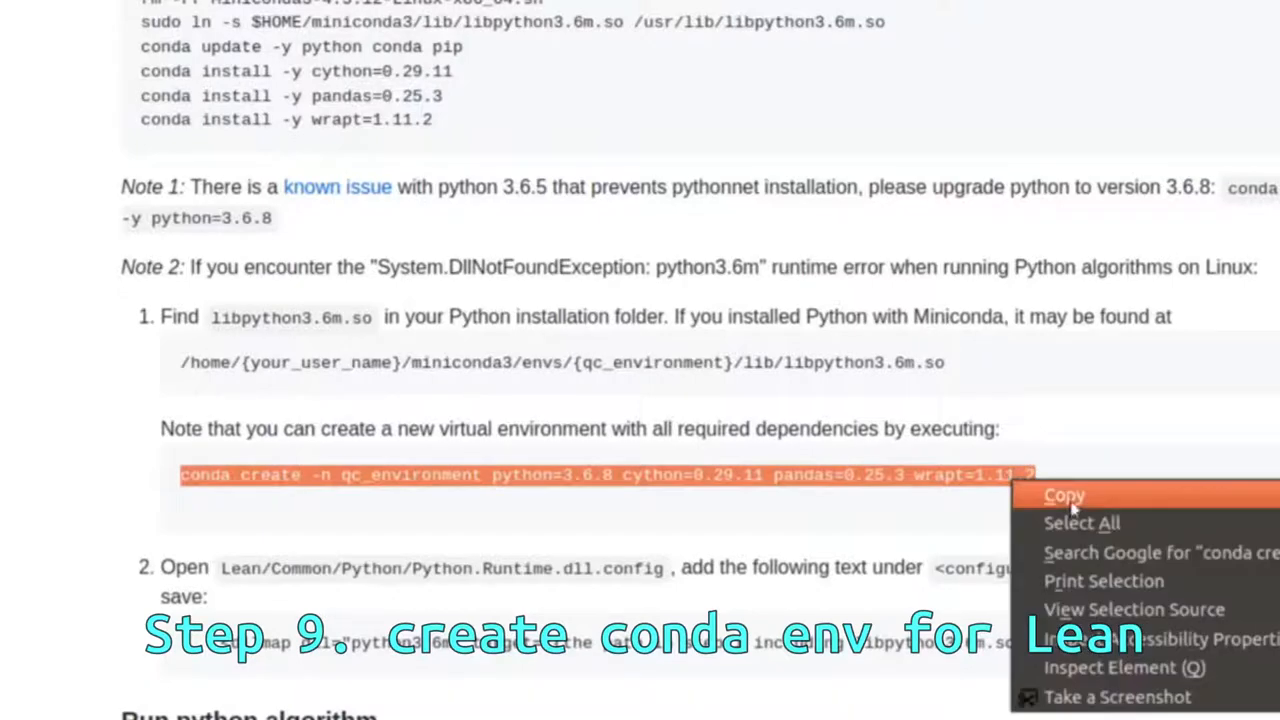
- Run the readme's conda create command renamed to 'lean' with Python 3.6.8, cython, pandas, wrapt
left_click(1064, 496)
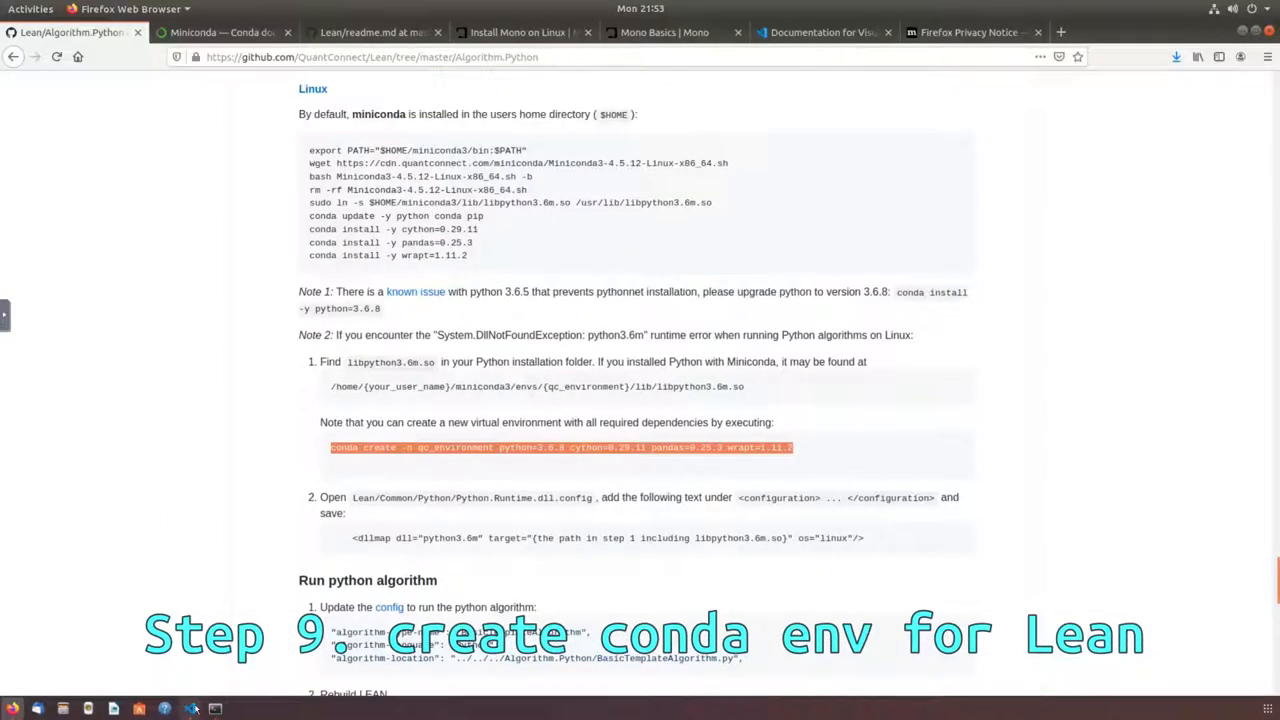
left_click(214, 708)
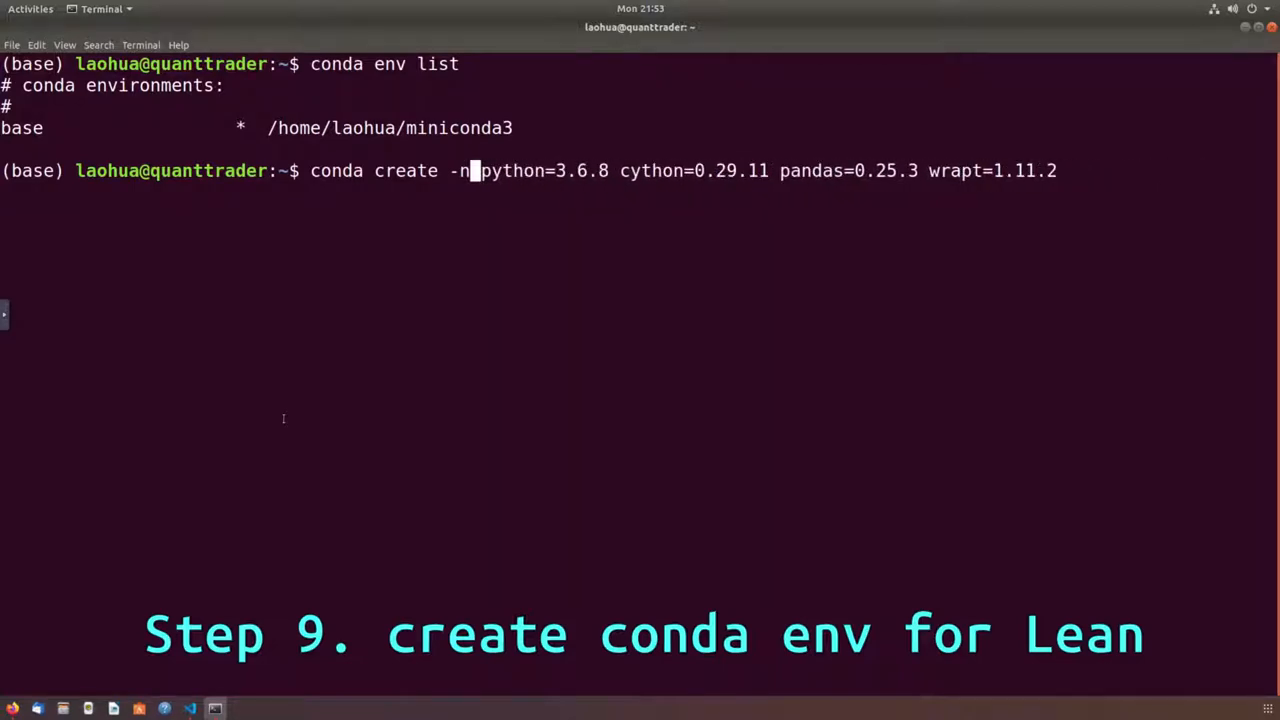
type("lean")
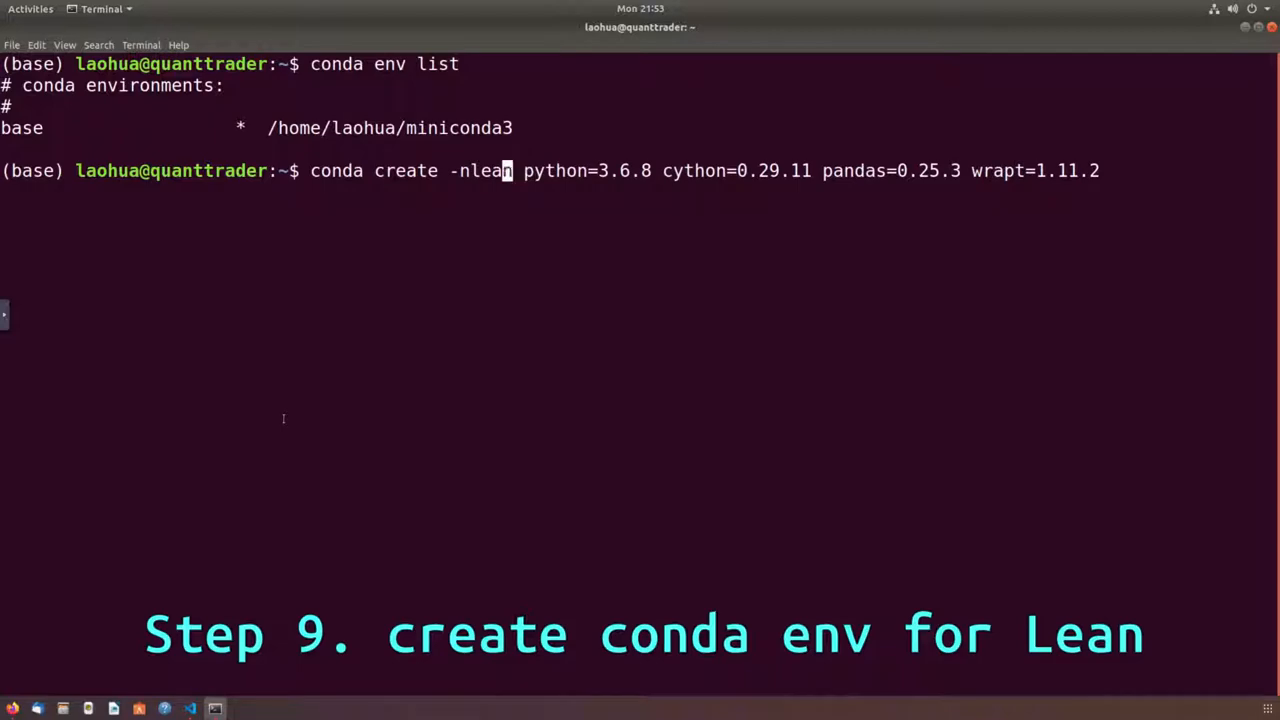
key("Return")
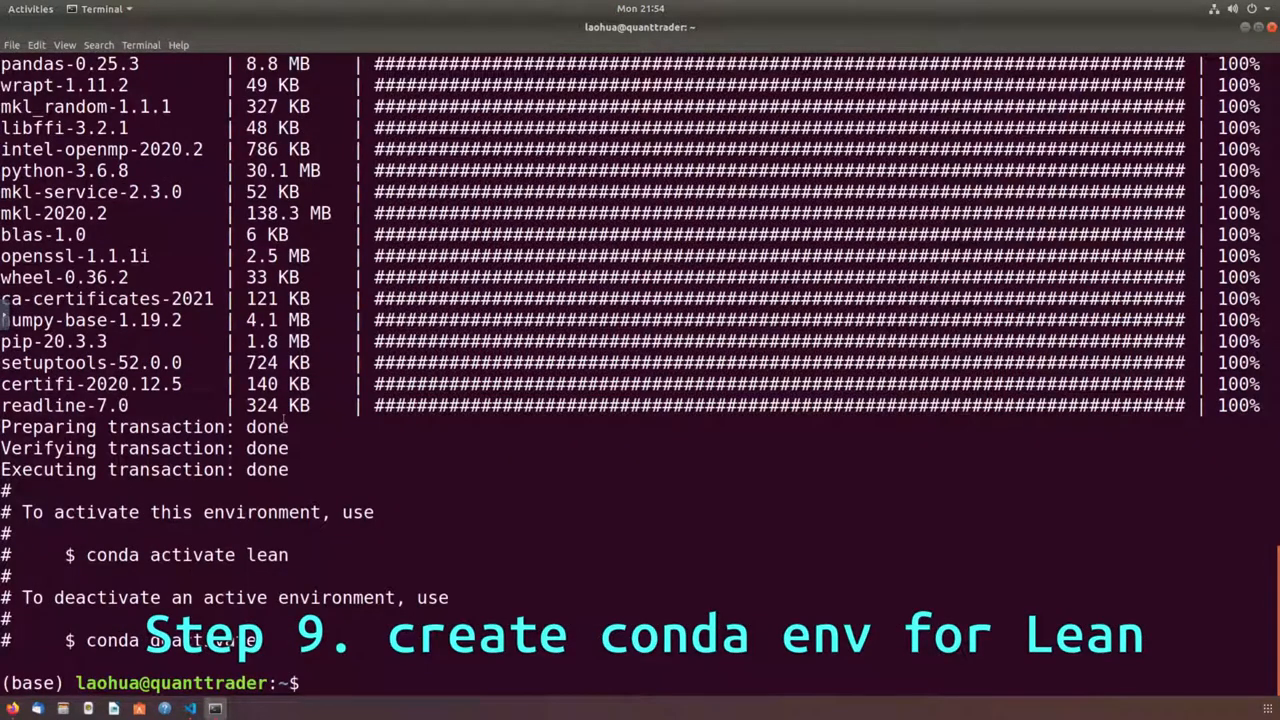
type("conda a")
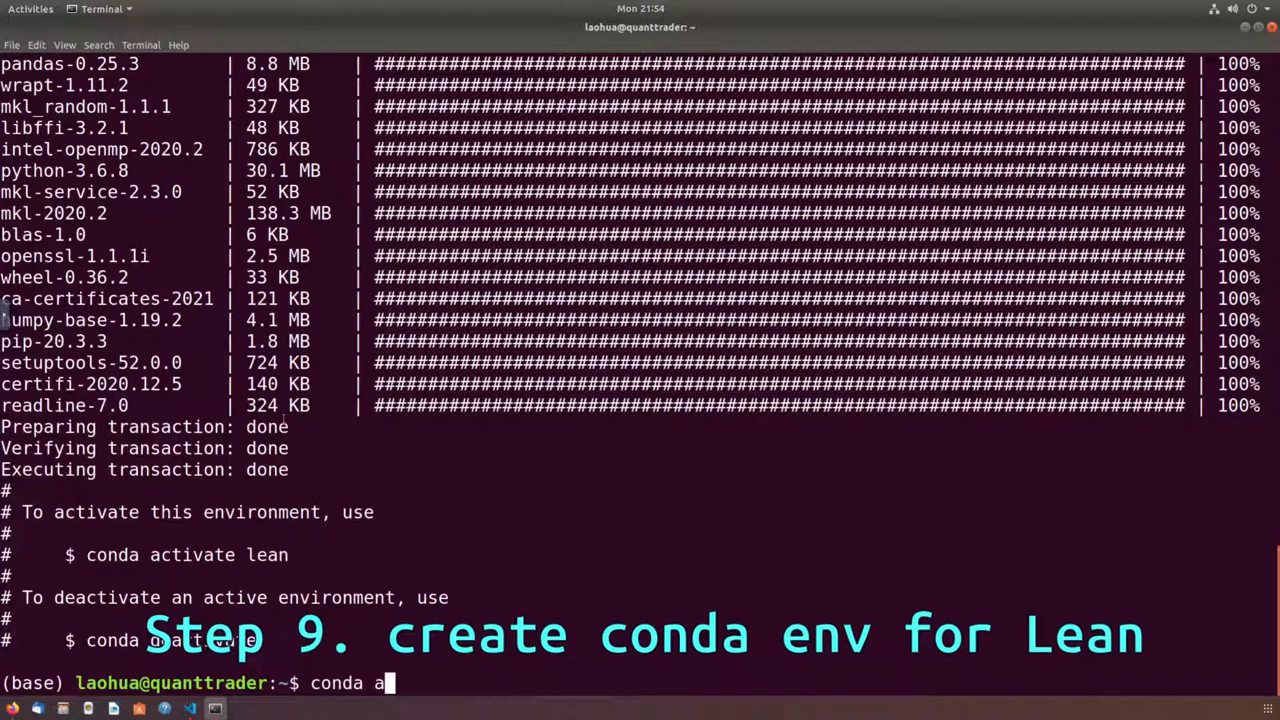
type("ctivate")
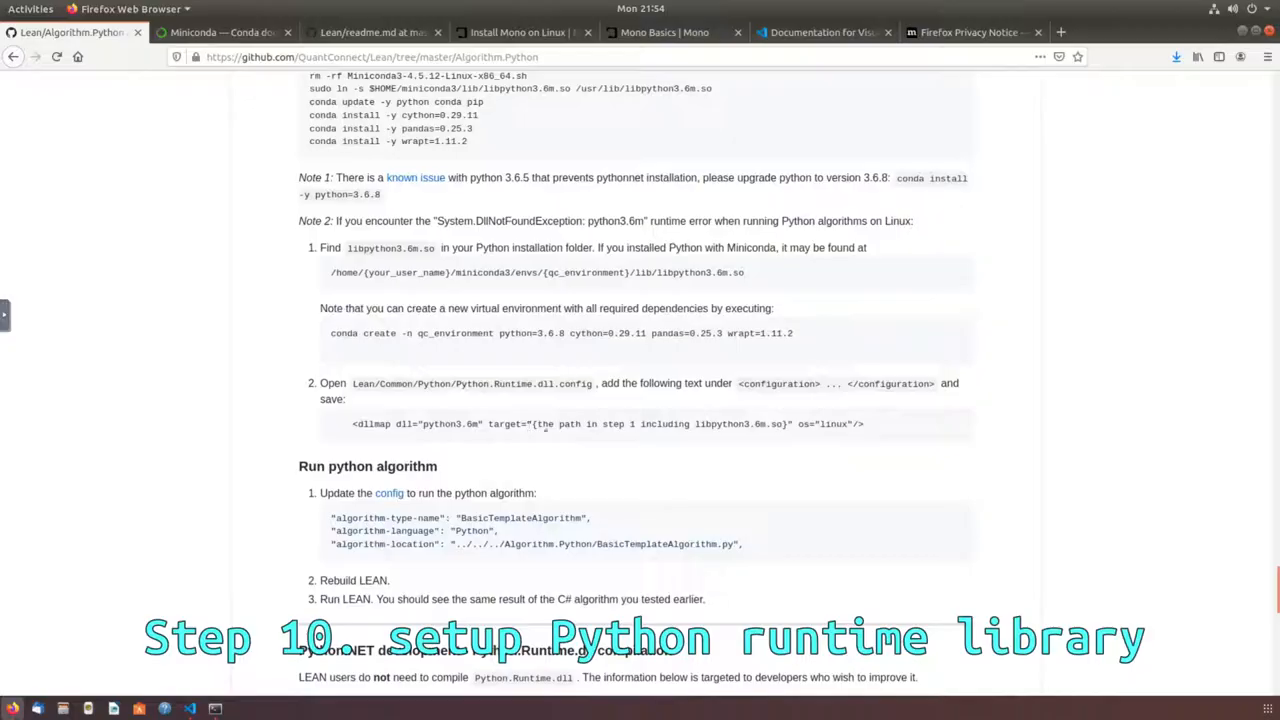
- Locate miniconda3/envs/lean/lib/libpython3.6m.so by path and copy the found library path
double_click(710, 424)
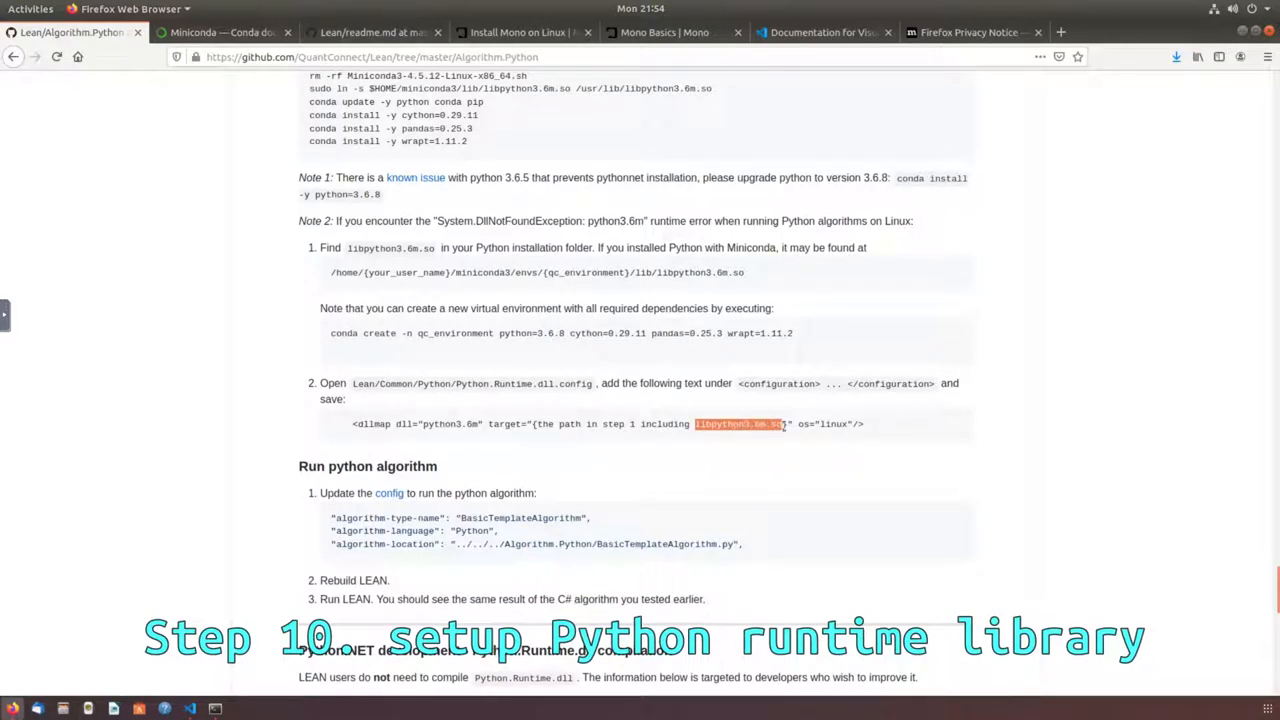
right_click(736, 424)
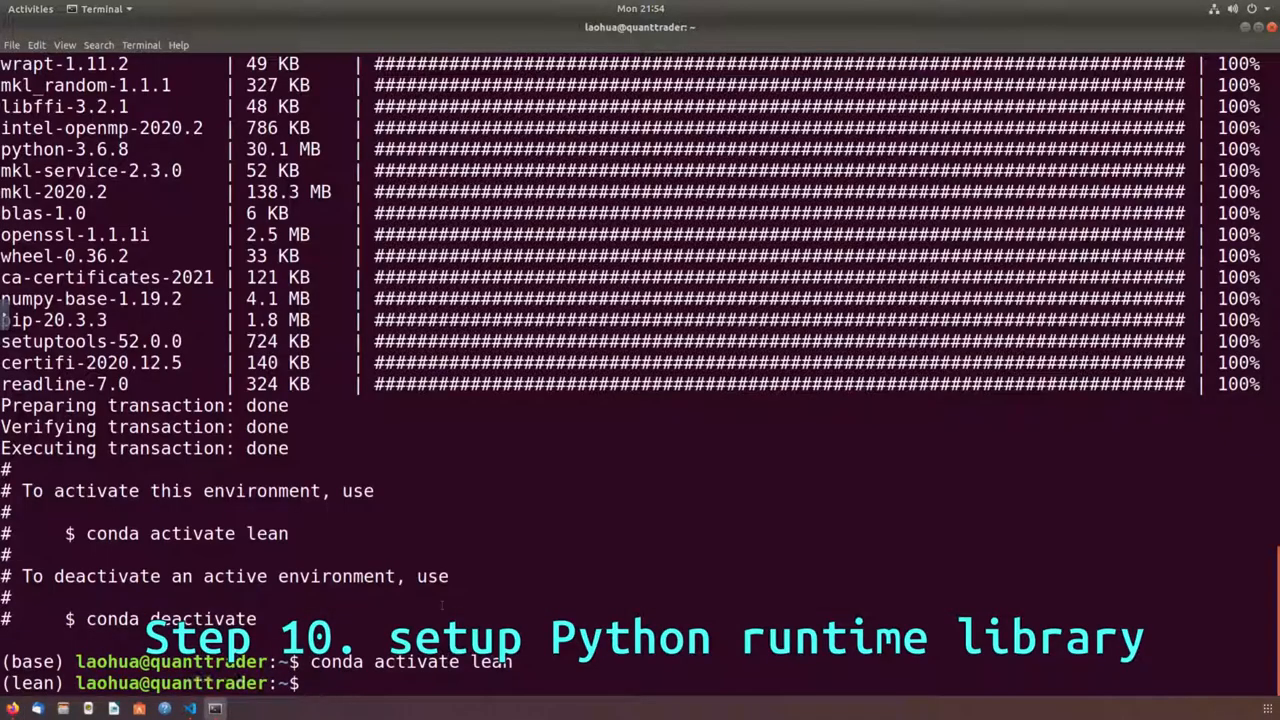
type("cd m")
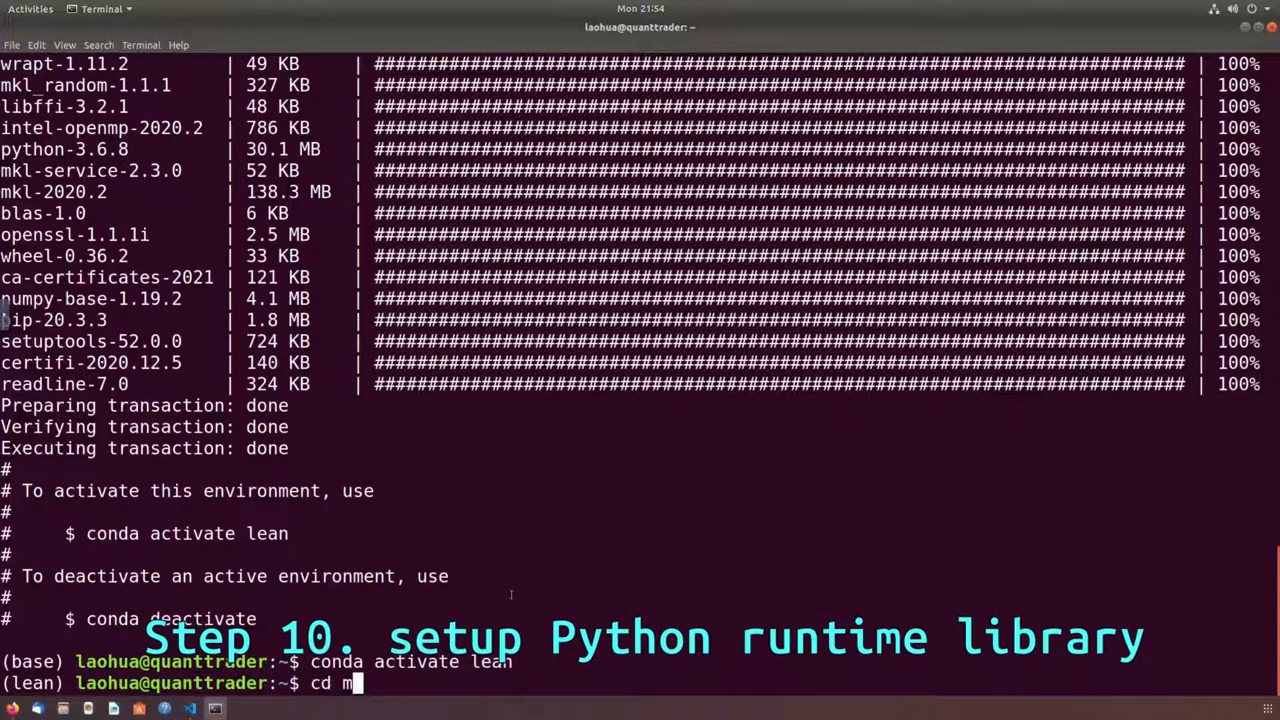
type("iniconda3/e")
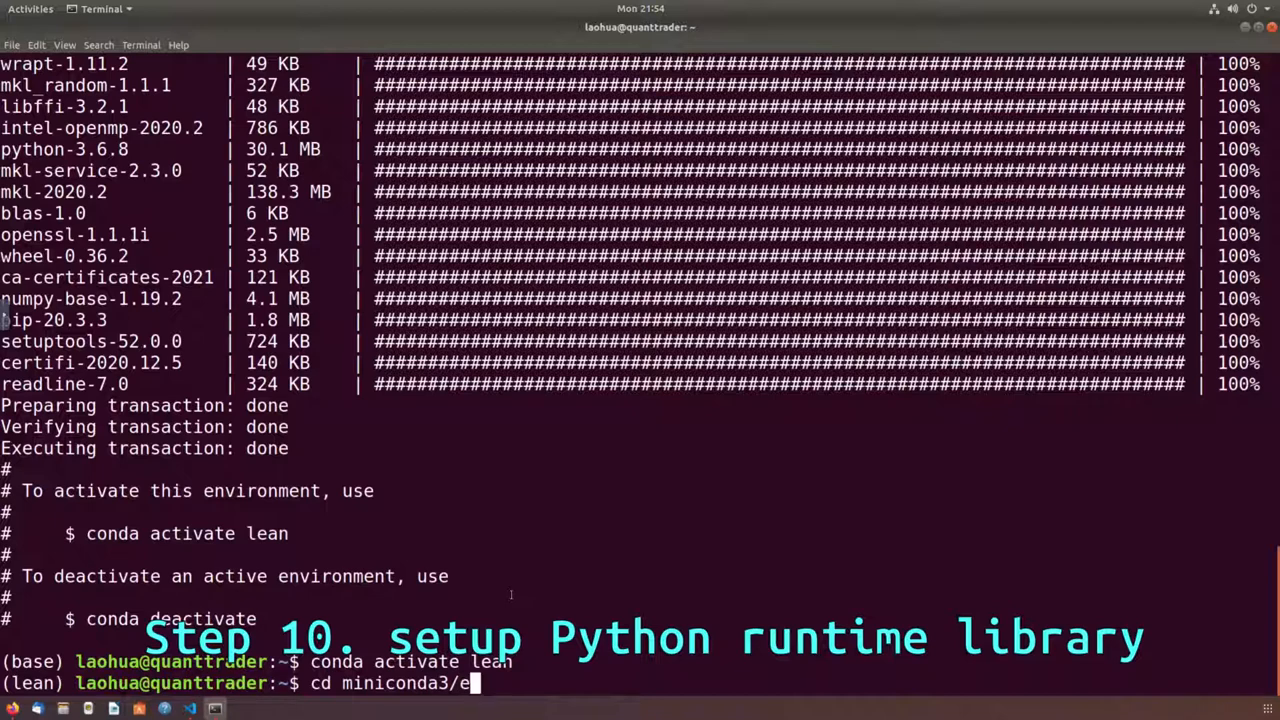
type("nvs/lean/")
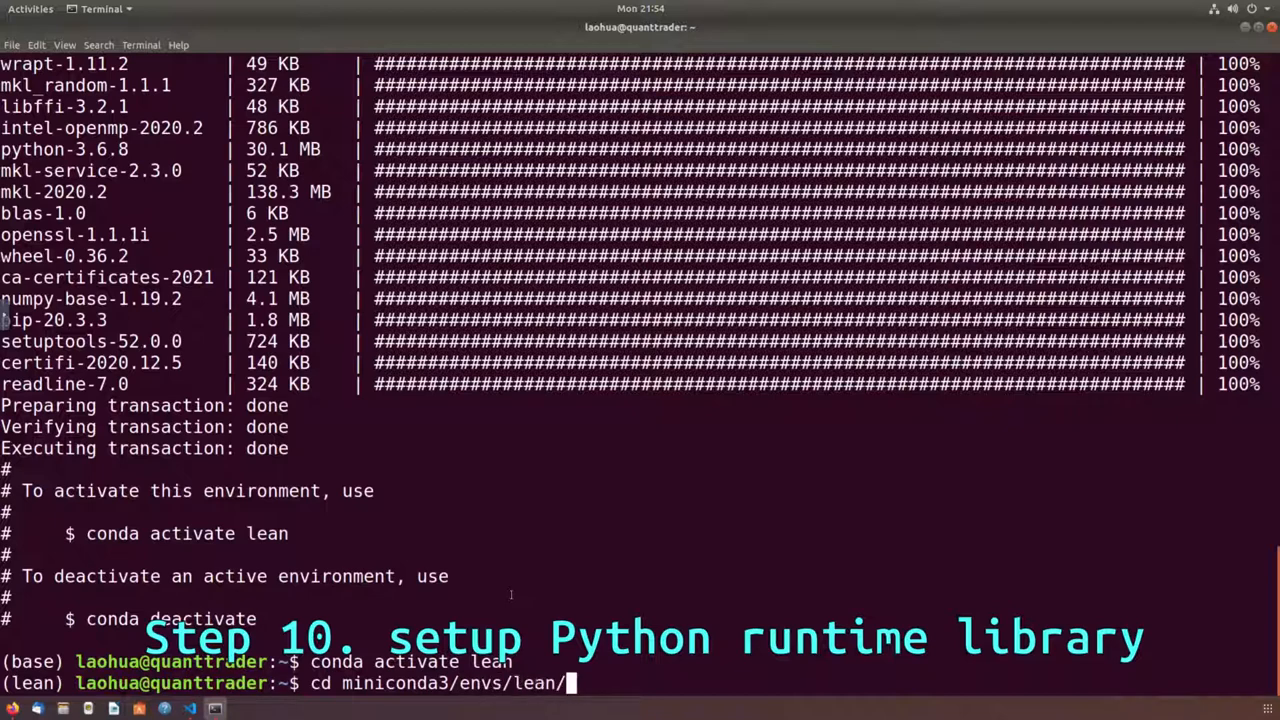
type("lib/")
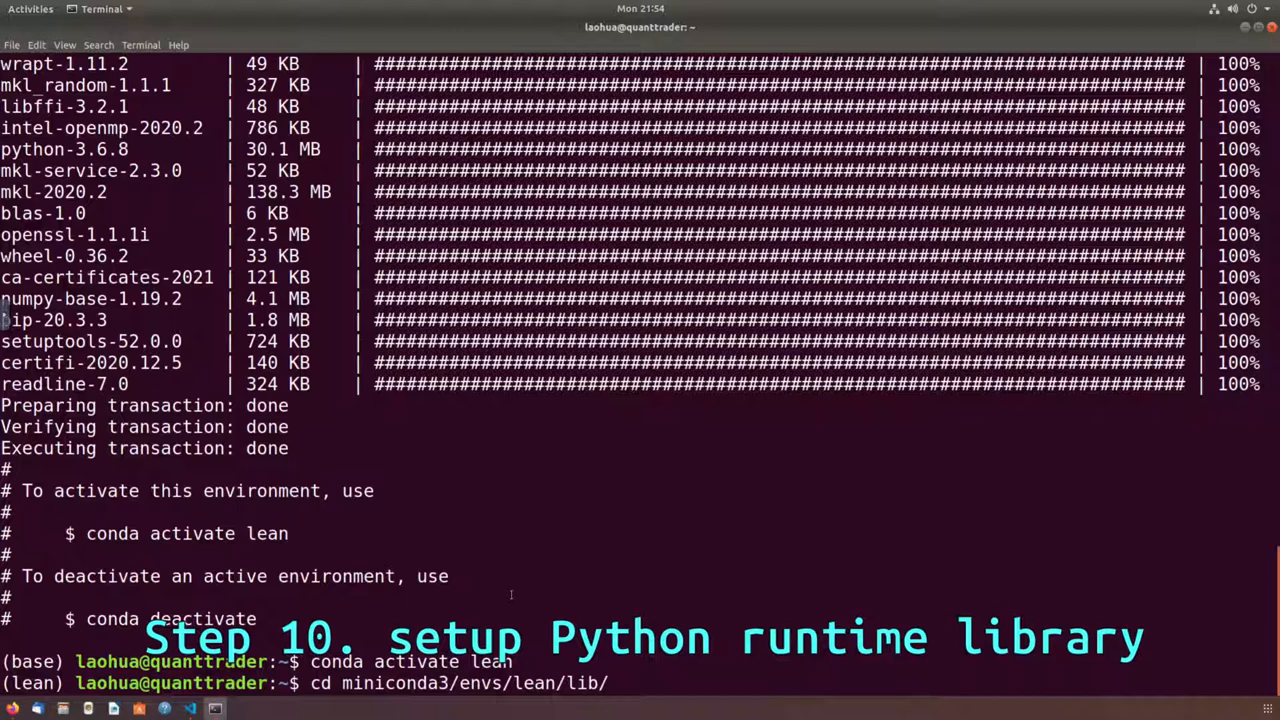
type("libpython3.6m.so")
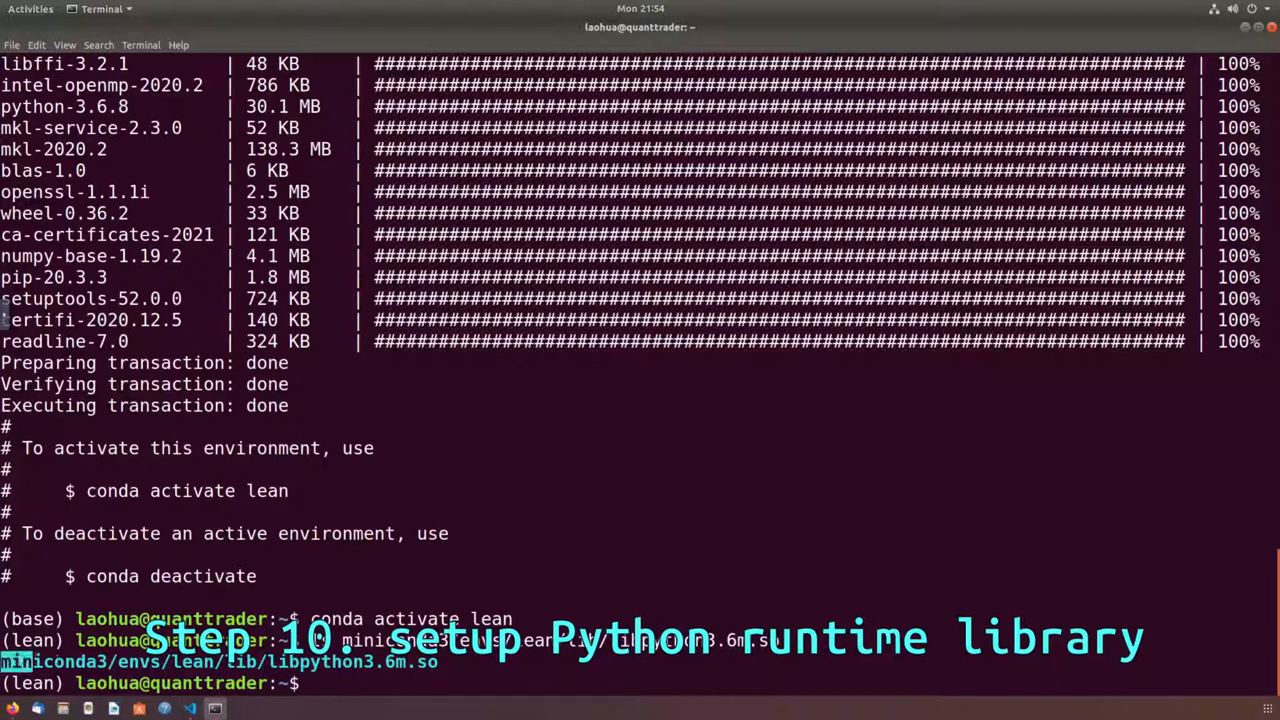
right_click(470, 576)
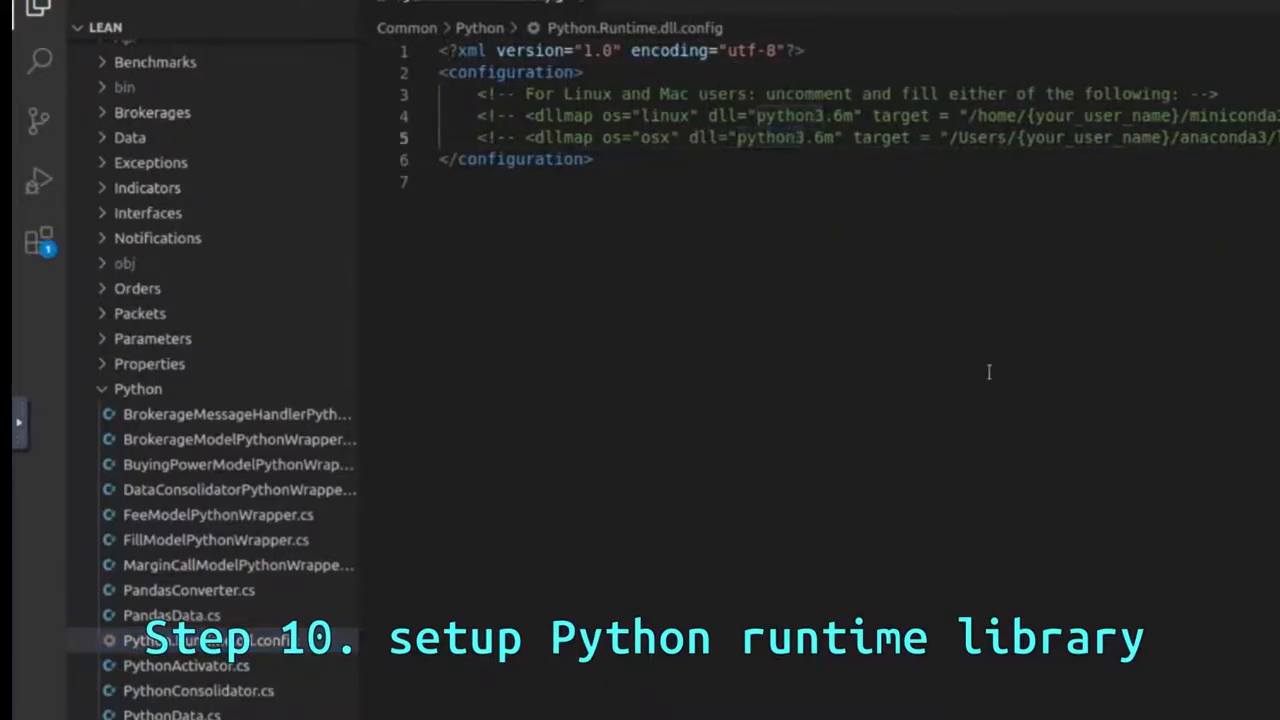
- Add a dllmap line mapping python3.6m to /home/.../miniconda3/envs/lean/lib/libpython3.6m.so
type("miniconda3/envs/lean/lib/libpython3.6m.so")
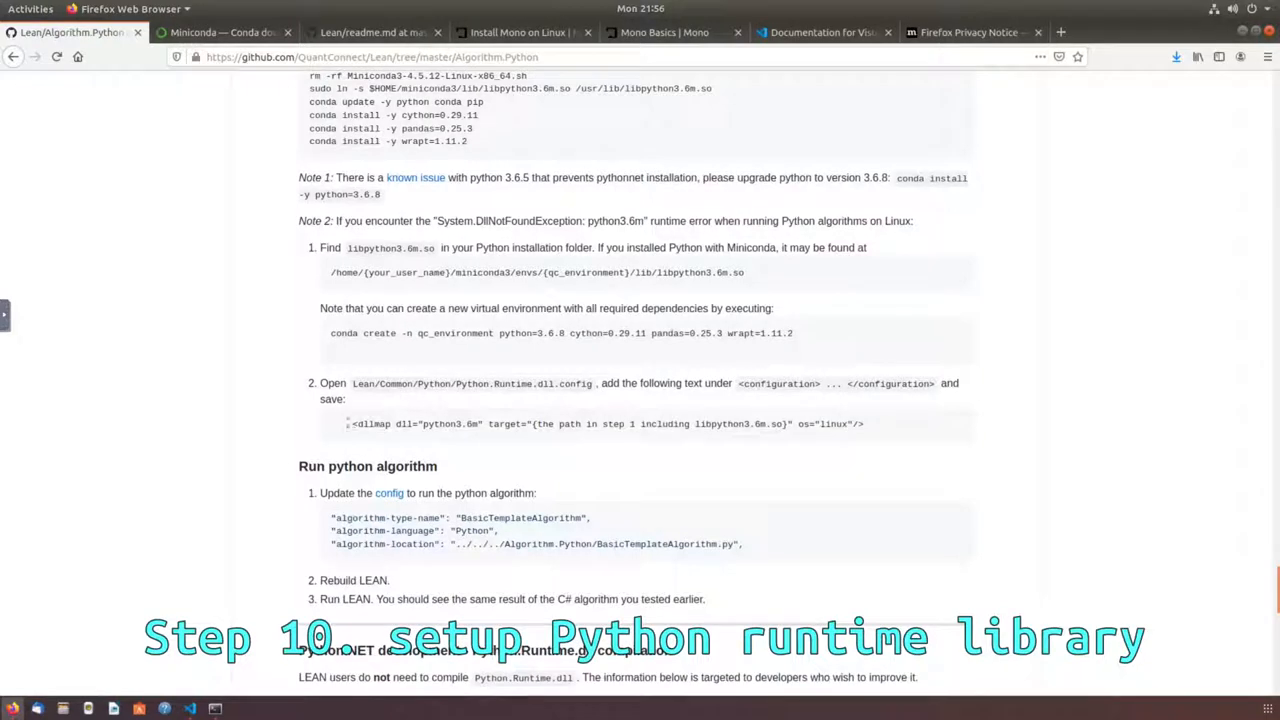
triple_click(598, 424)
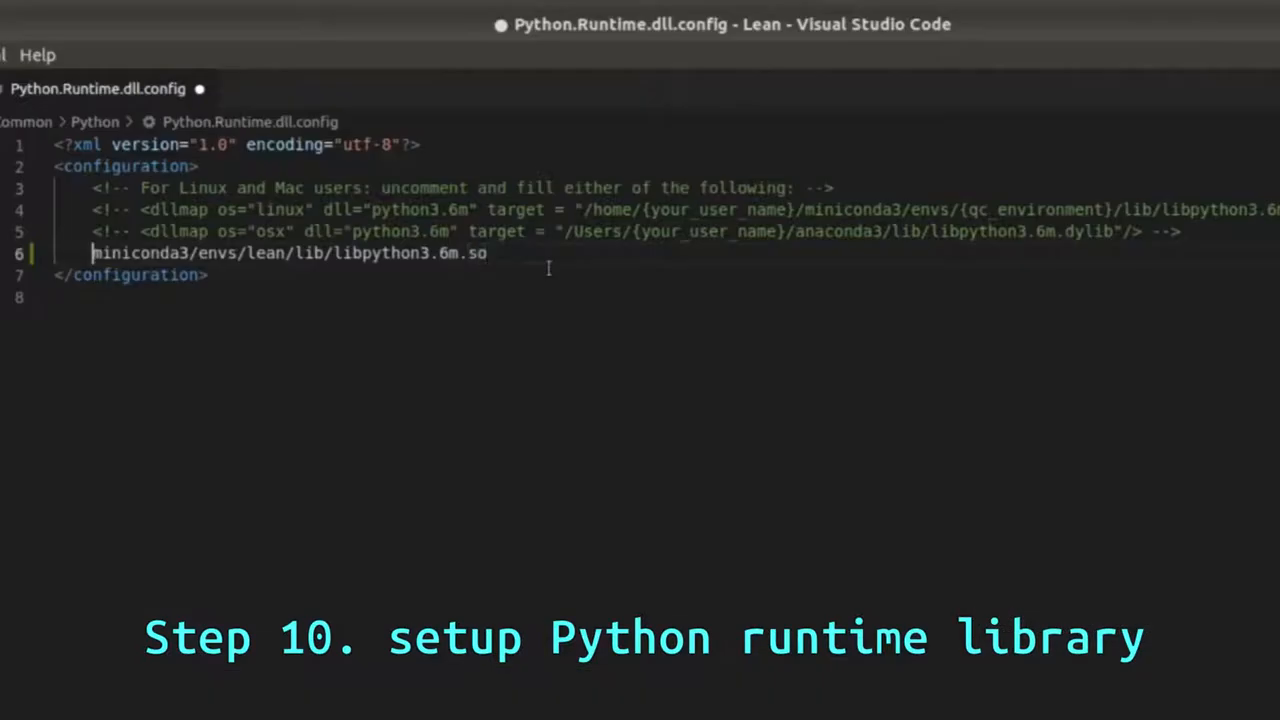
type("<dllmap dll=\"python3.6m\" target=\"{the path in step 1 including libpython3.6m.so}\" os=\"linux\"/>")
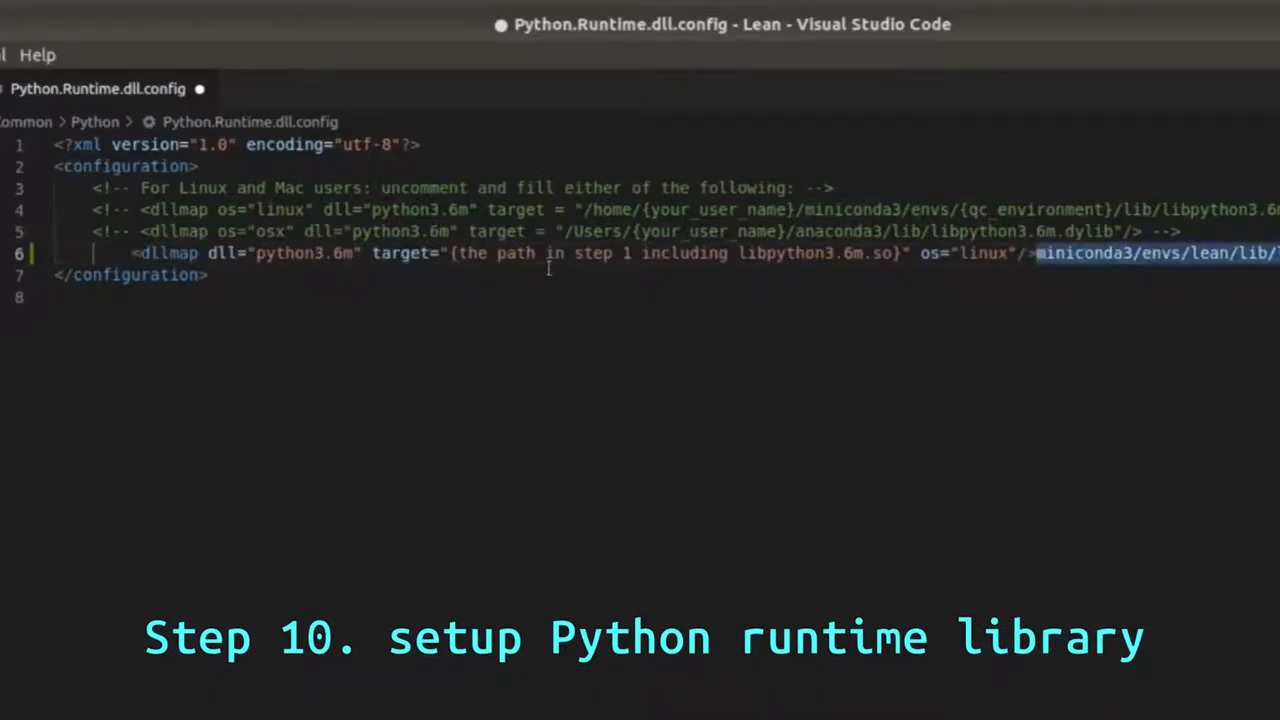
key("Delete")
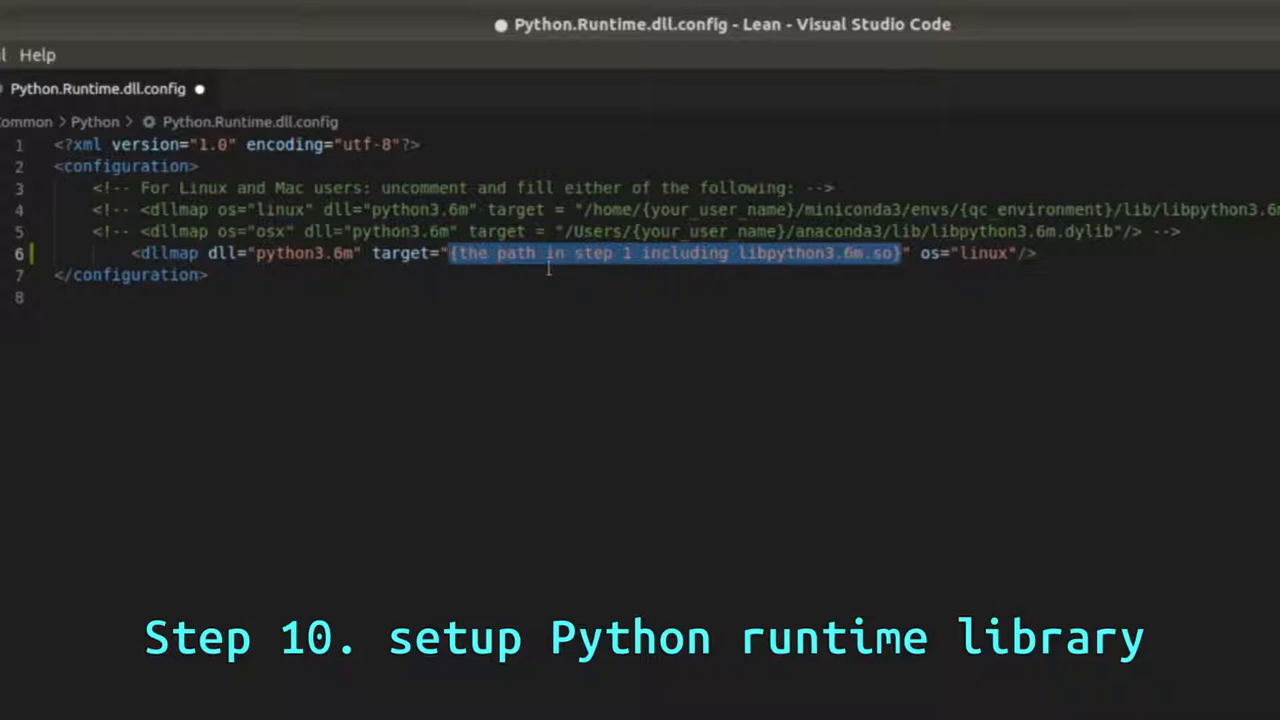
type("miniconda3/envs/lean/lib/libpython3.6m.so")
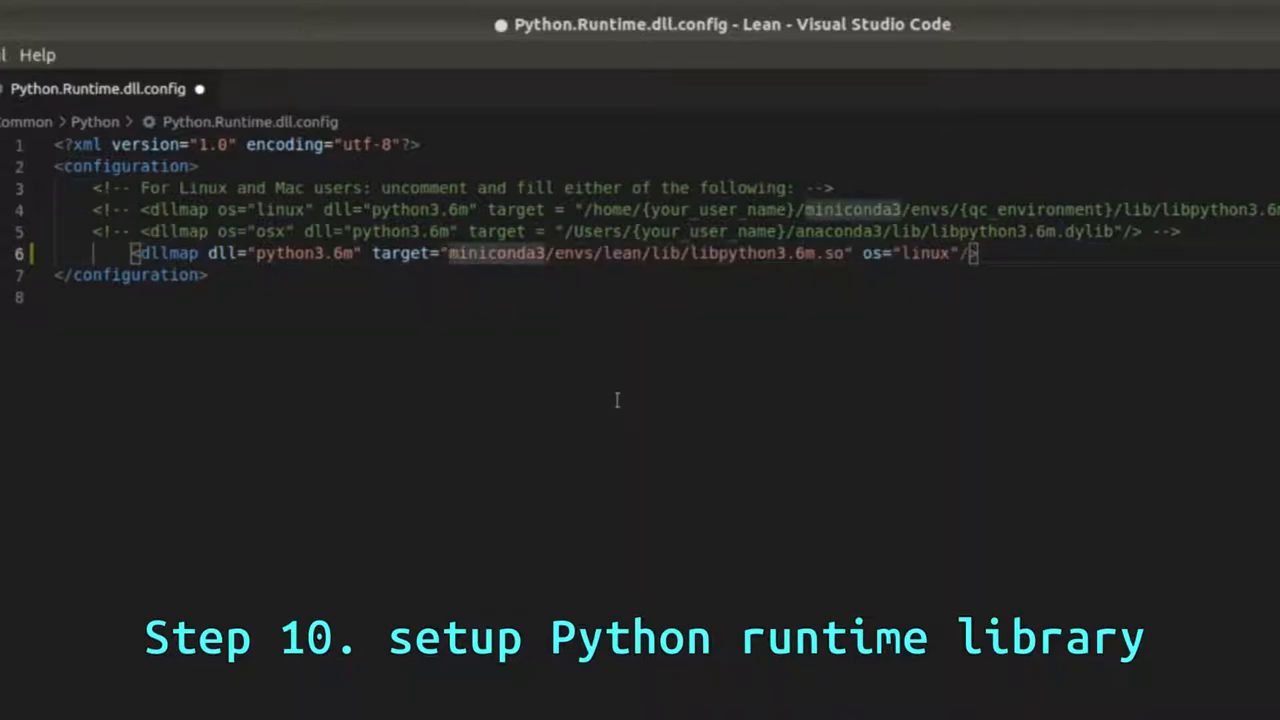
type("/home")
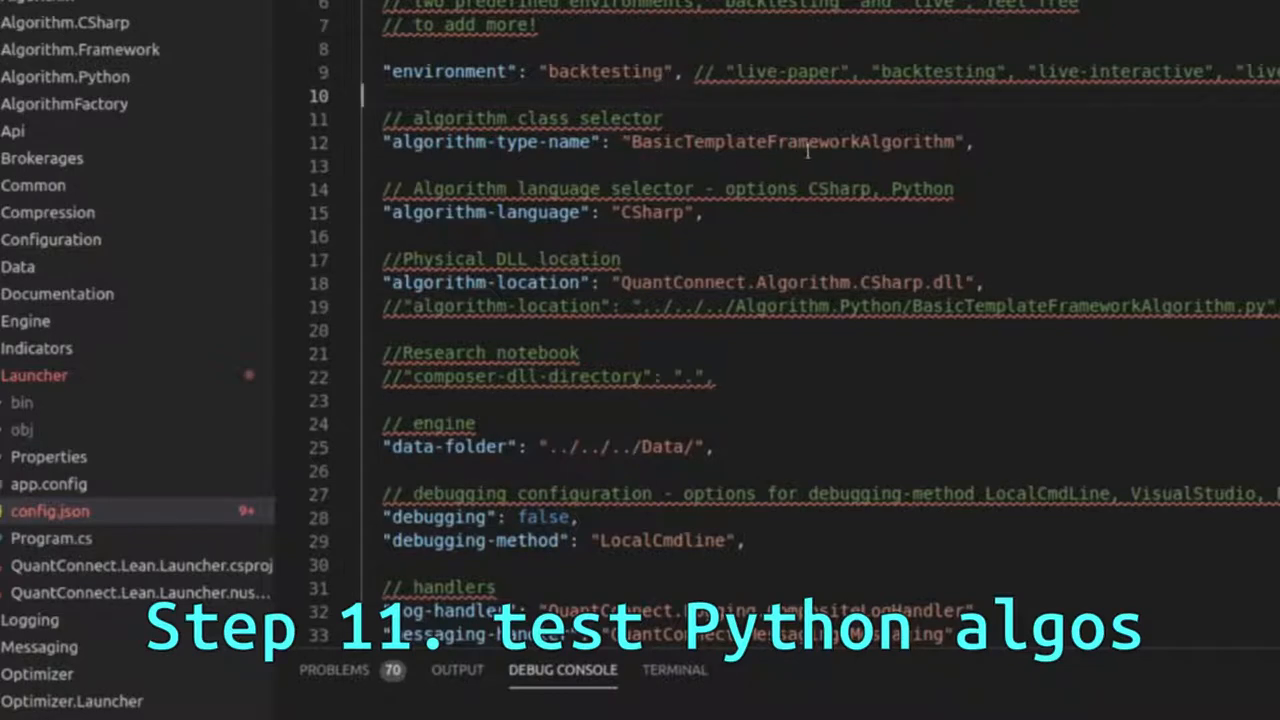
- Set algorithm-language to Python and algorithm-location to BasicTemplateFrameworkAlgorithm.py
double_click(790, 140)
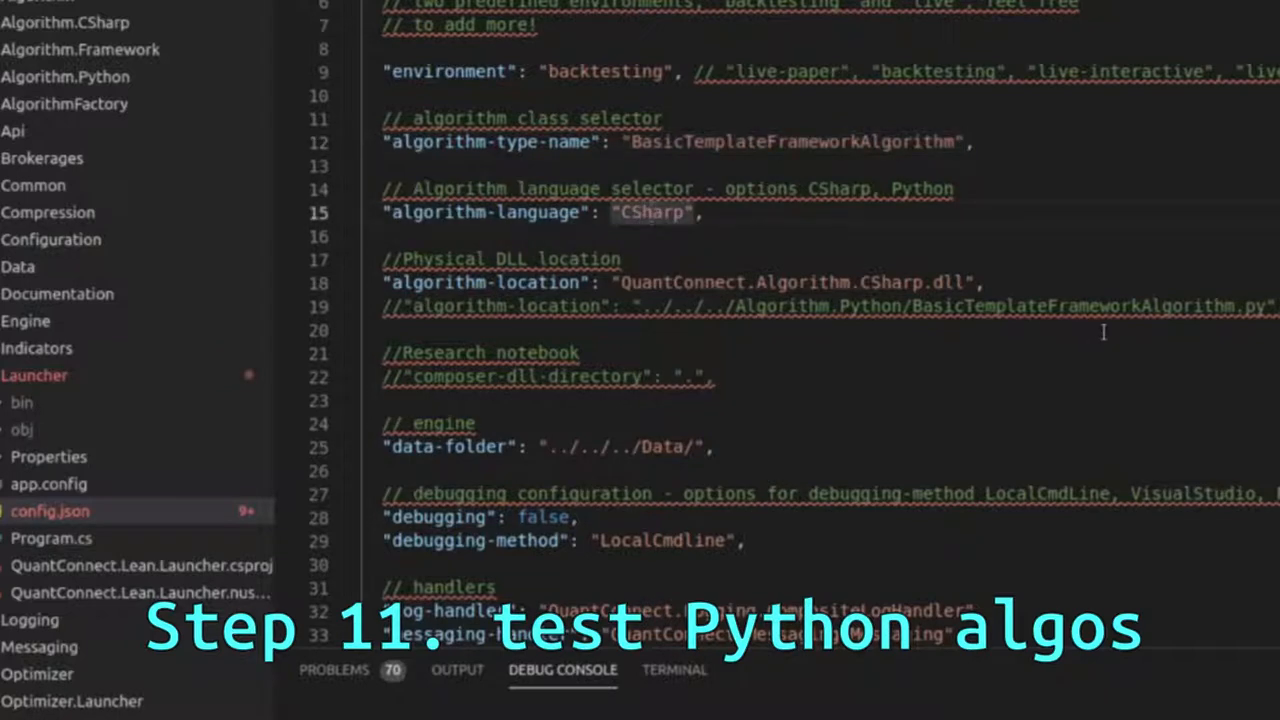
double_click(652, 212)
type("Python")
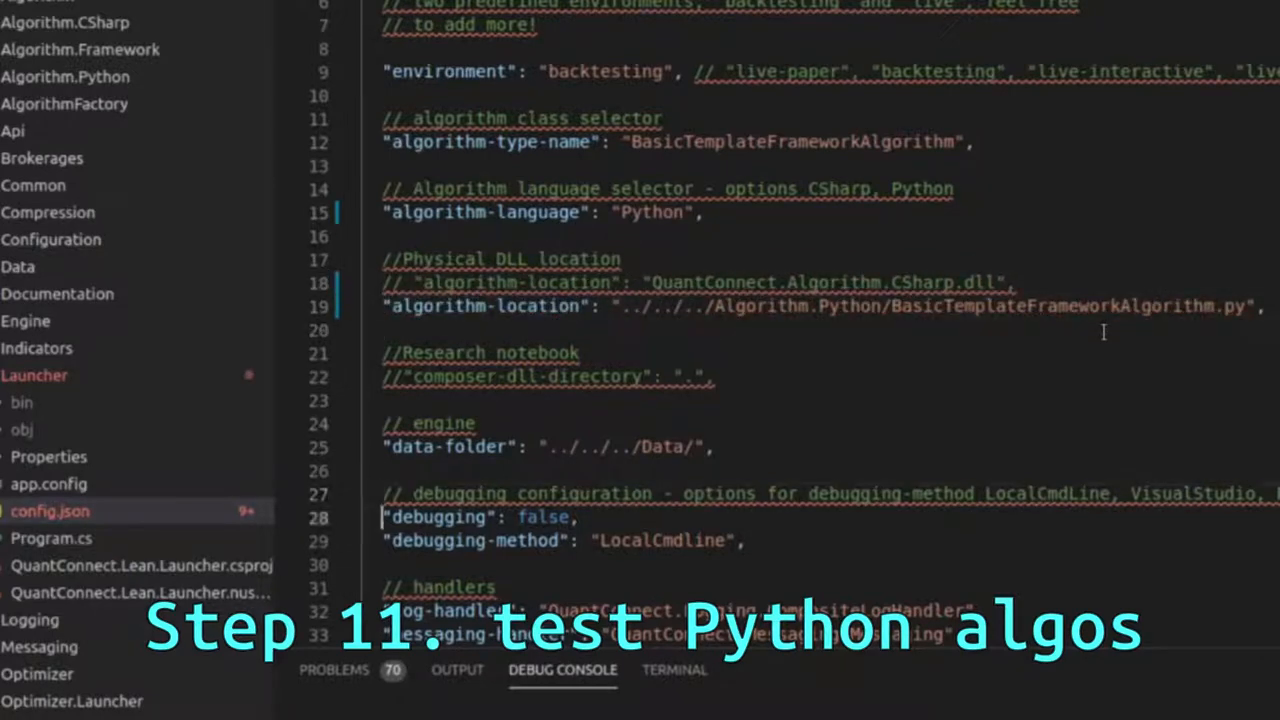
- Set debugging to true and debugging-method from LocalCmdline to PTVSD
double_click(544, 516)
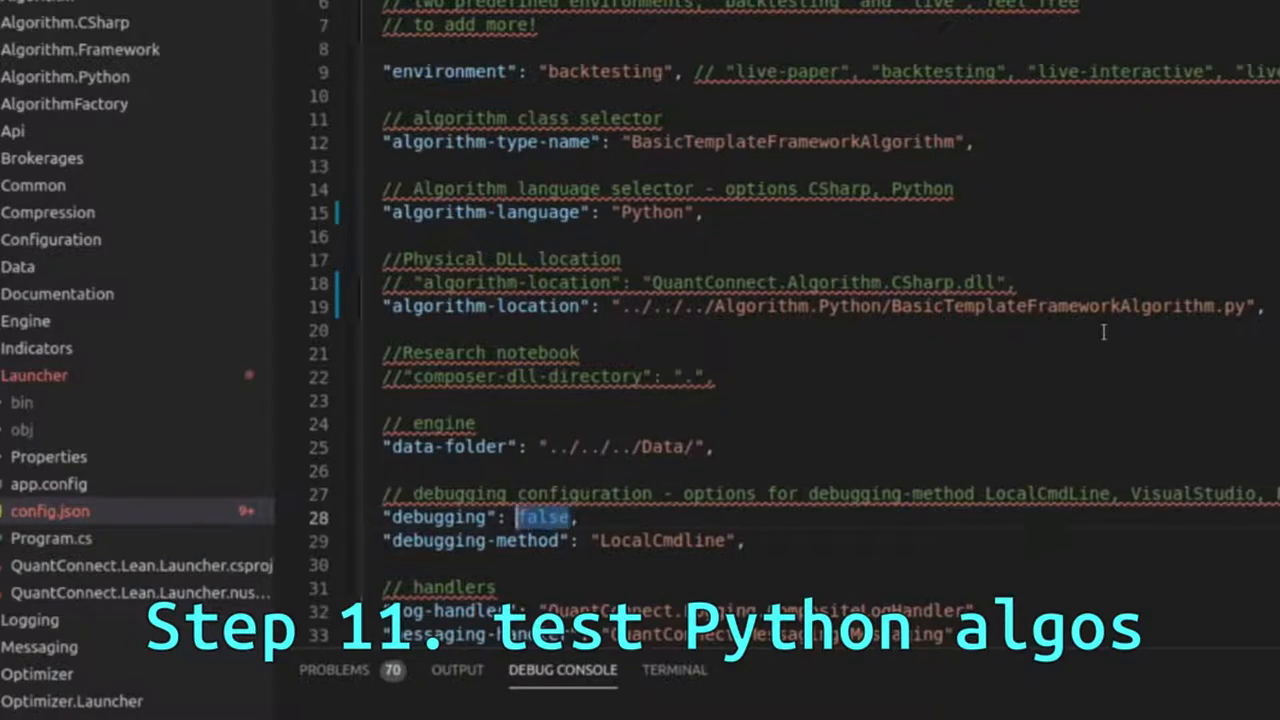
type("true")
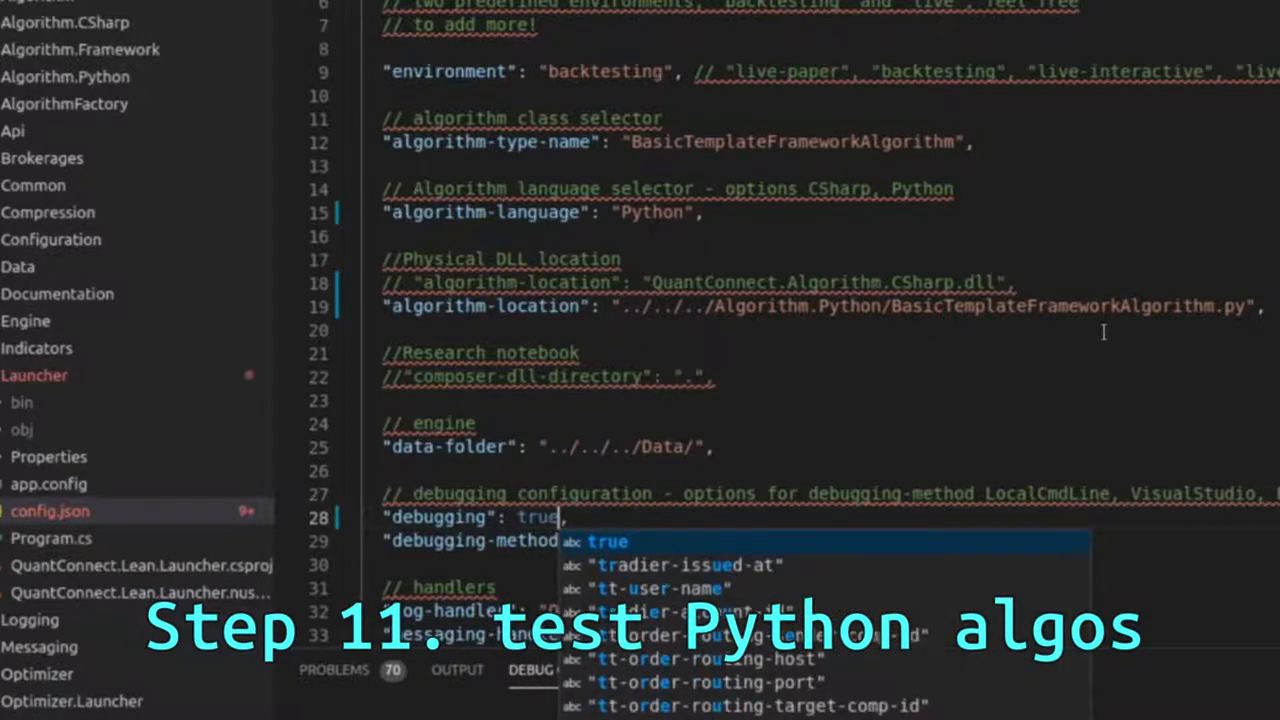
type("LocalCmdline\",")
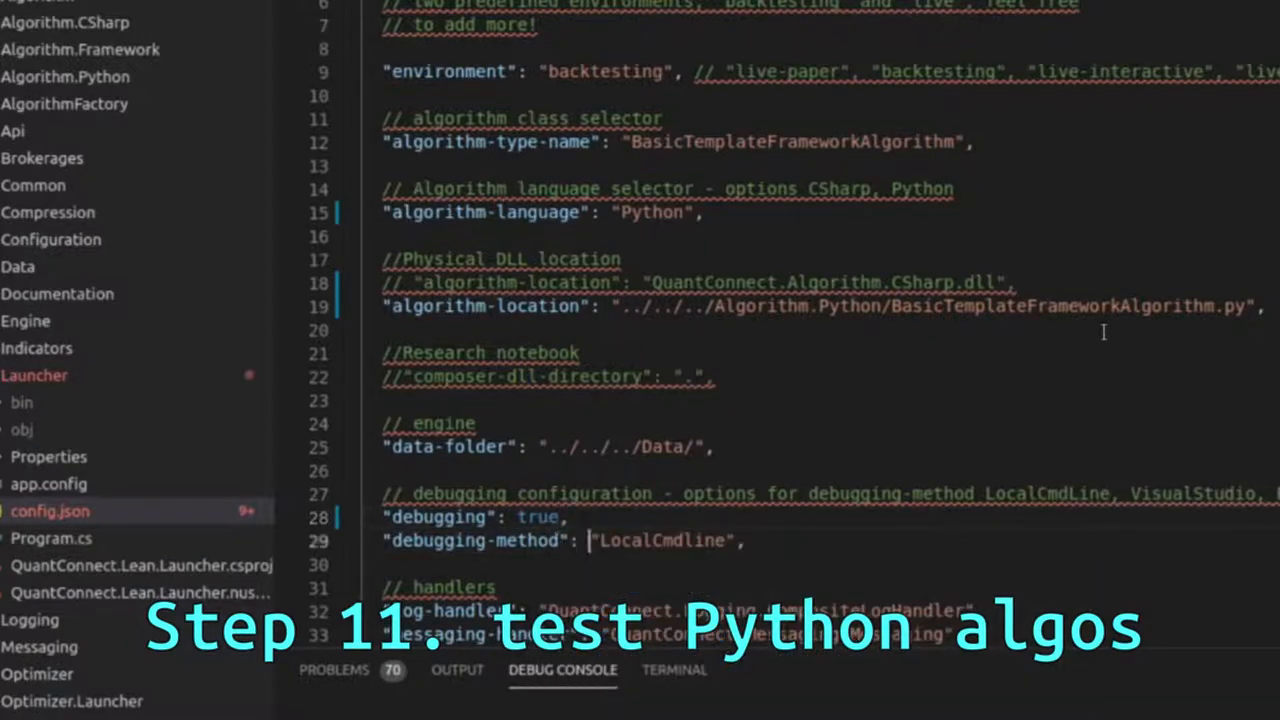
double_click(664, 540)
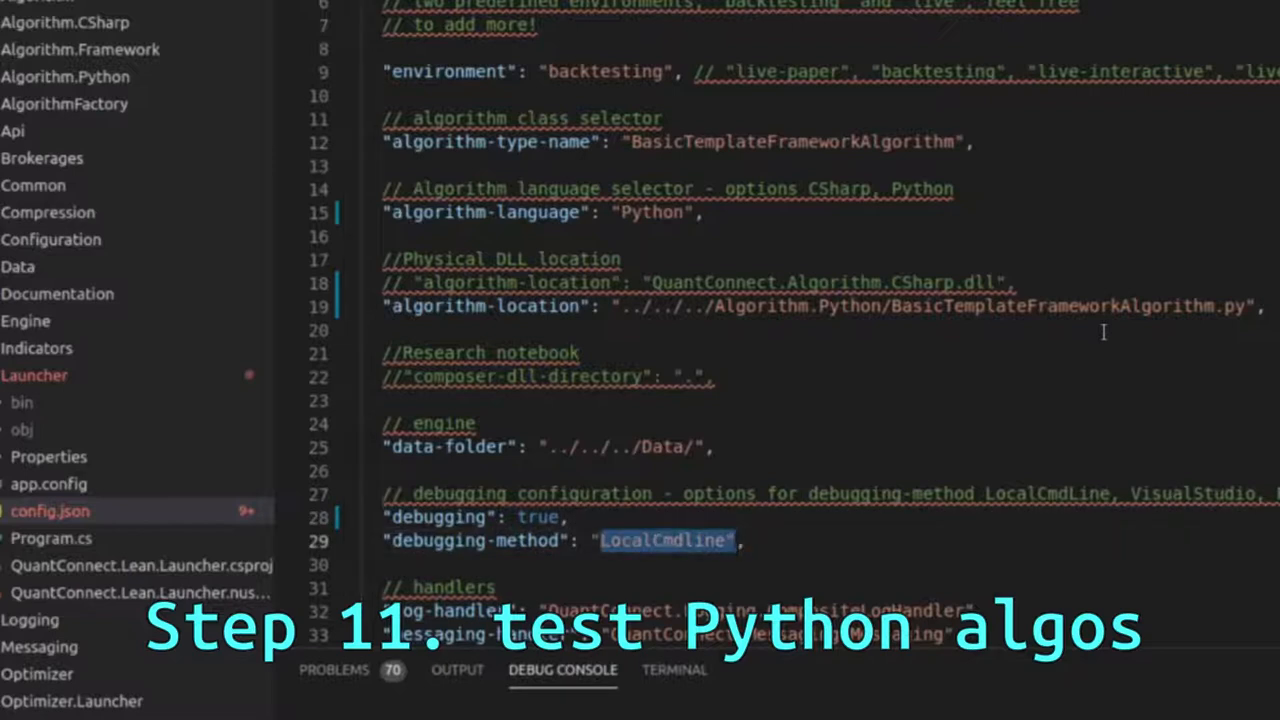
type("PTVS")
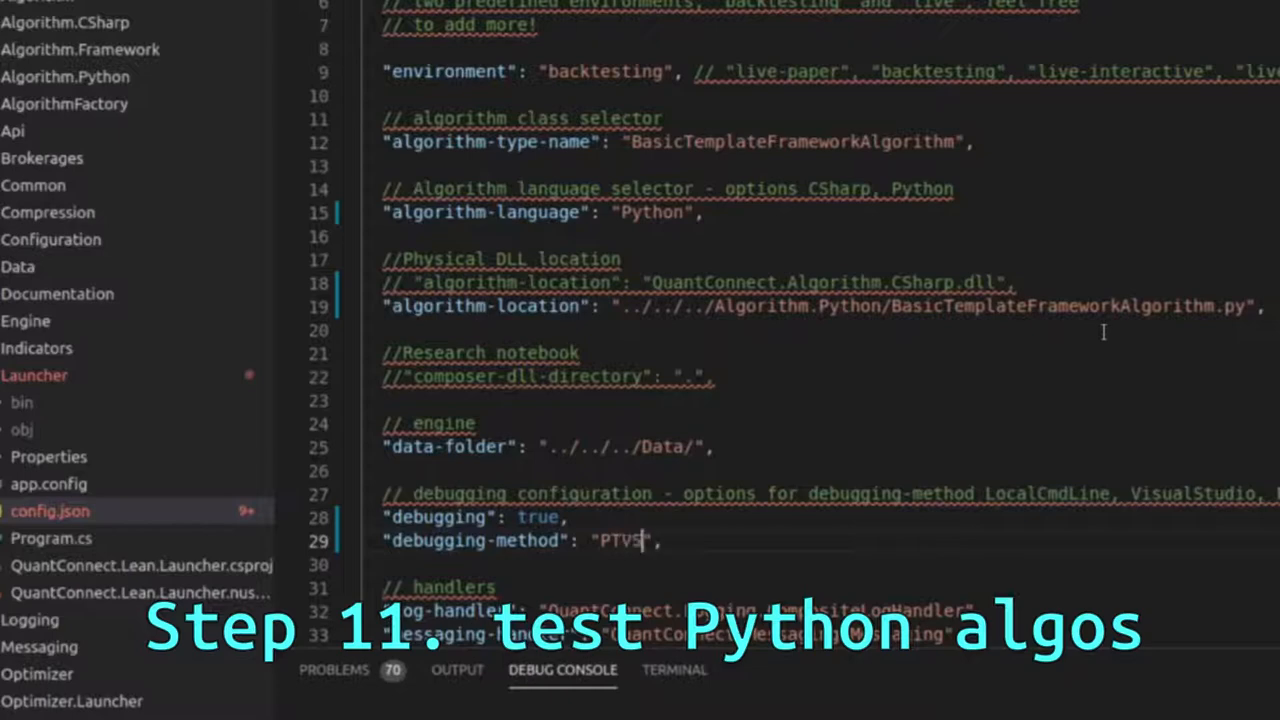
type("D")
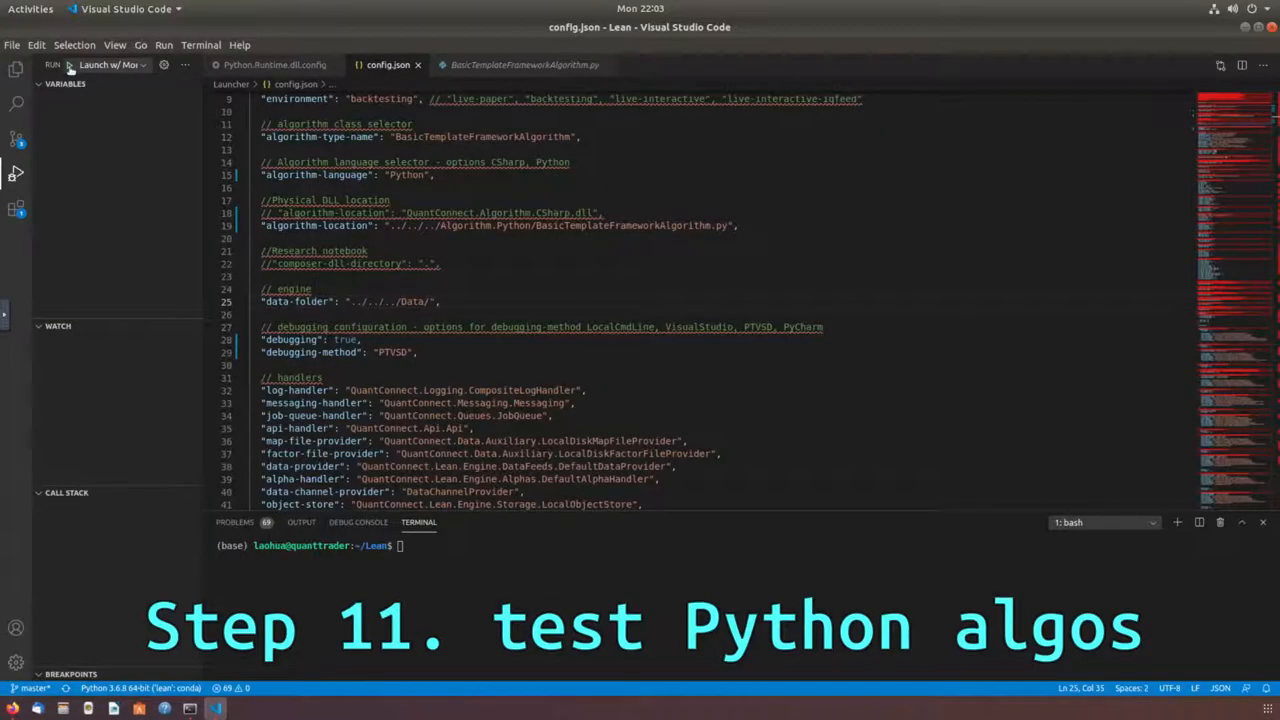
- Run Lean with the Launch w/ Mono (Local) configuration and watch the Python backtest output
left_click(112, 64)
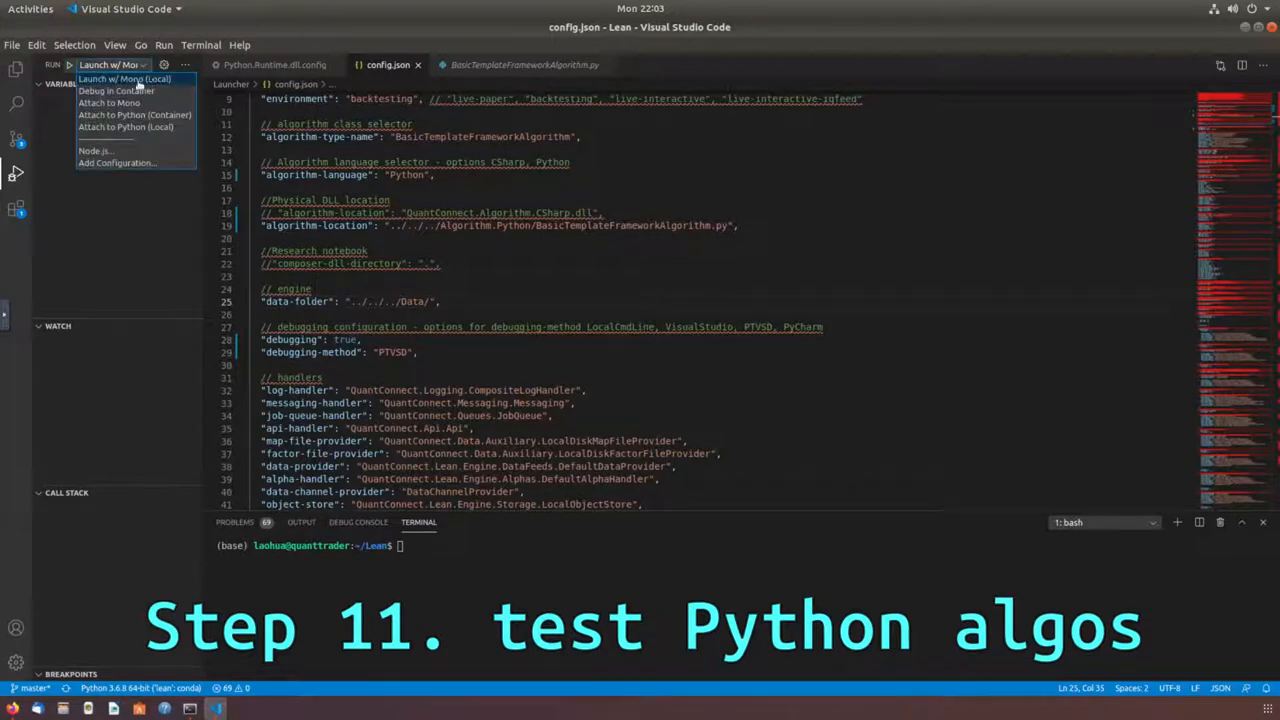
left_click(108, 64)
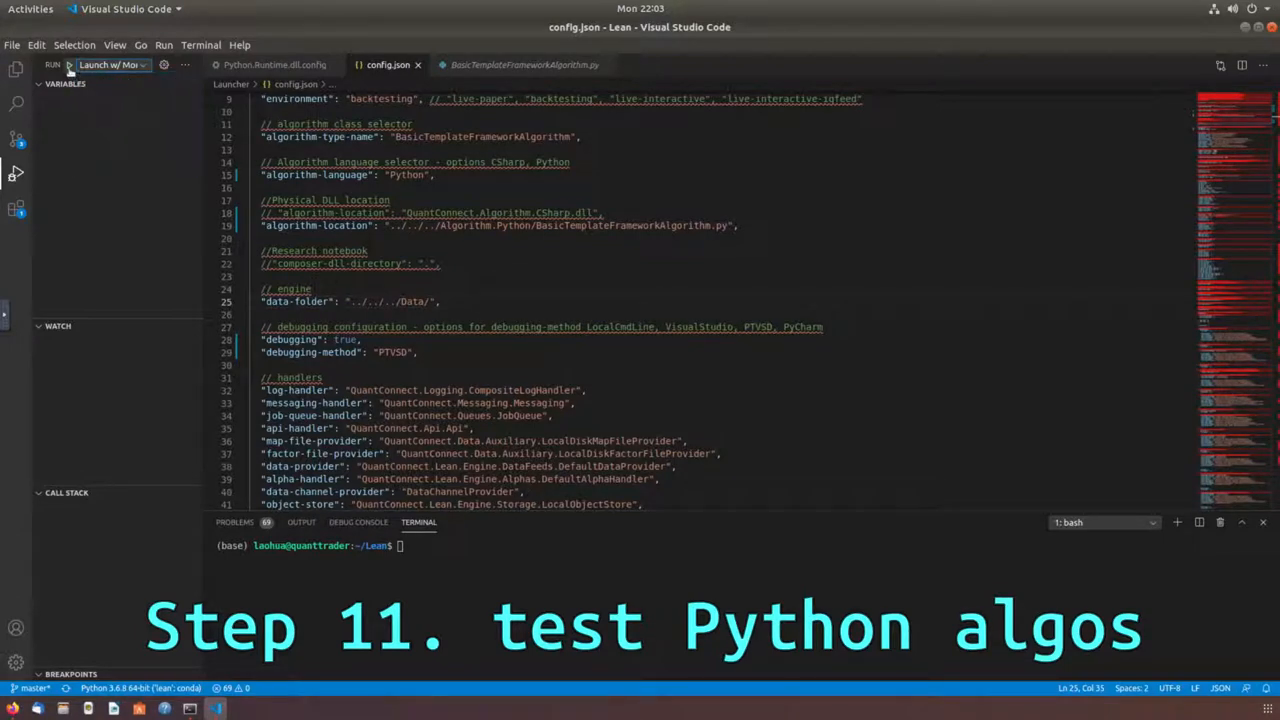
left_click(68, 64)
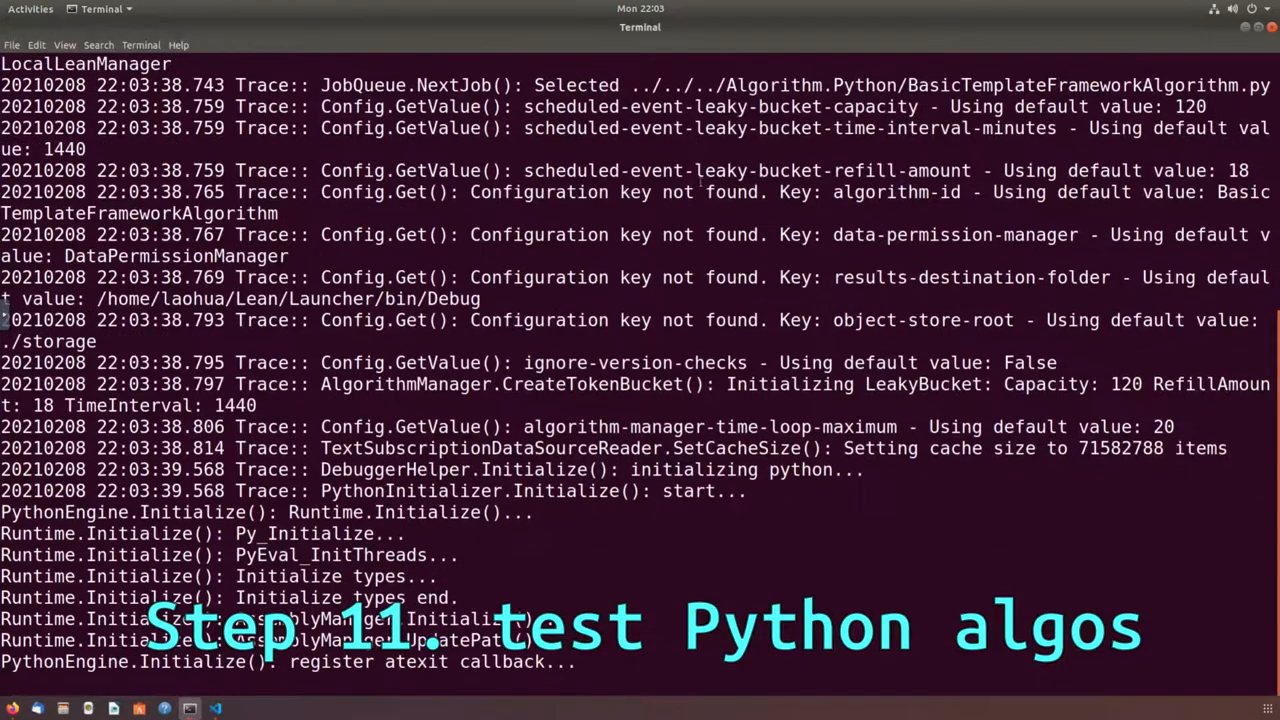
scroll("down", 3)
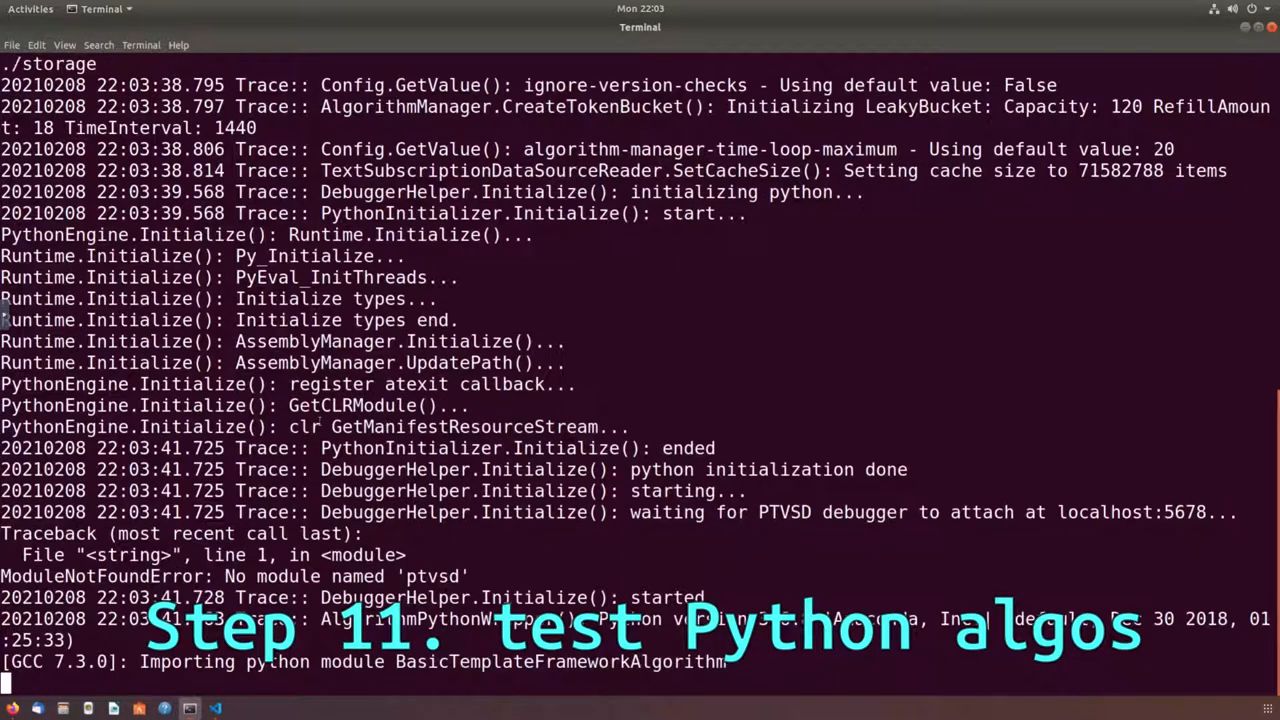
scroll("down", 3)
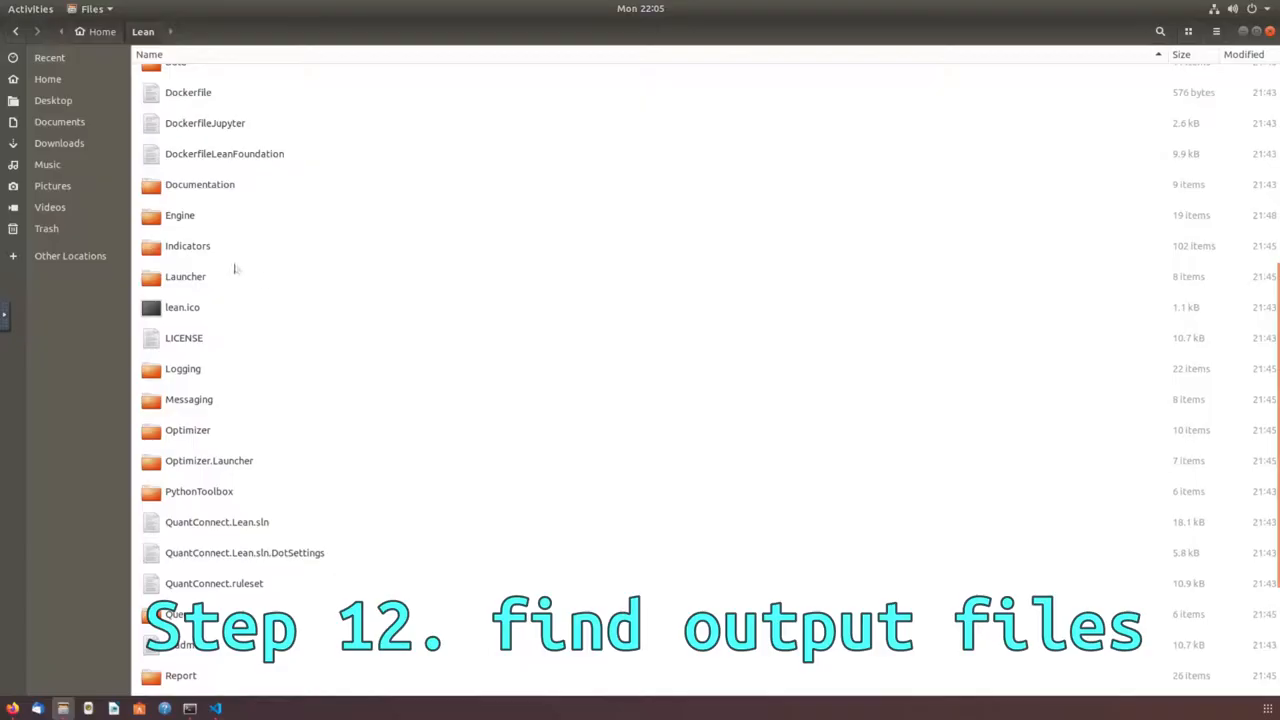
- Navigate into Launcher/bin/Debug to reach the backtest output files
double_click(184, 276)
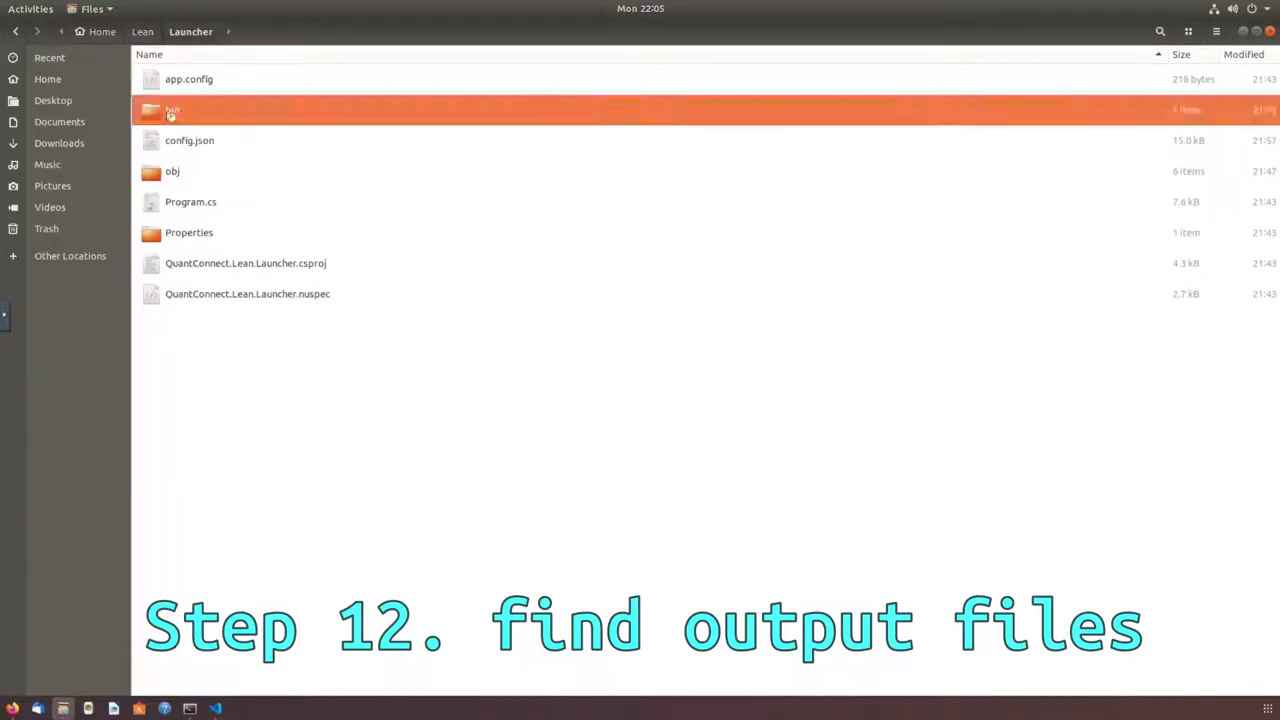
double_click(172, 108)
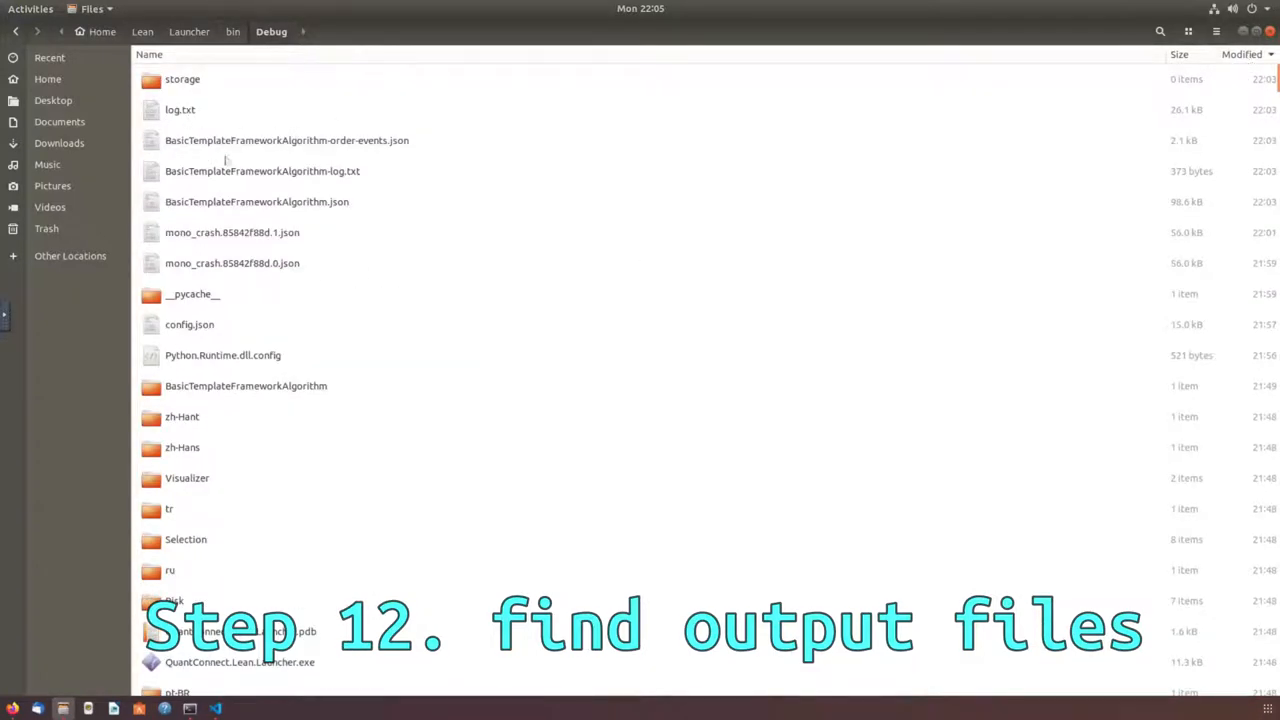
double_click(180, 108)
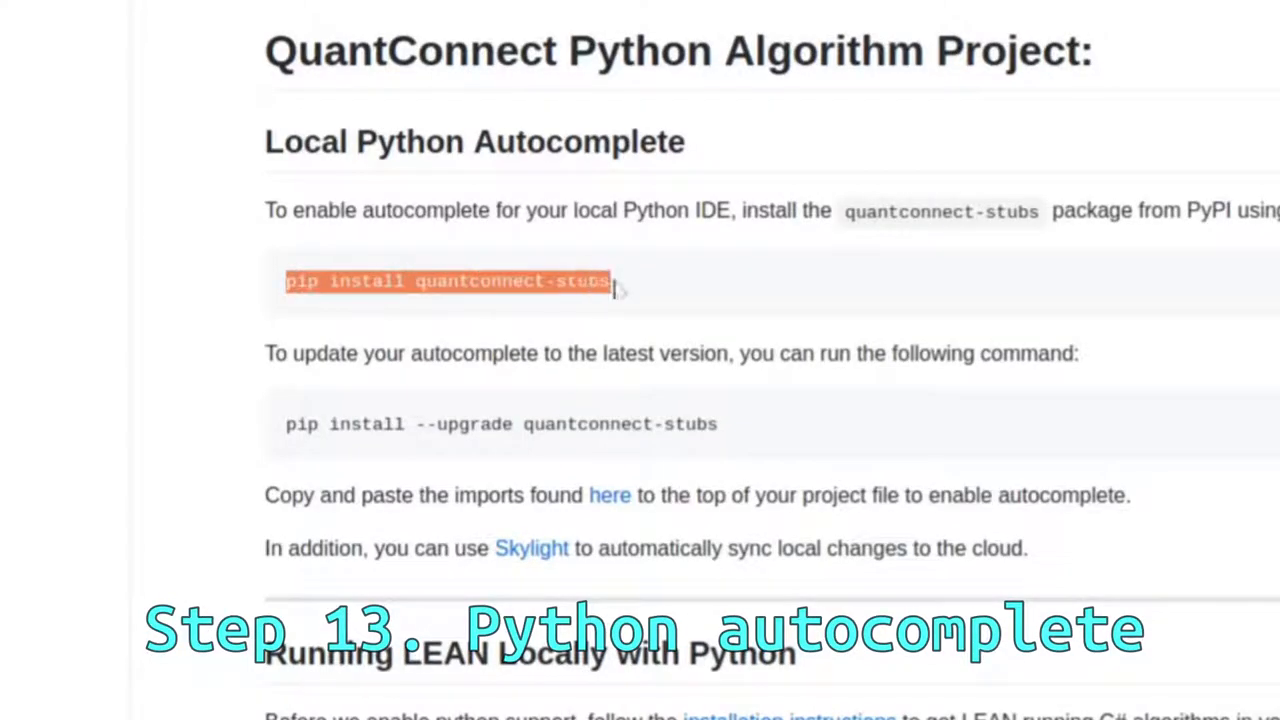
- Paste 'pip install quantconnect-stubs' into the terminal with the lean env active
right_click(448, 280)
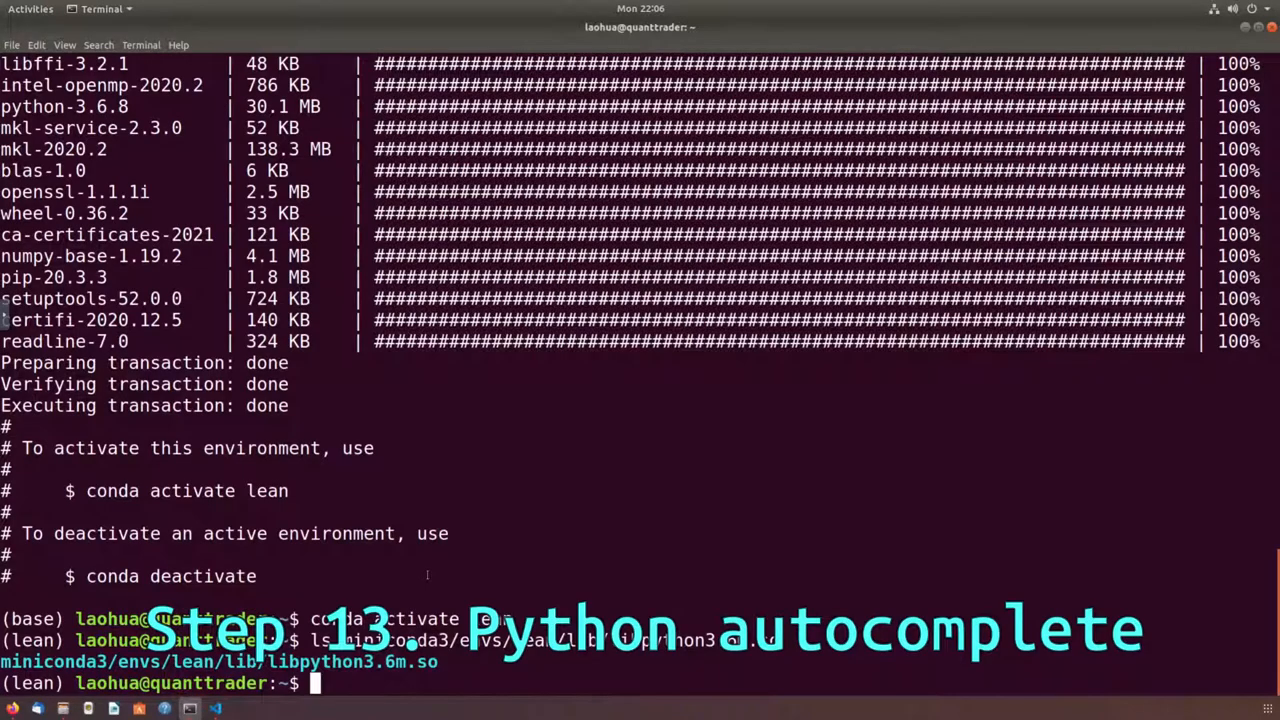
type("pip install quantconnect-stubs")
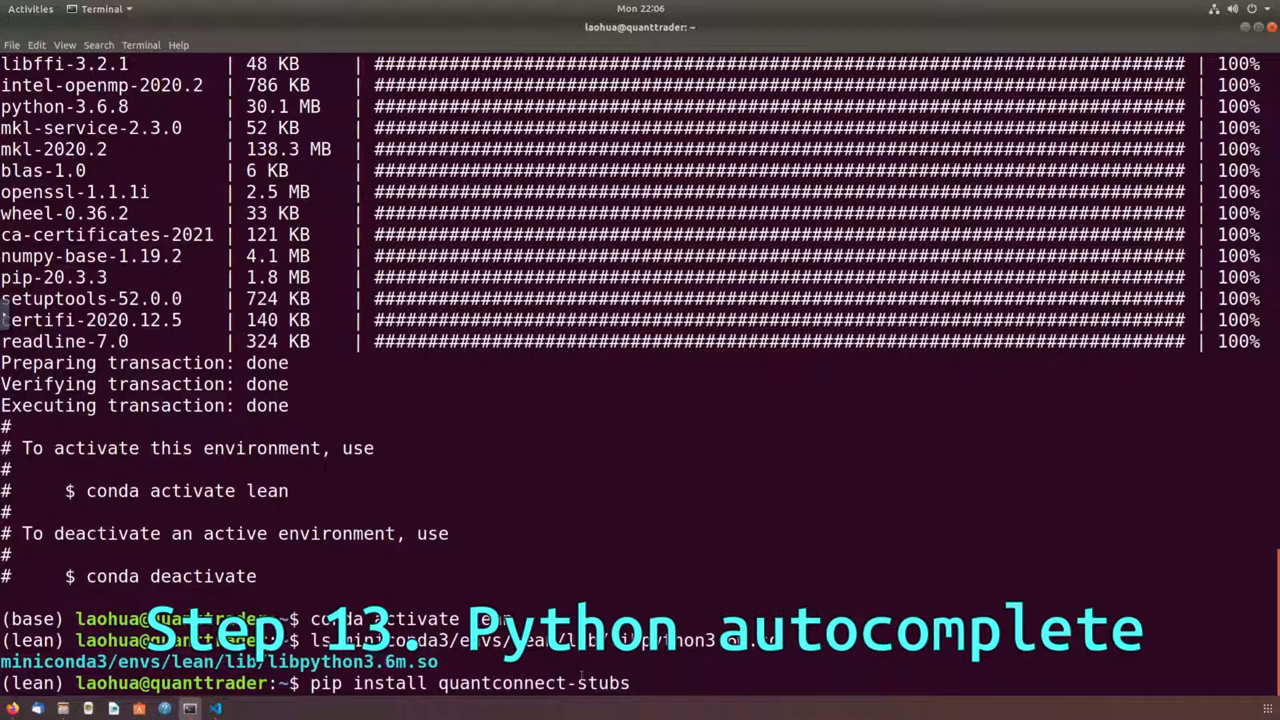